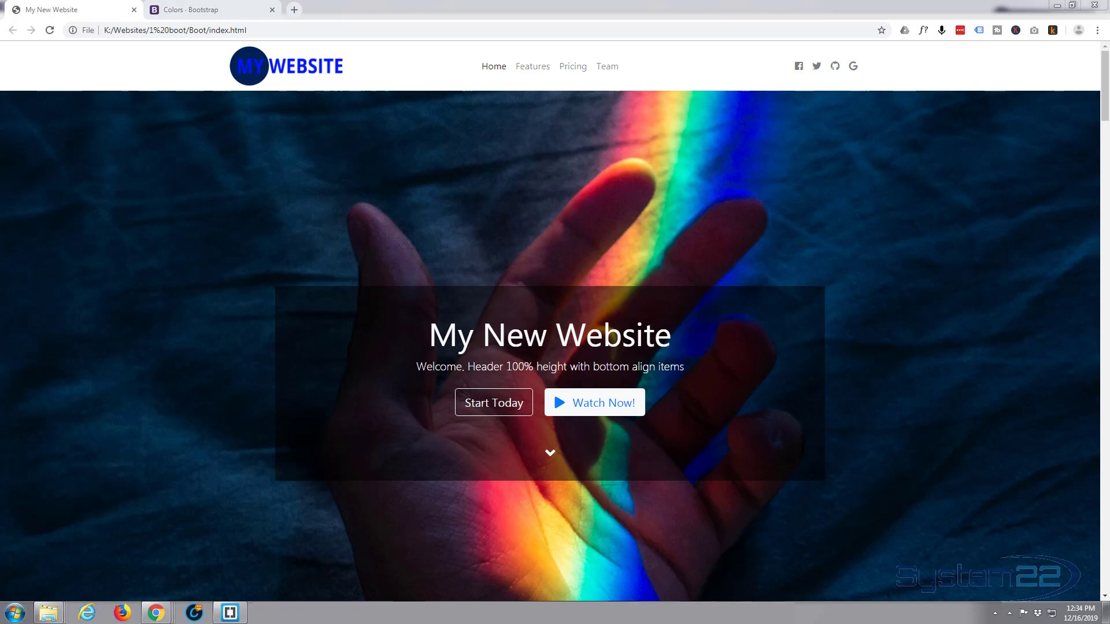
pyautogui.moveTo(656, 226)
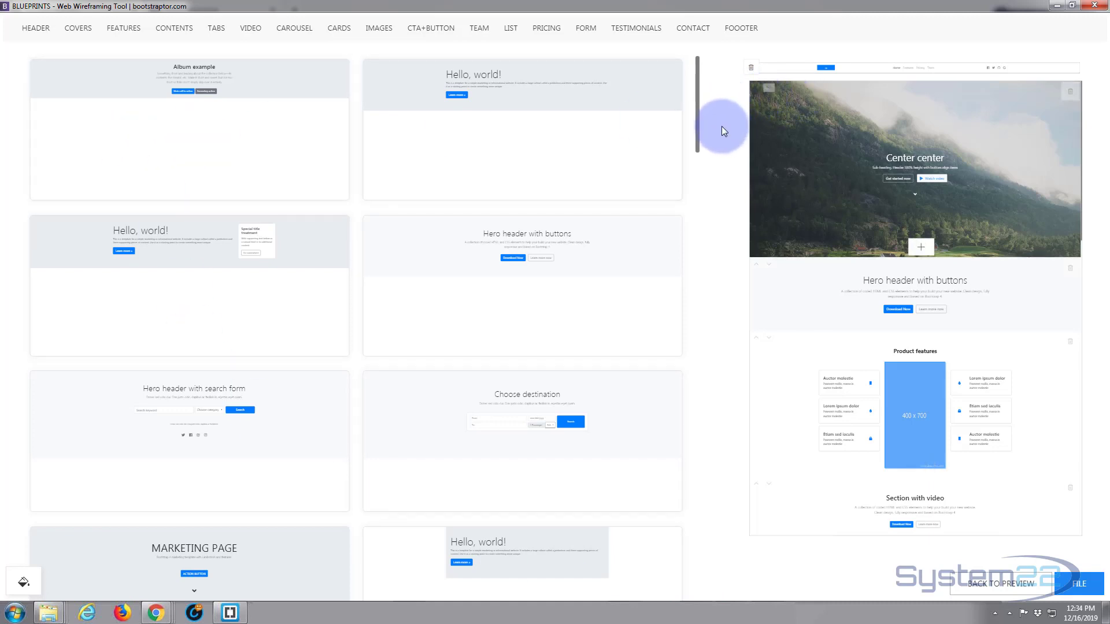
# Step: Scroll down through the open Bootstrap documentation page to review its examples
pyautogui.scroll(-3)
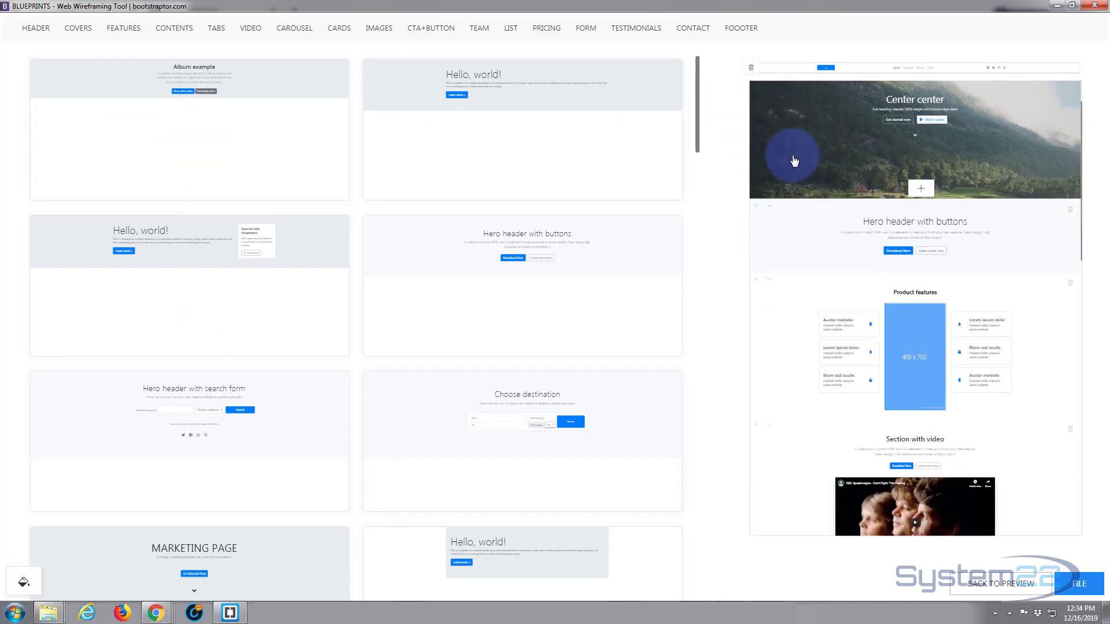
pyautogui.scroll(-3)
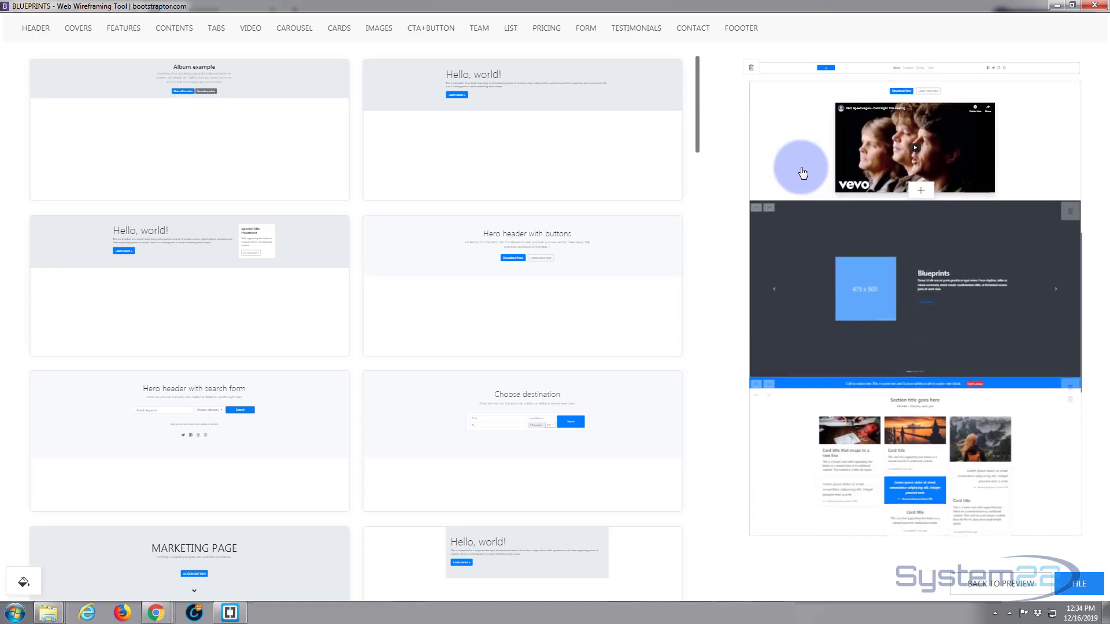
pyautogui.scroll(-3)
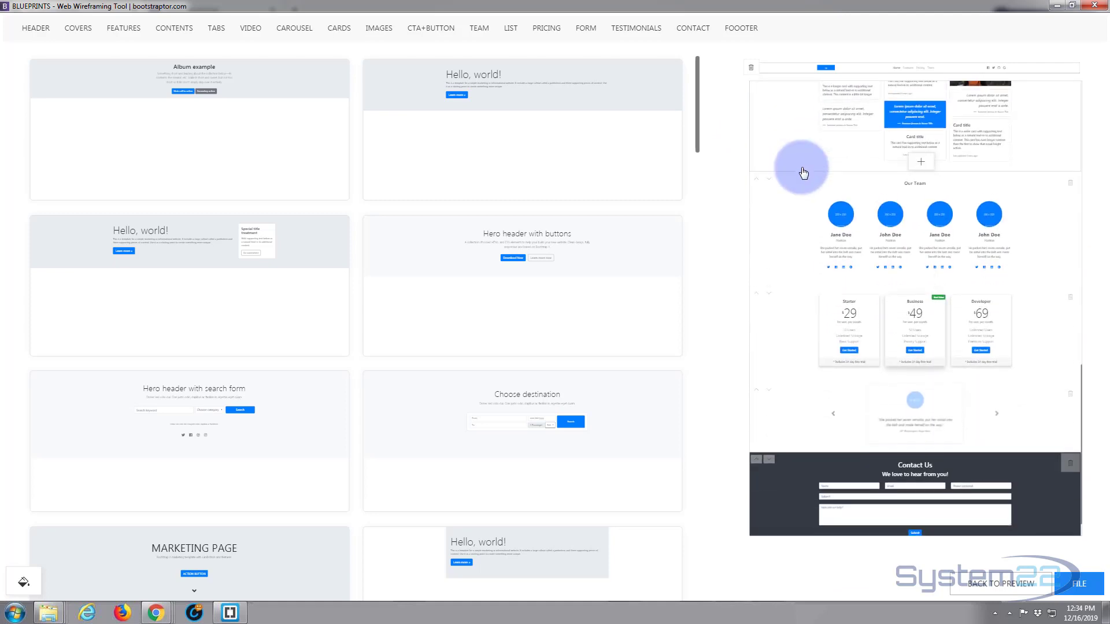
pyautogui.scroll(-3)
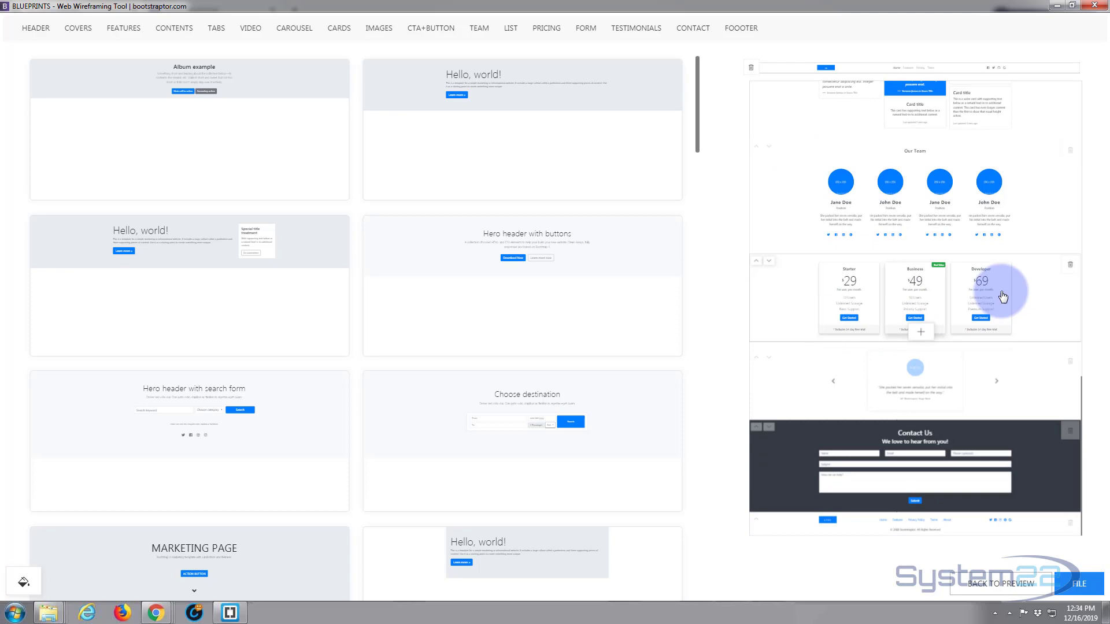
pyautogui.moveTo(712, 214)
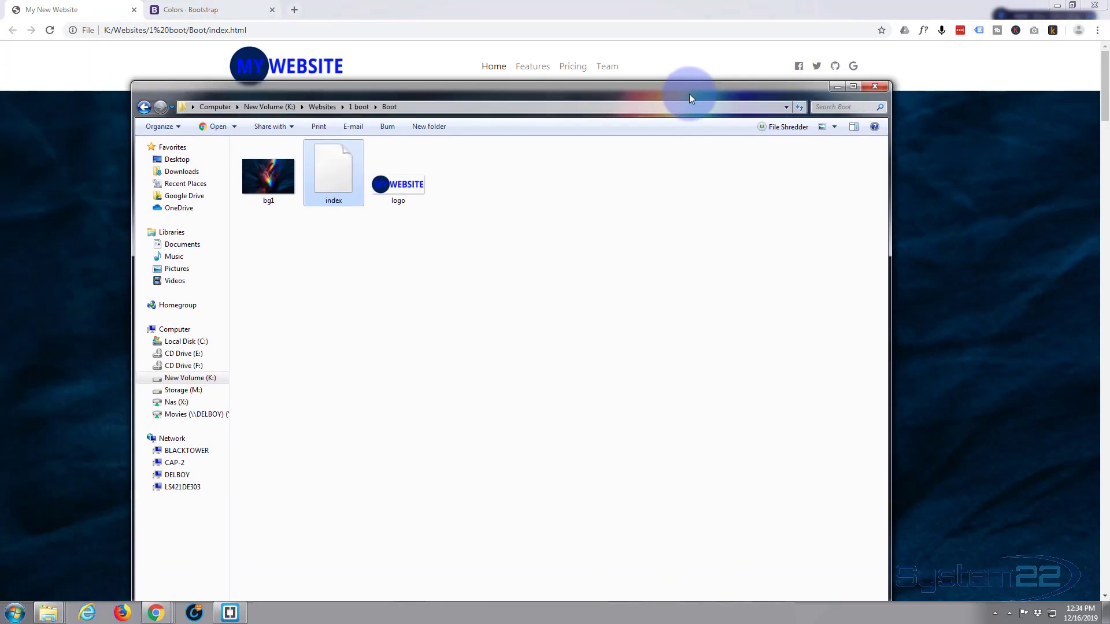
pyautogui.moveTo(339, 257)
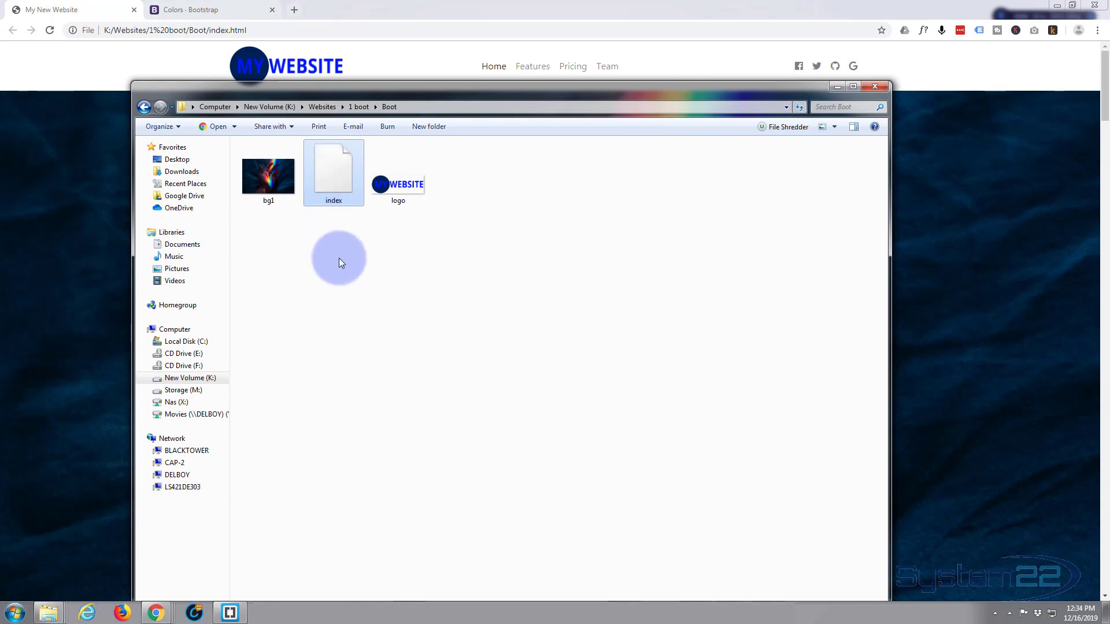
pyautogui.moveTo(501, 254)
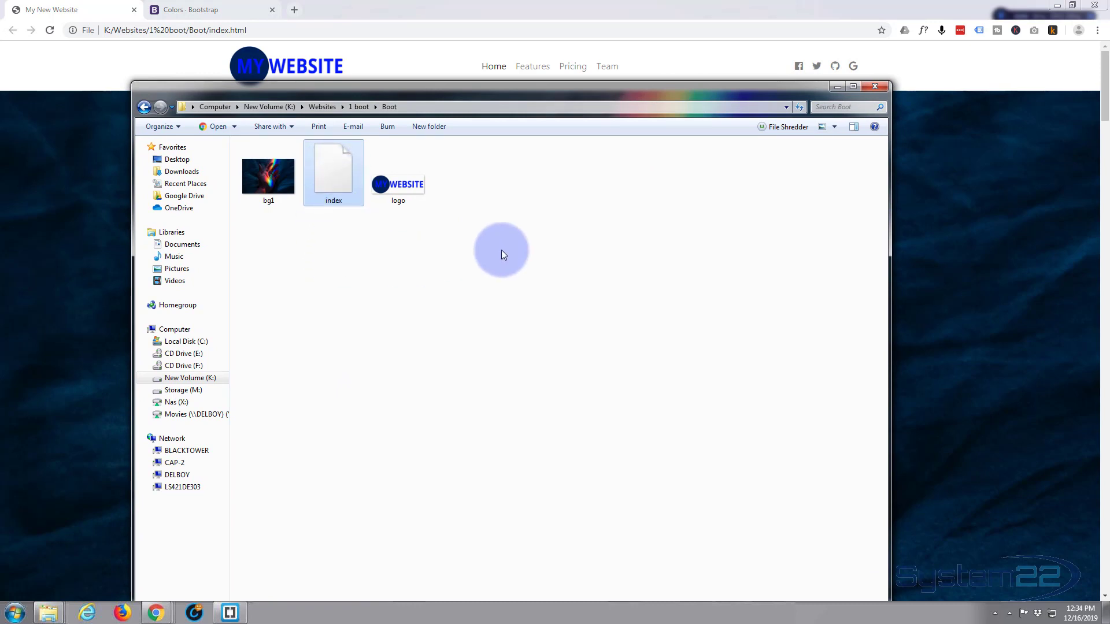
pyautogui.click(397, 173)
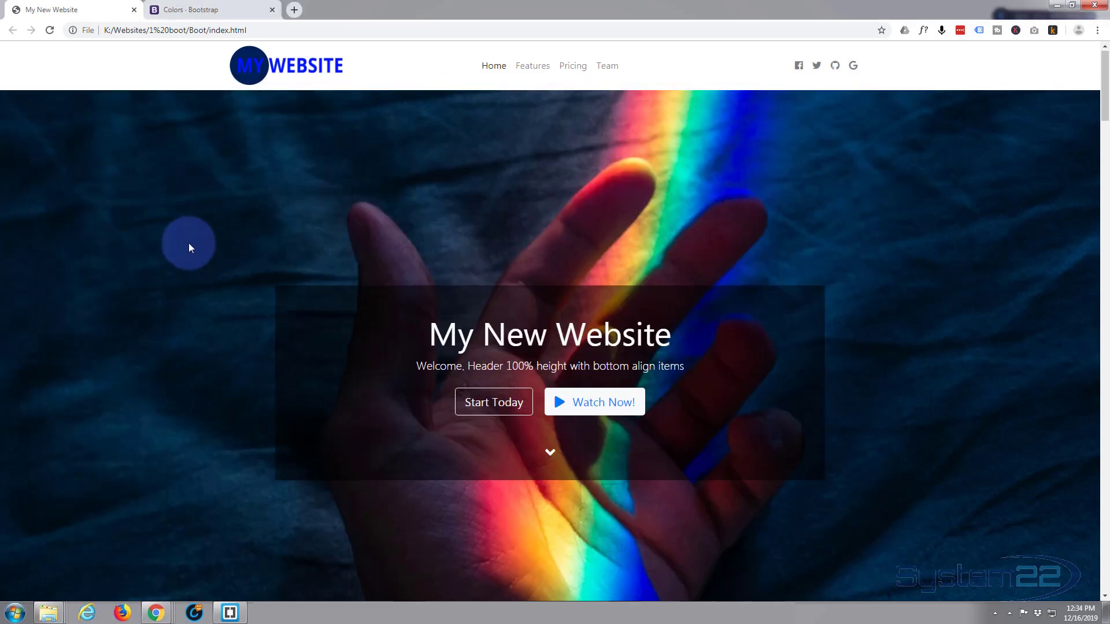
pyautogui.scroll(-3)
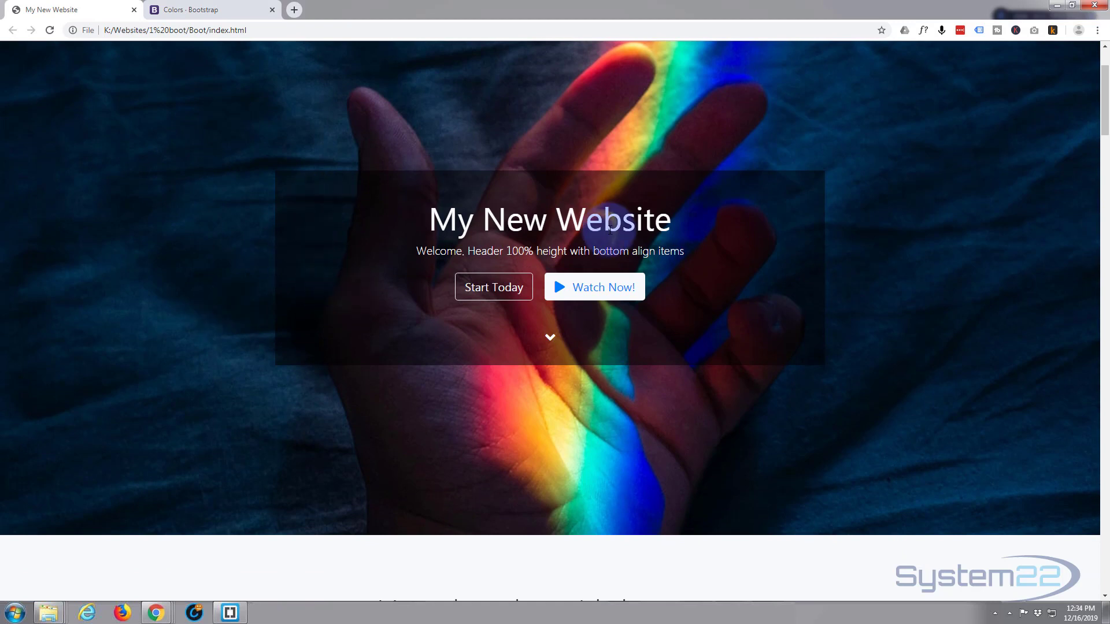
pyautogui.scroll(-3)
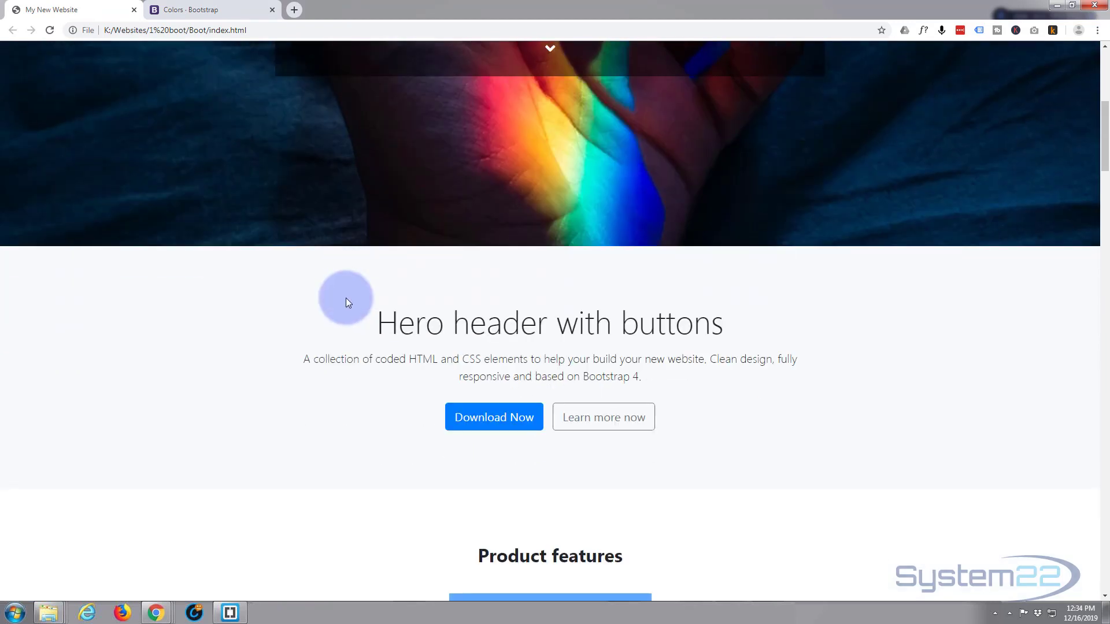
pyautogui.scroll(-3)
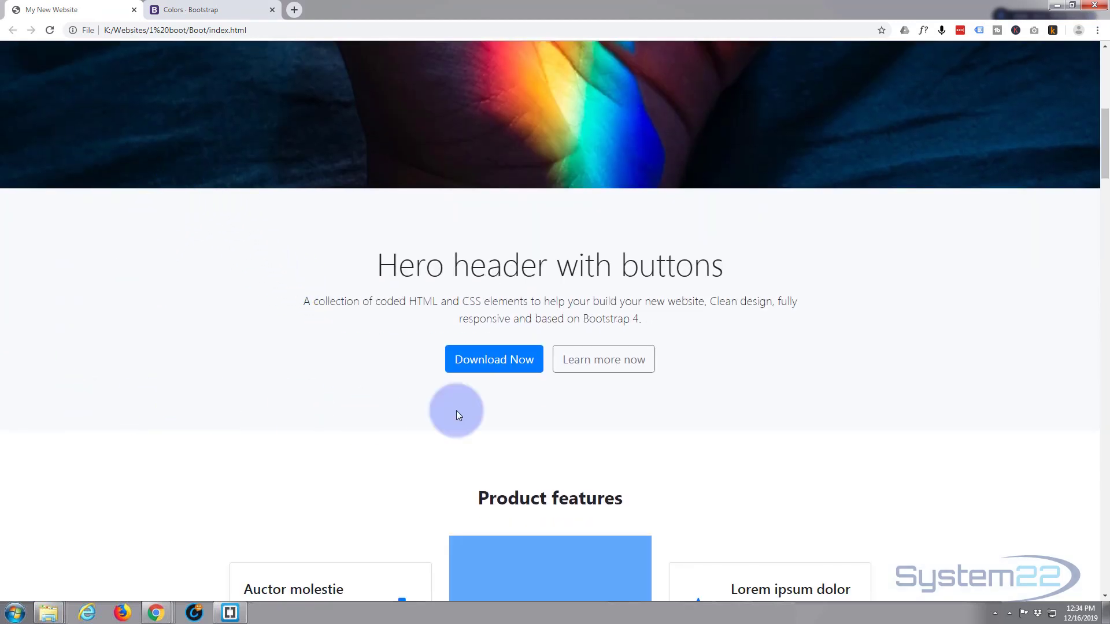
pyautogui.moveTo(1030, 374)
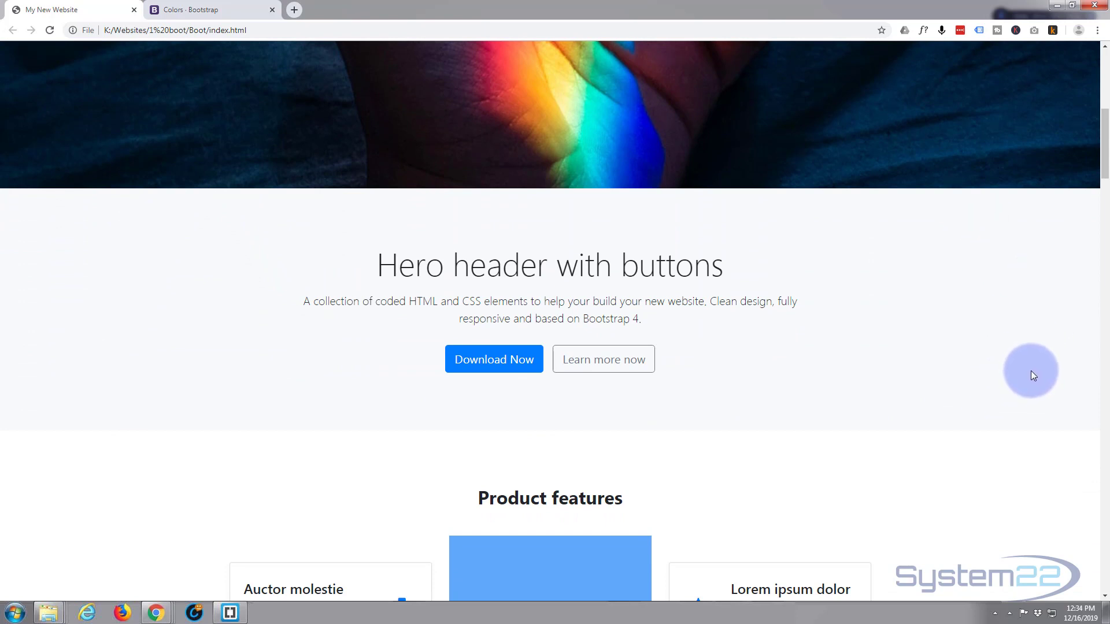
pyautogui.moveTo(701, 313)
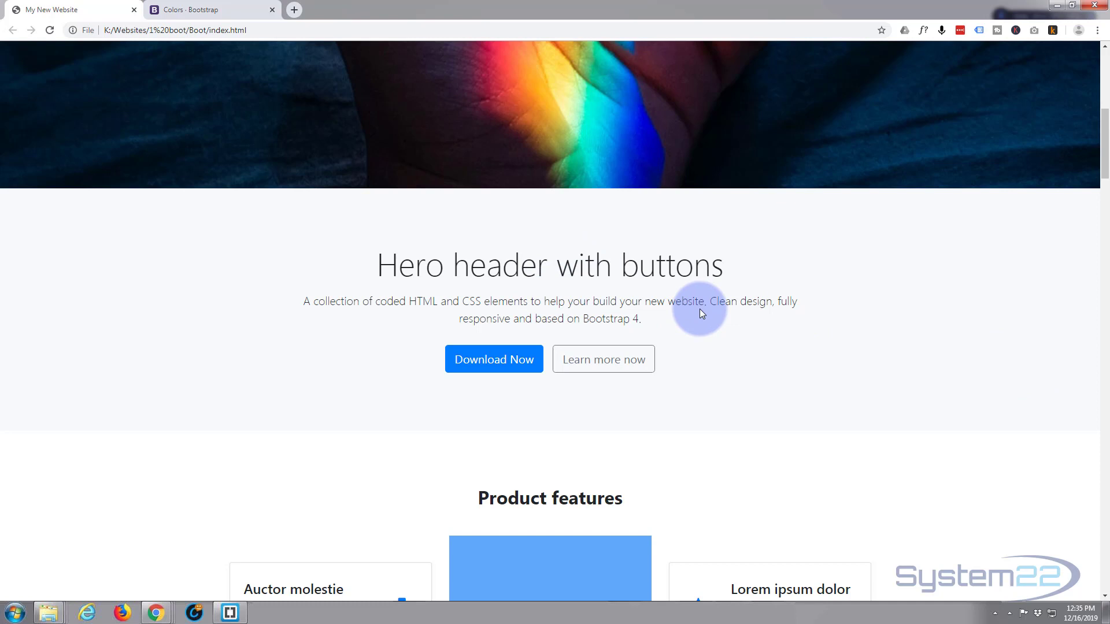
# Step: Review the background colour and gradient classes on Bootstrap Colors, then return to My New Website and the Boot folder
pyautogui.click(213, 9)
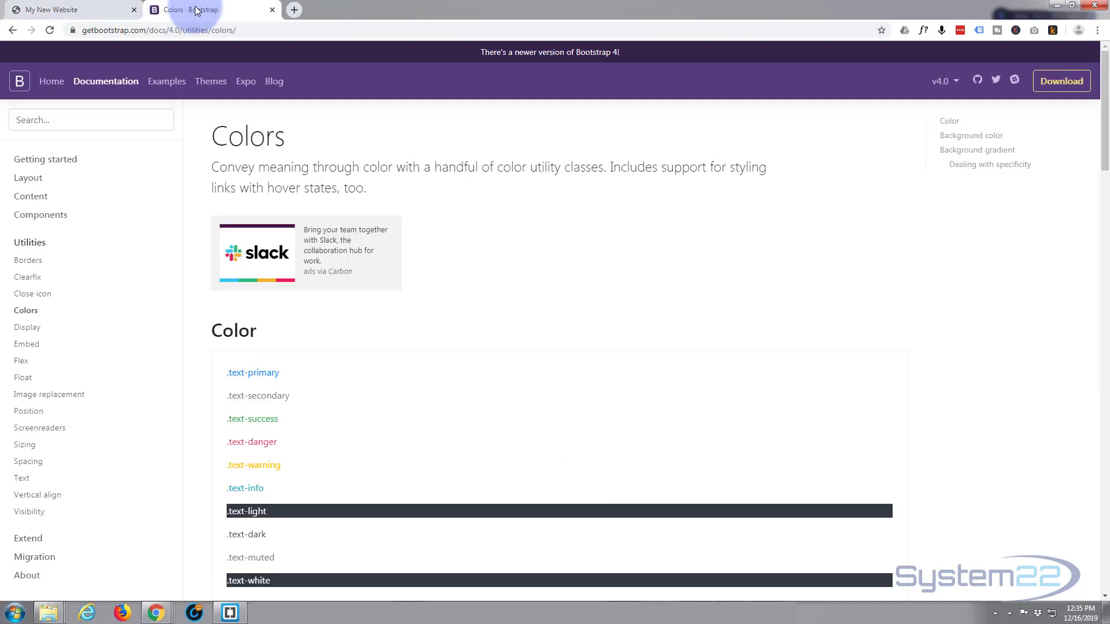
pyautogui.scroll(-3)
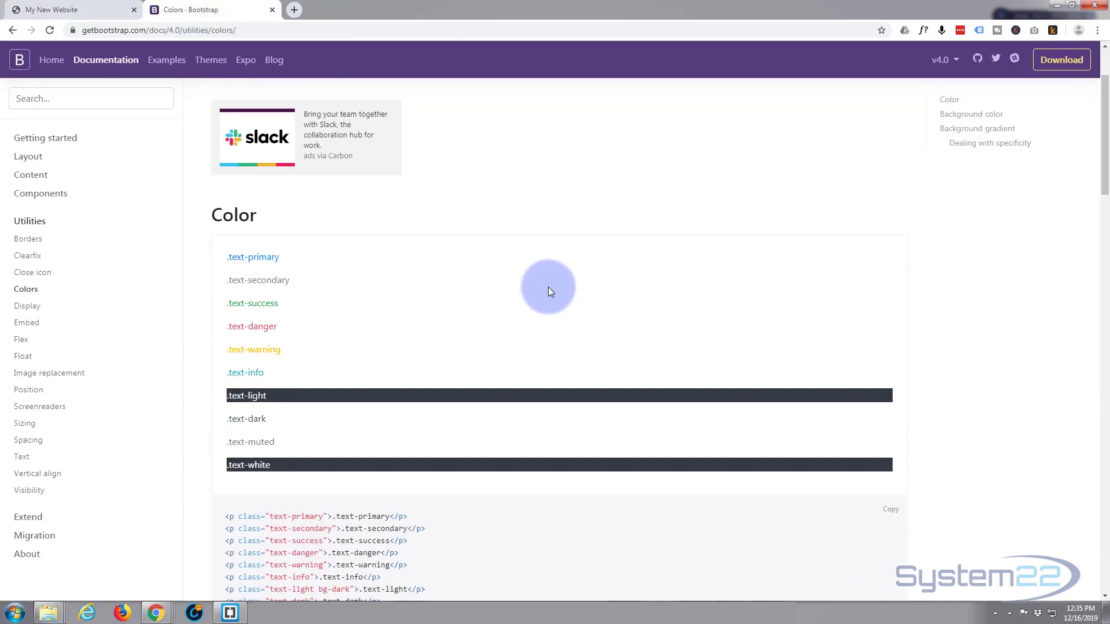
pyautogui.moveTo(319, 350)
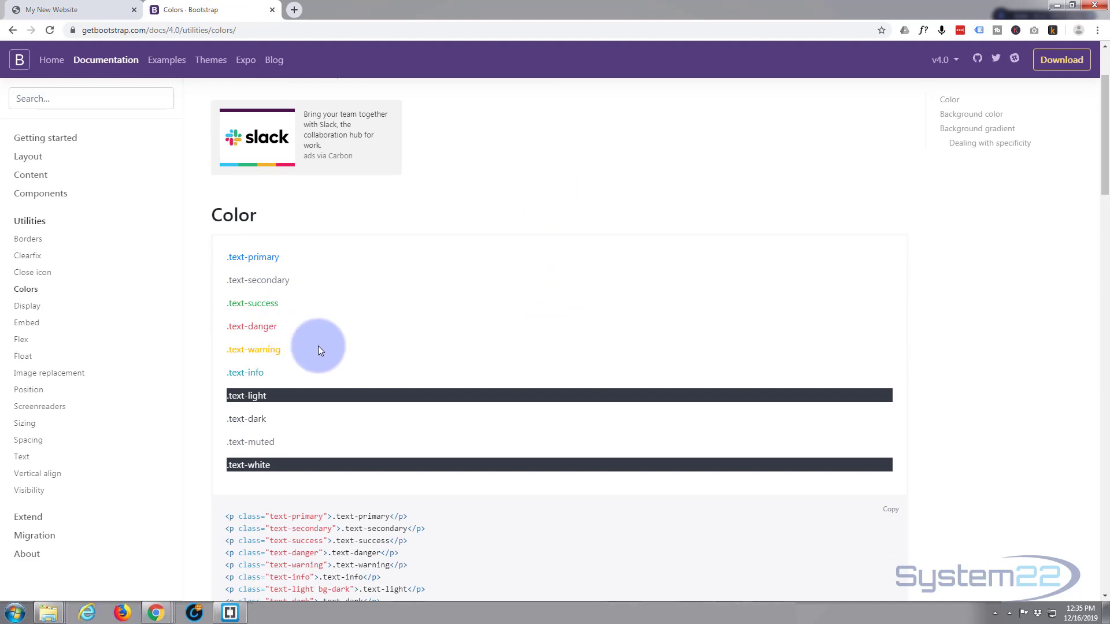
pyautogui.moveTo(280, 283)
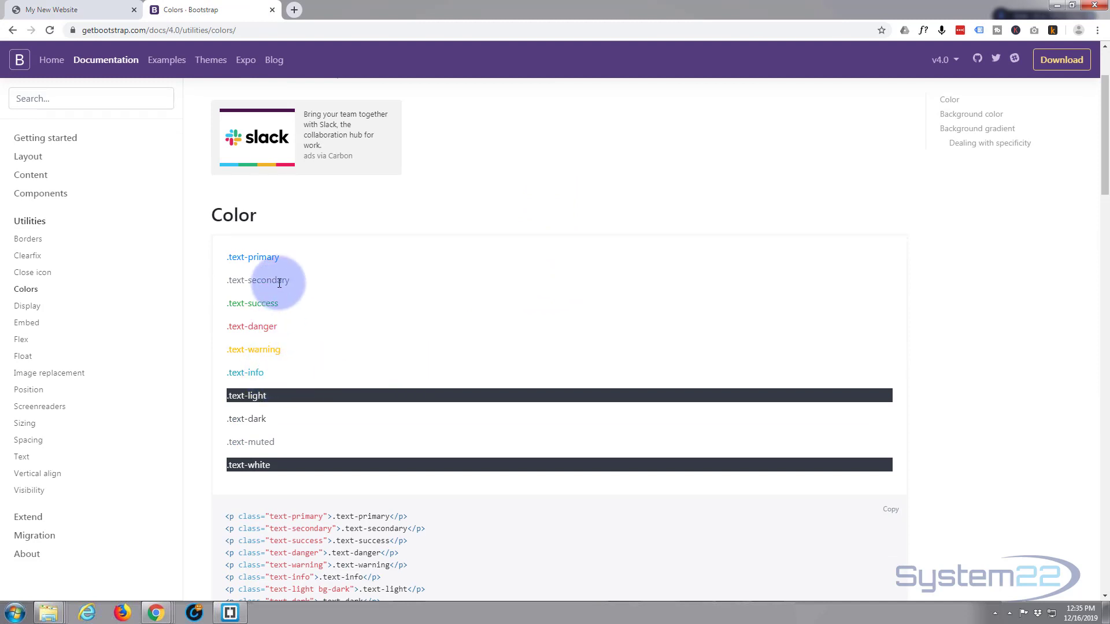
pyautogui.moveTo(342, 332)
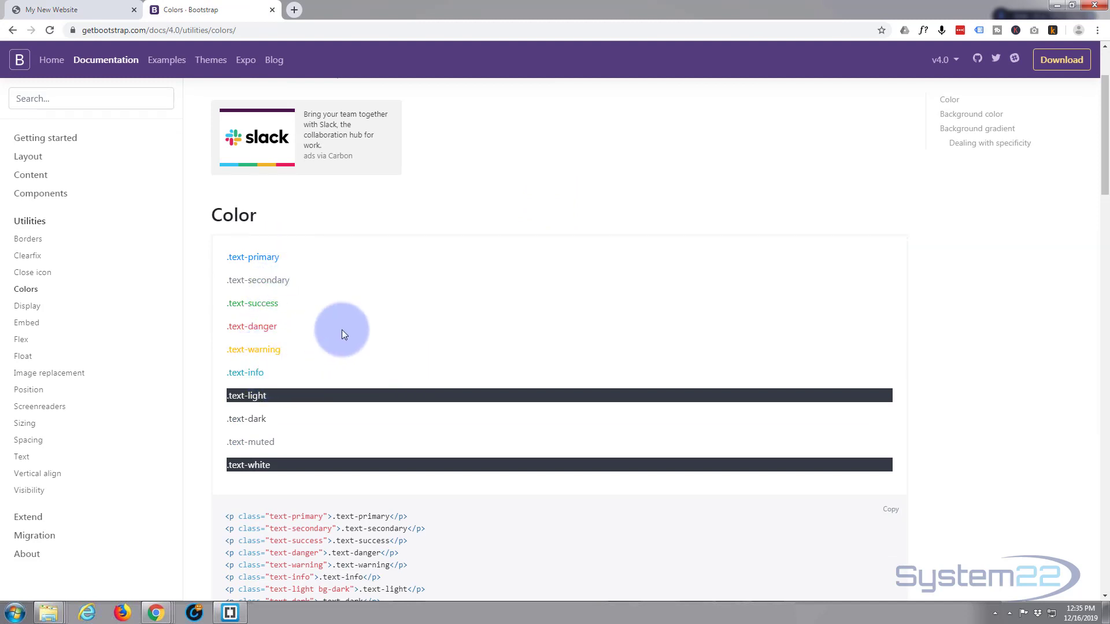
pyautogui.moveTo(396, 297)
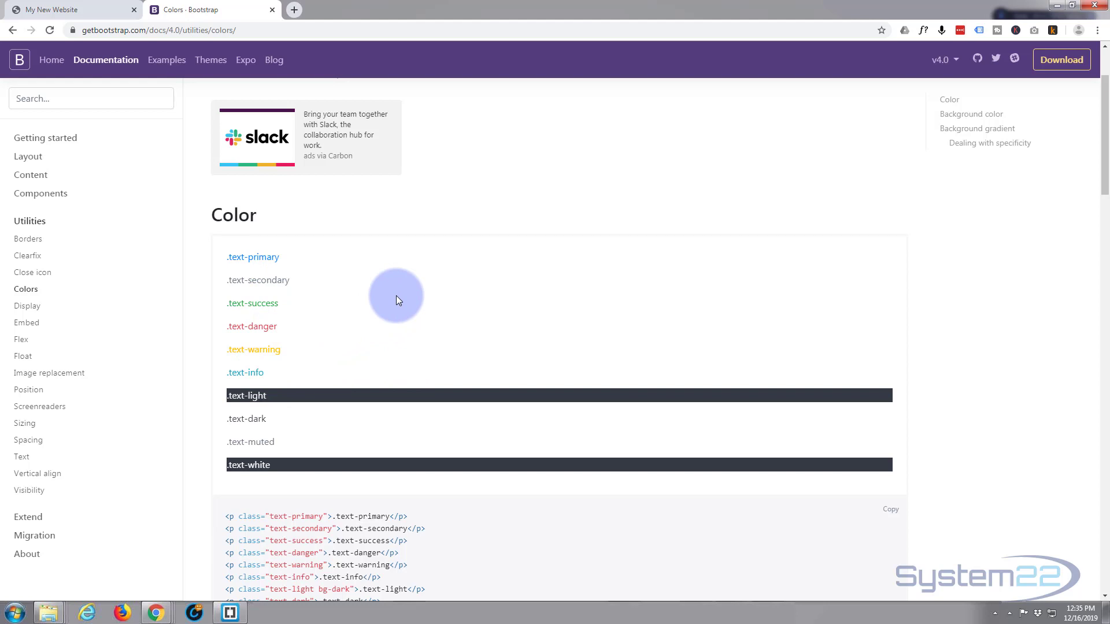
pyautogui.scroll(-3)
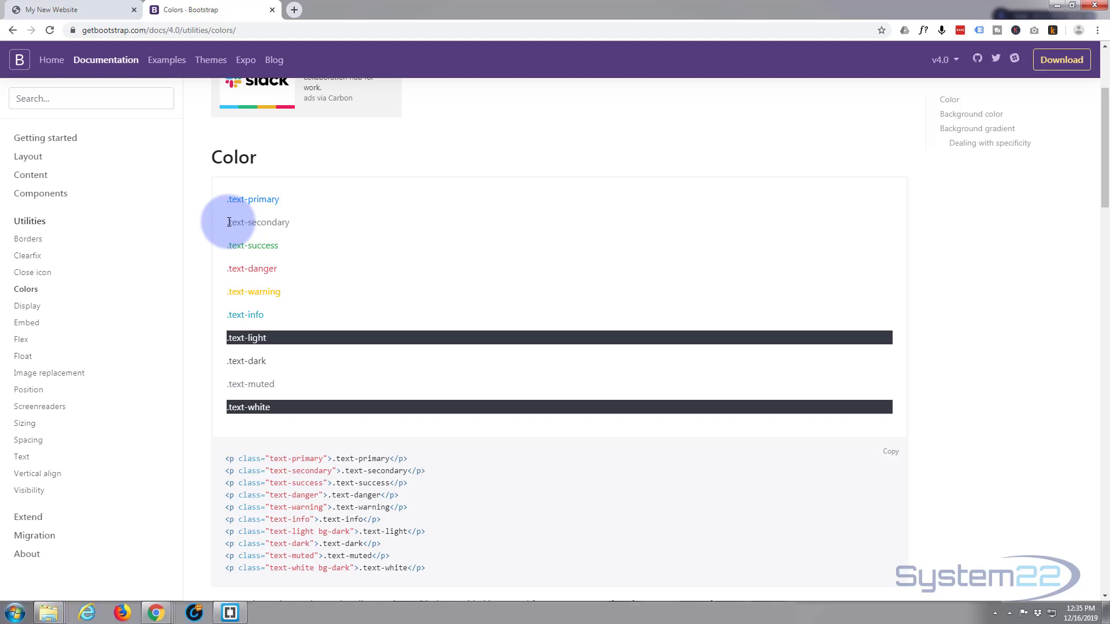
pyautogui.moveTo(266, 290)
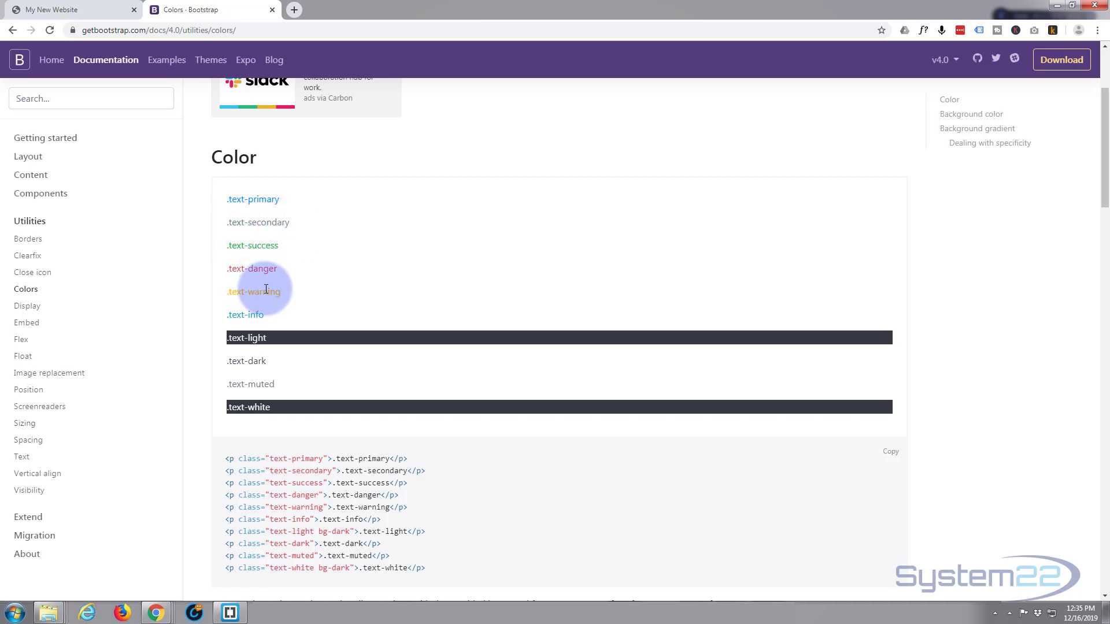
pyautogui.scroll(-3)
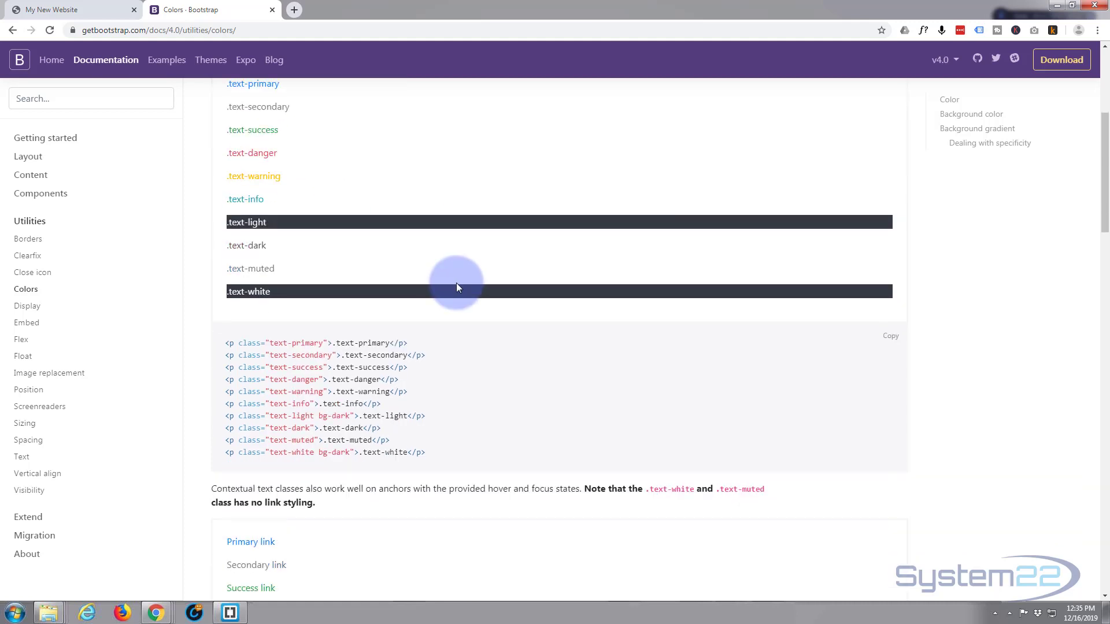
pyautogui.moveTo(244, 245)
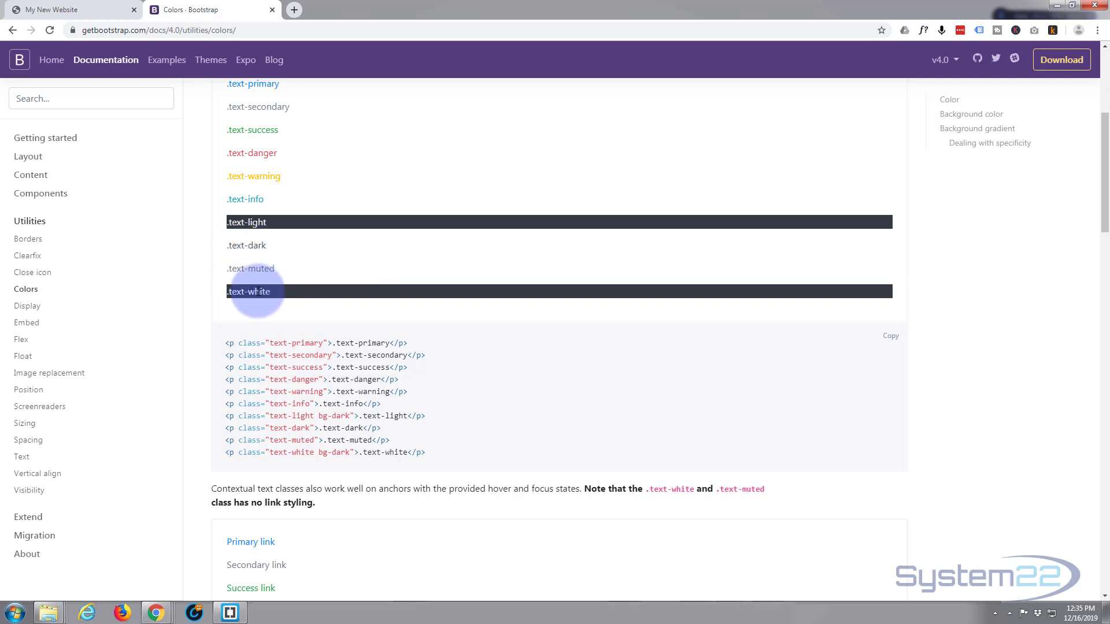
pyautogui.moveTo(267, 226)
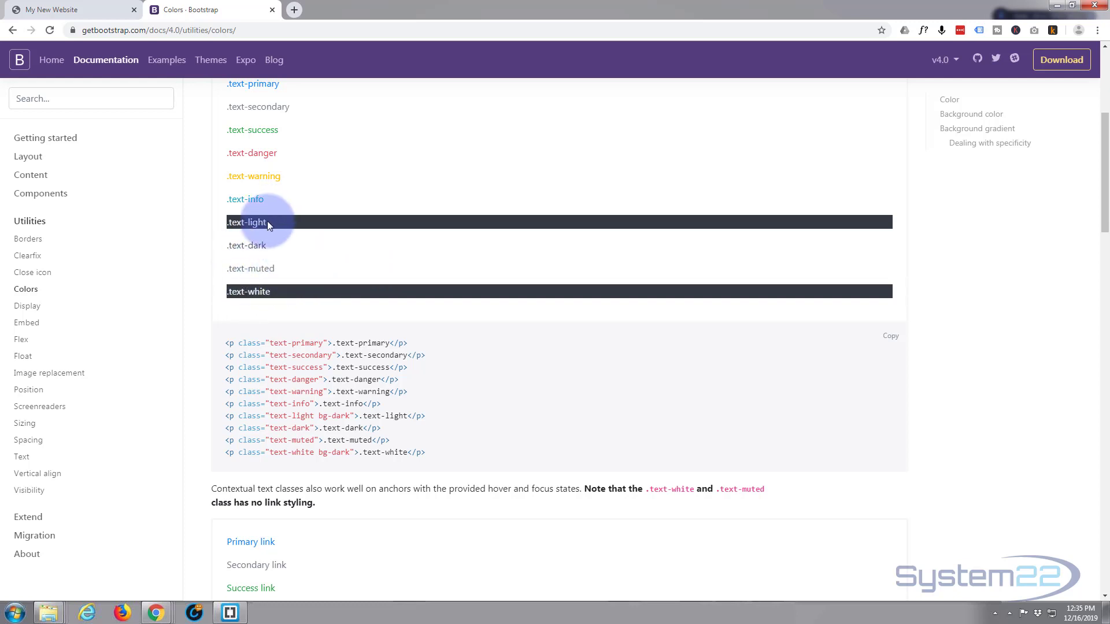
pyautogui.scroll(-3)
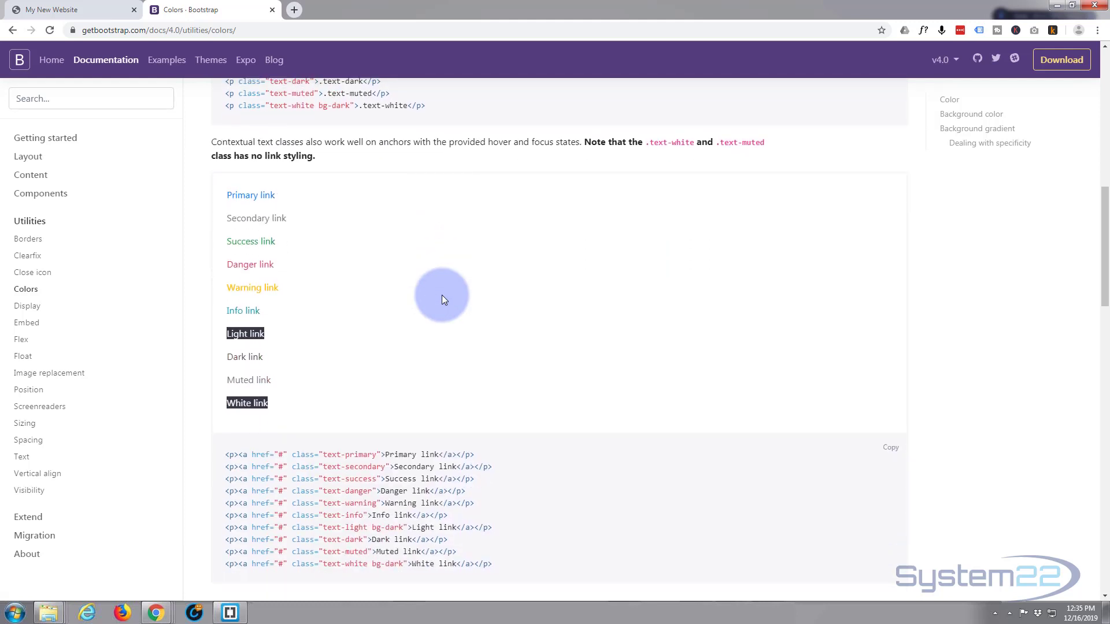
pyautogui.scroll(-3)
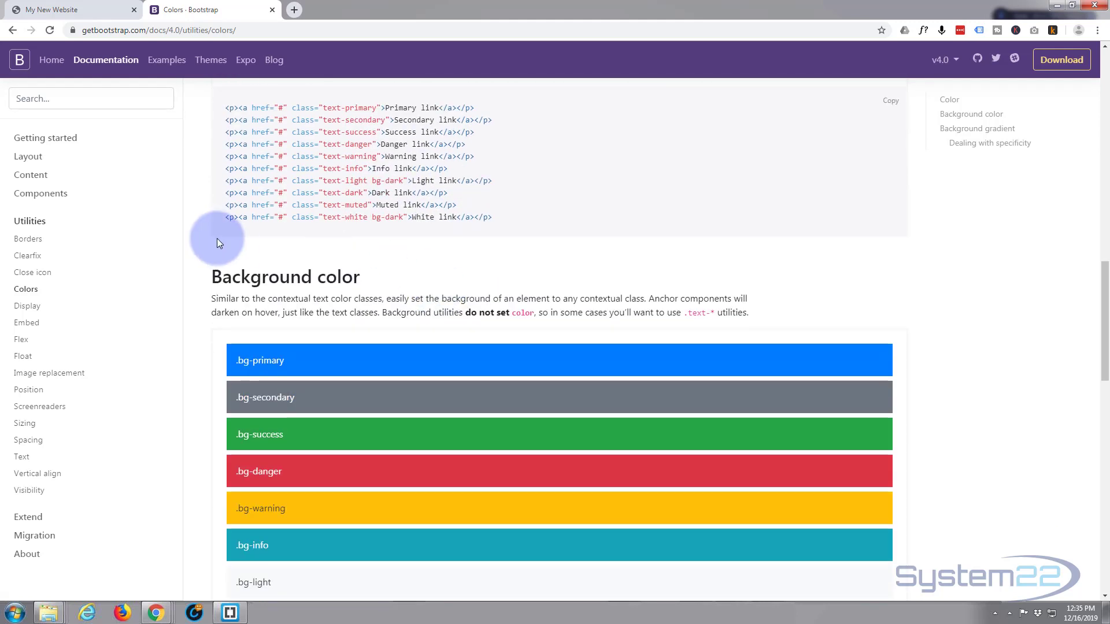
pyautogui.scroll(-3)
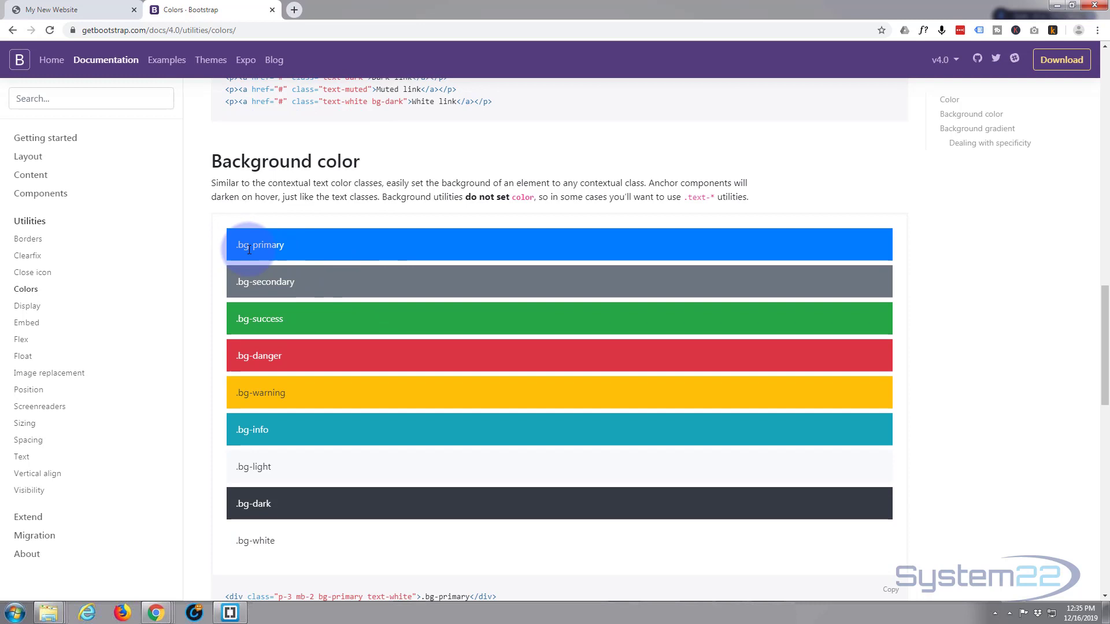
pyautogui.moveTo(382, 253)
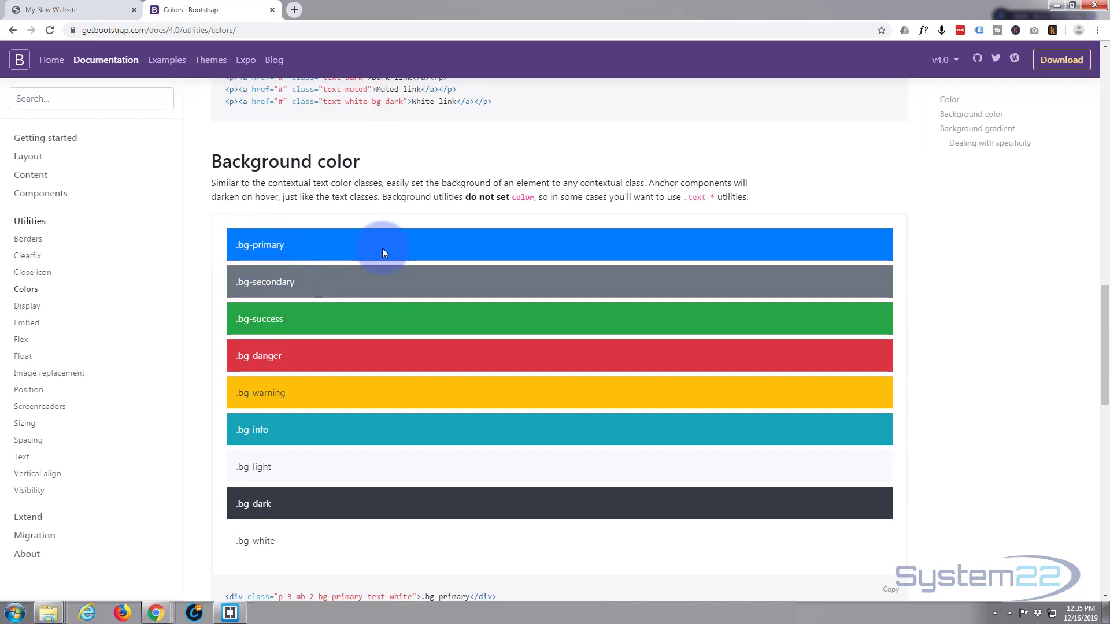
pyautogui.moveTo(366, 472)
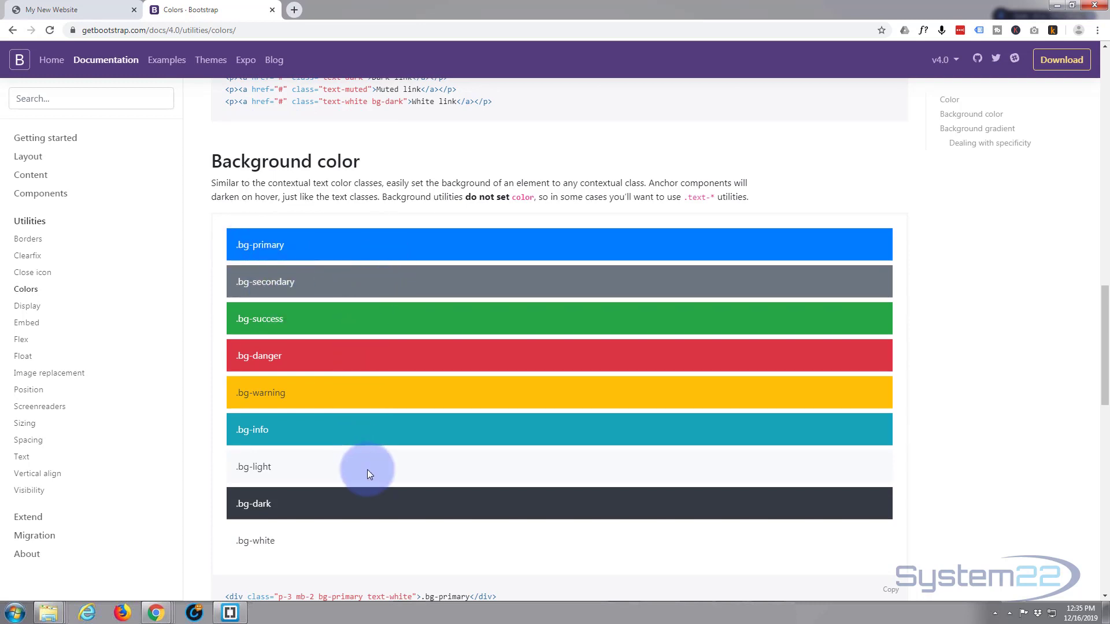
pyautogui.scroll(-3)
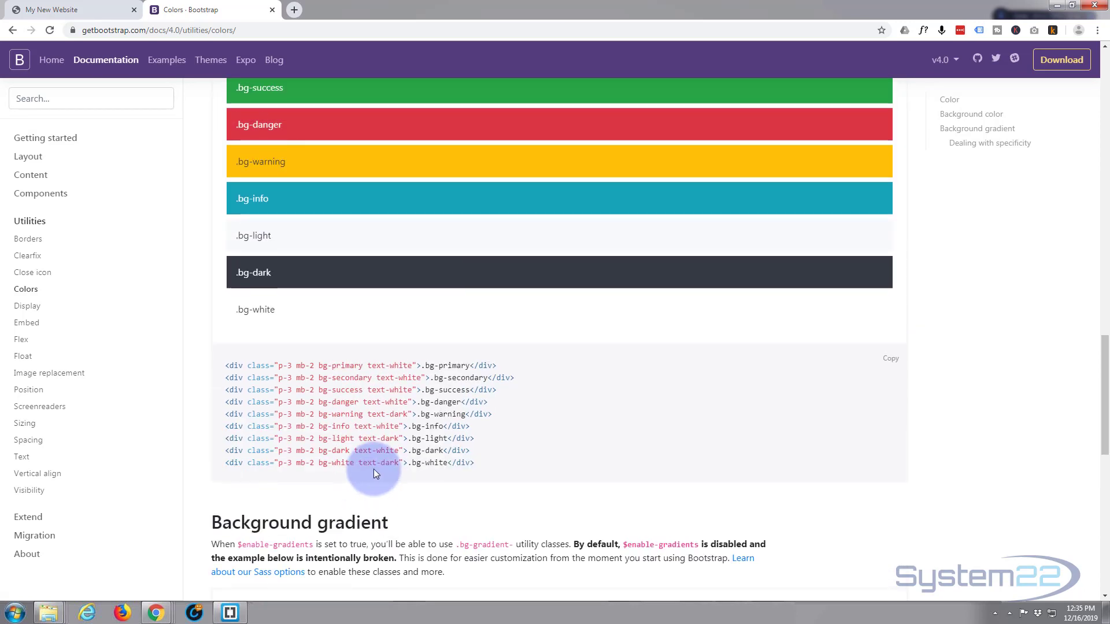
pyautogui.scroll(-3)
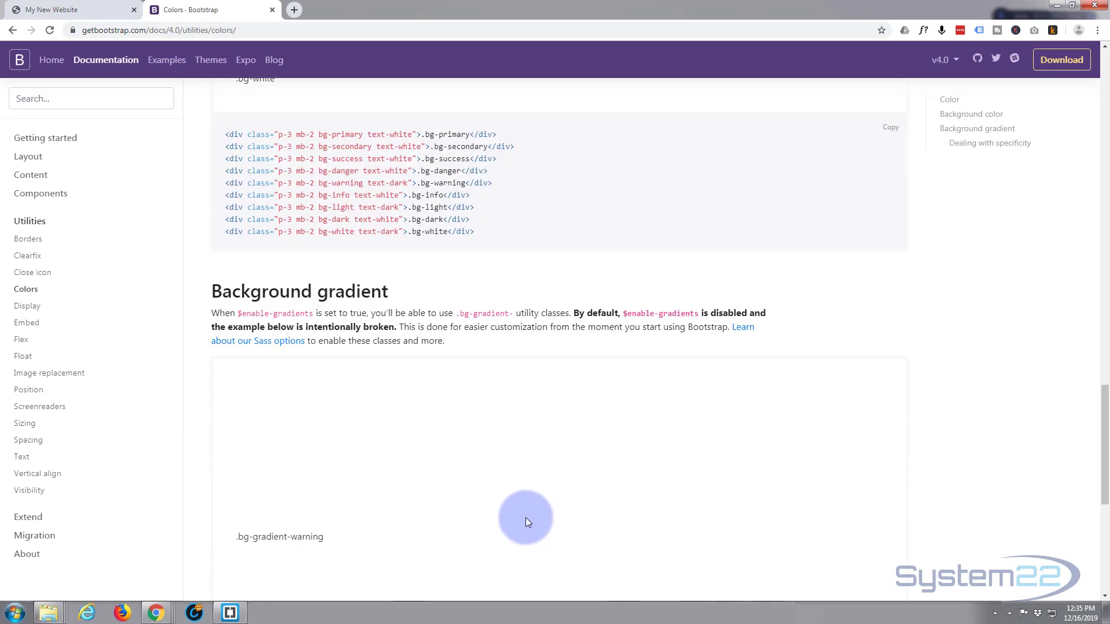
pyautogui.scroll(3)
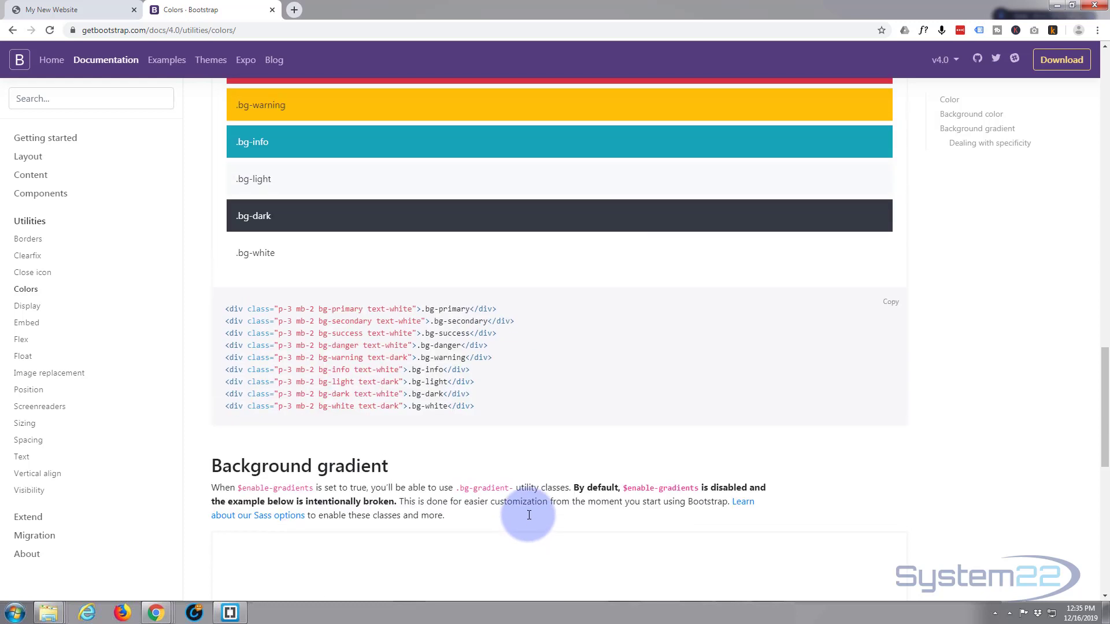
pyautogui.click(63, 10)
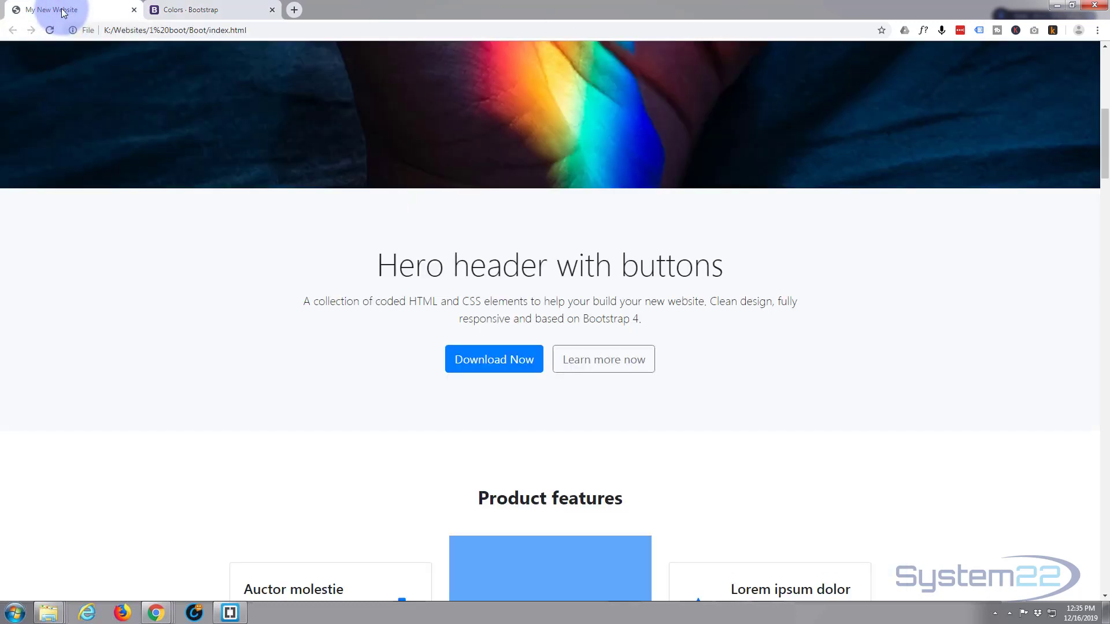
pyautogui.moveTo(254, 493)
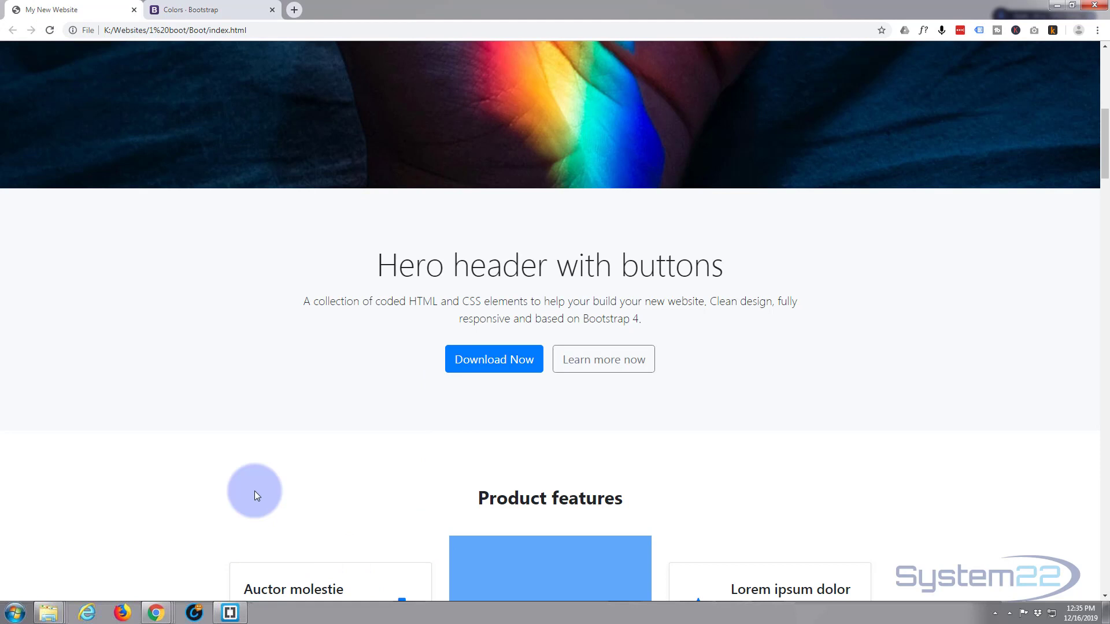
pyautogui.click(47, 611)
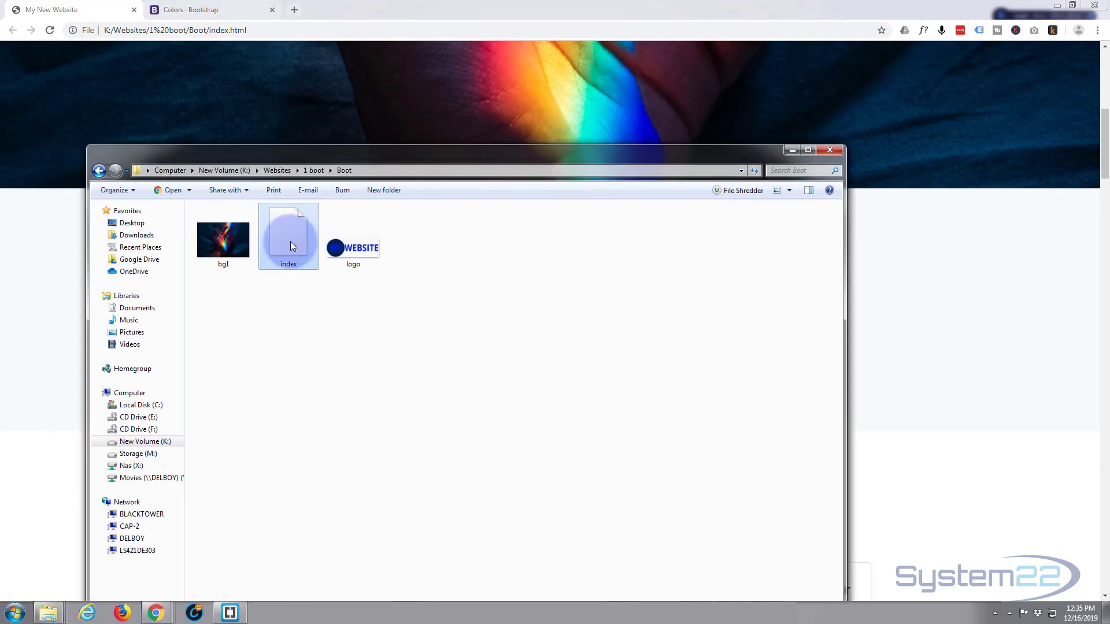
# Step: Open the index file from the Boot folder with Brackets via its context menu
pyautogui.rightClick(288, 237)
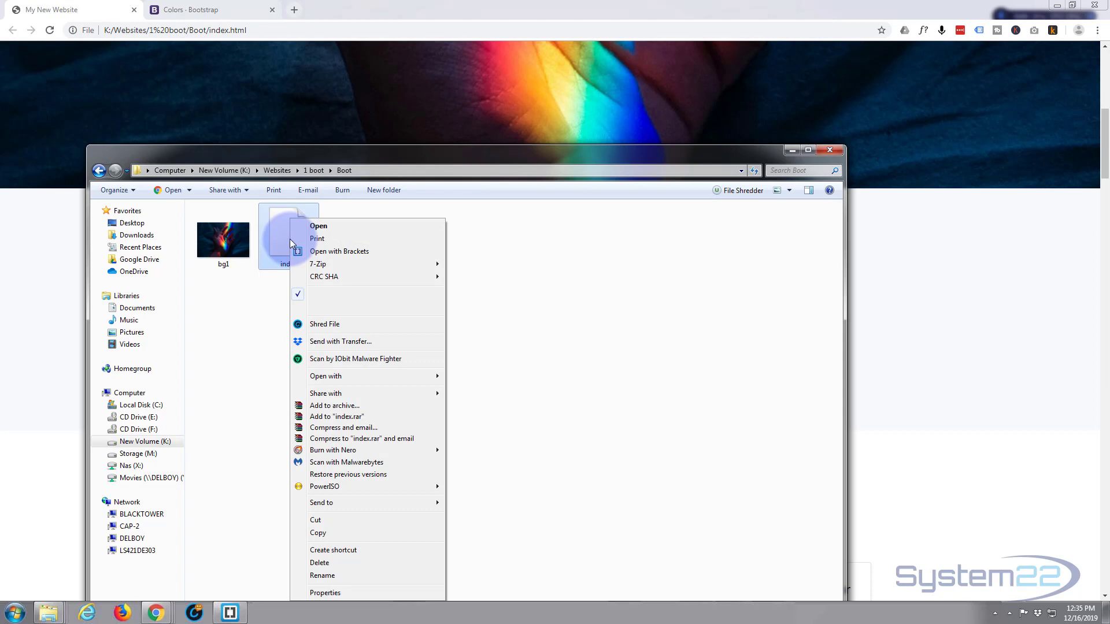
pyautogui.moveTo(346, 251)
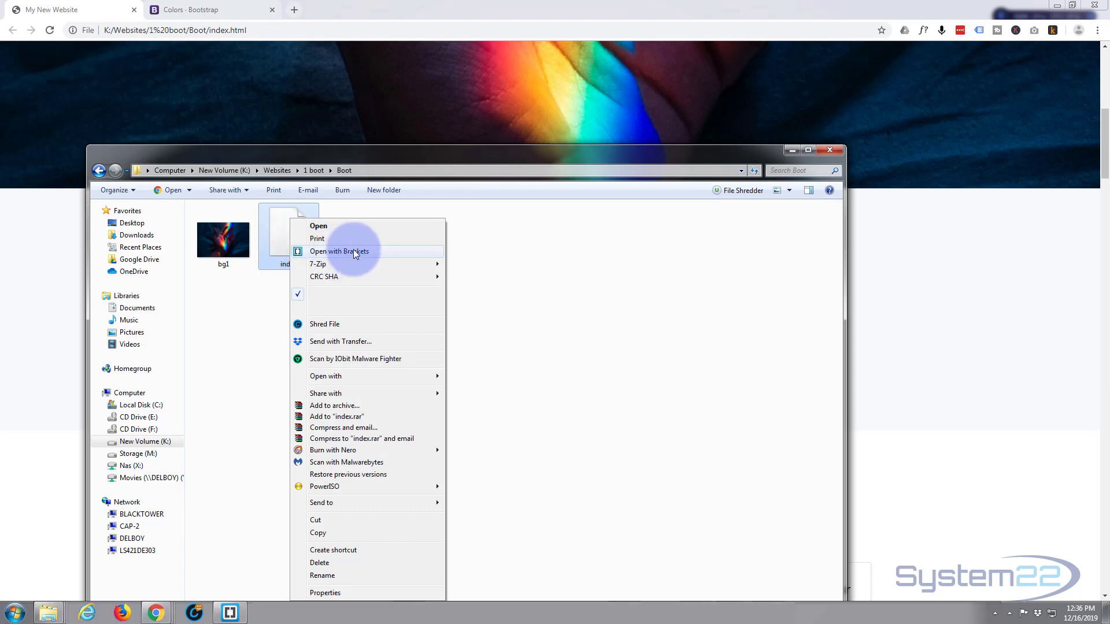
pyautogui.click(339, 251)
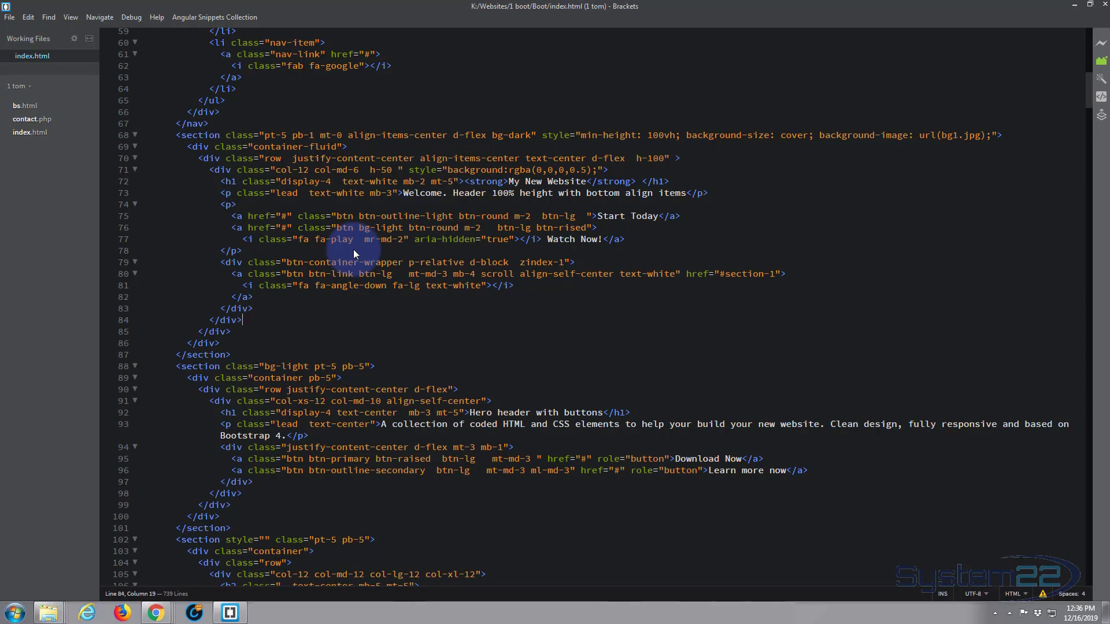
pyautogui.moveTo(147, 238)
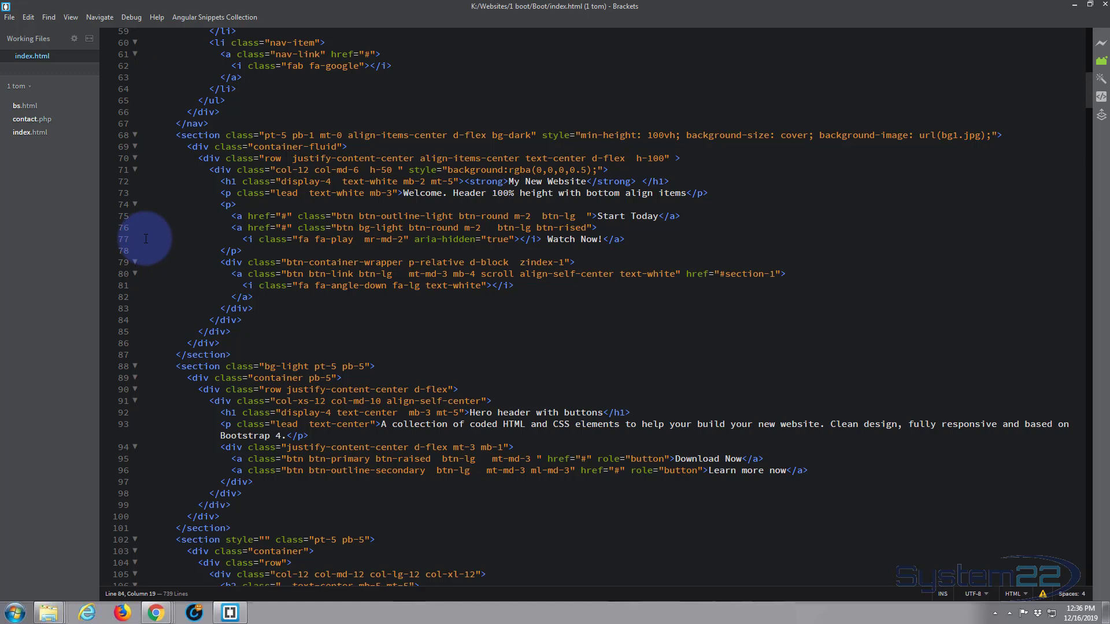
pyautogui.scroll(-3)
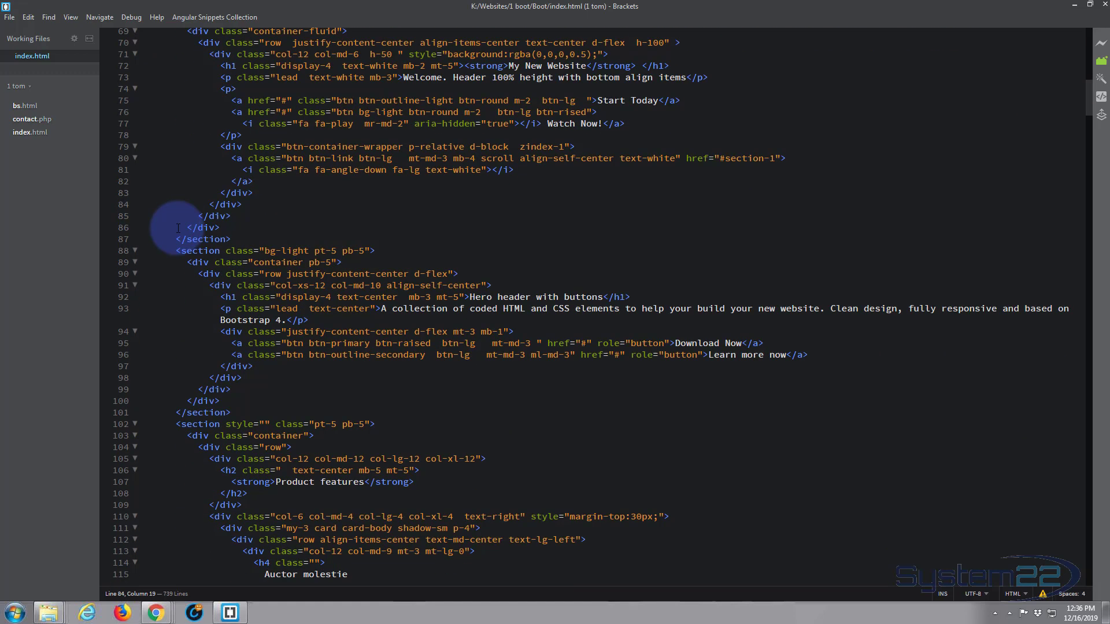
pyautogui.scroll(3)
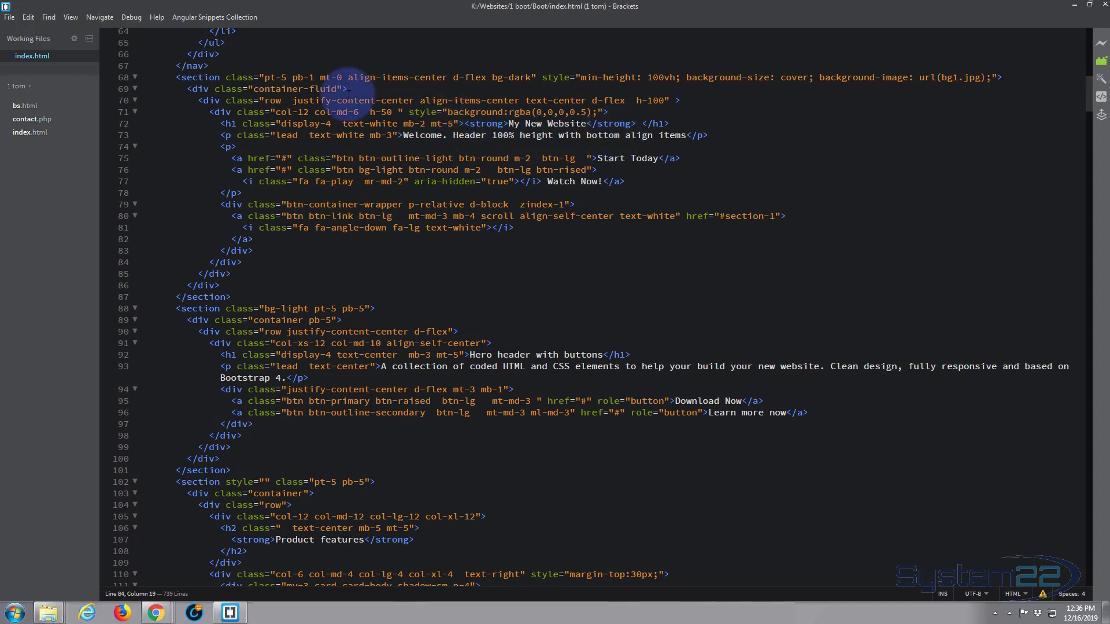
pyautogui.click(244, 262)
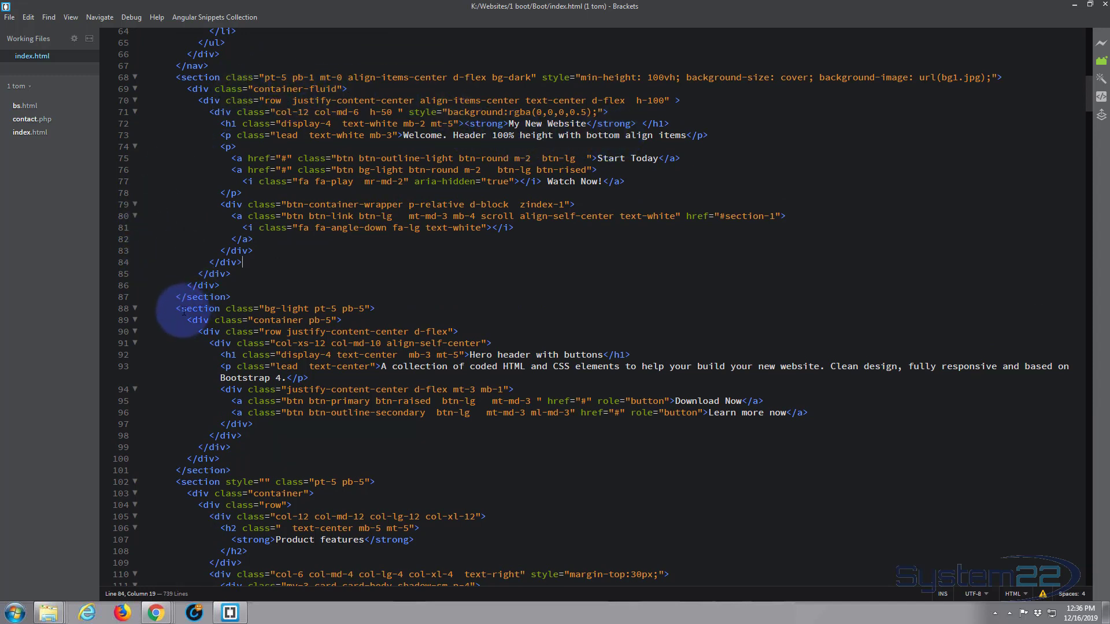
pyautogui.click(306, 310)
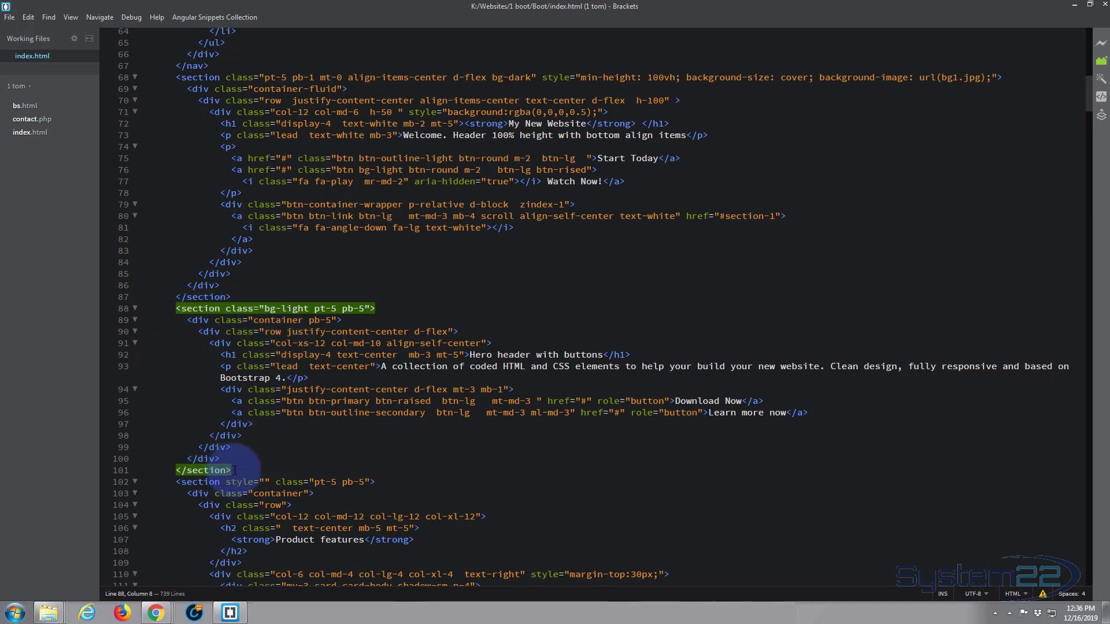
pyautogui.moveTo(487, 339)
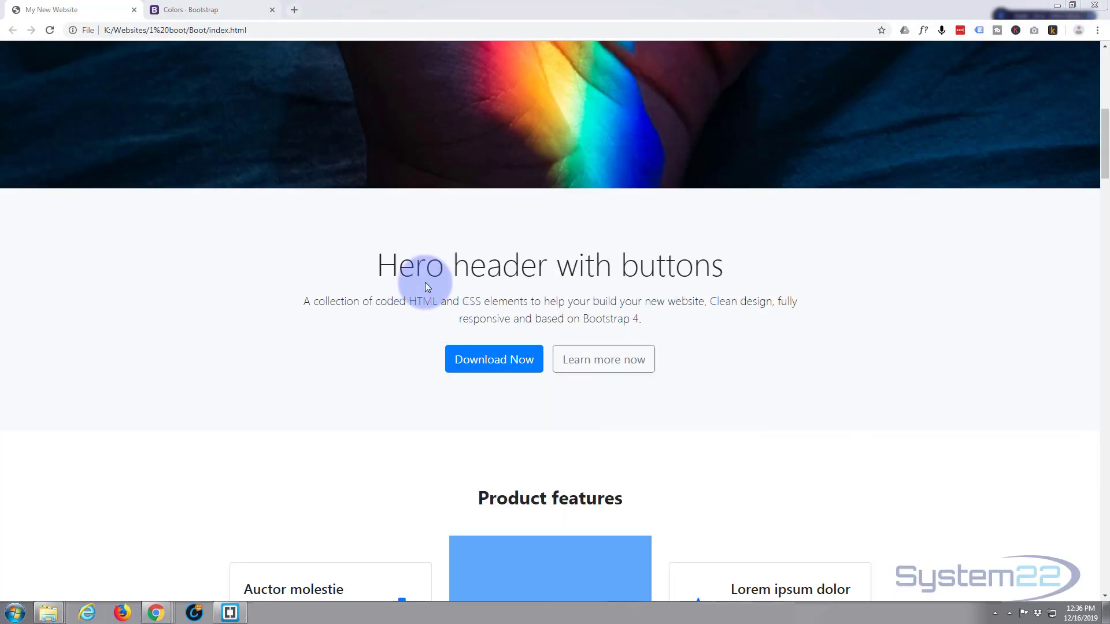
pyautogui.moveTo(83, 270)
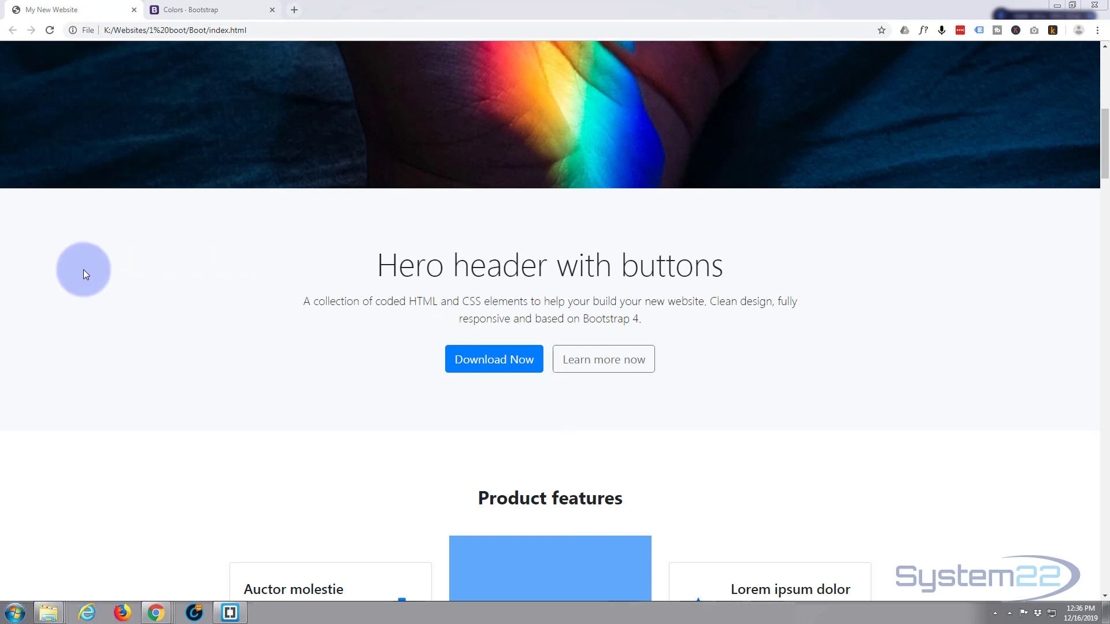
pyautogui.moveTo(497, 423)
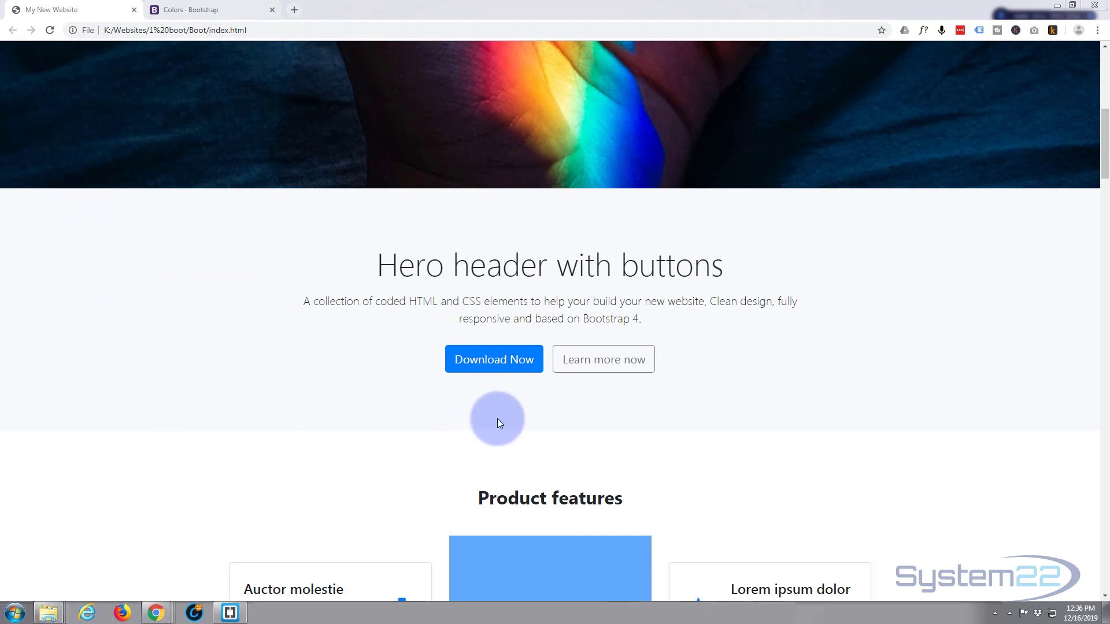
pyautogui.moveTo(519, 326)
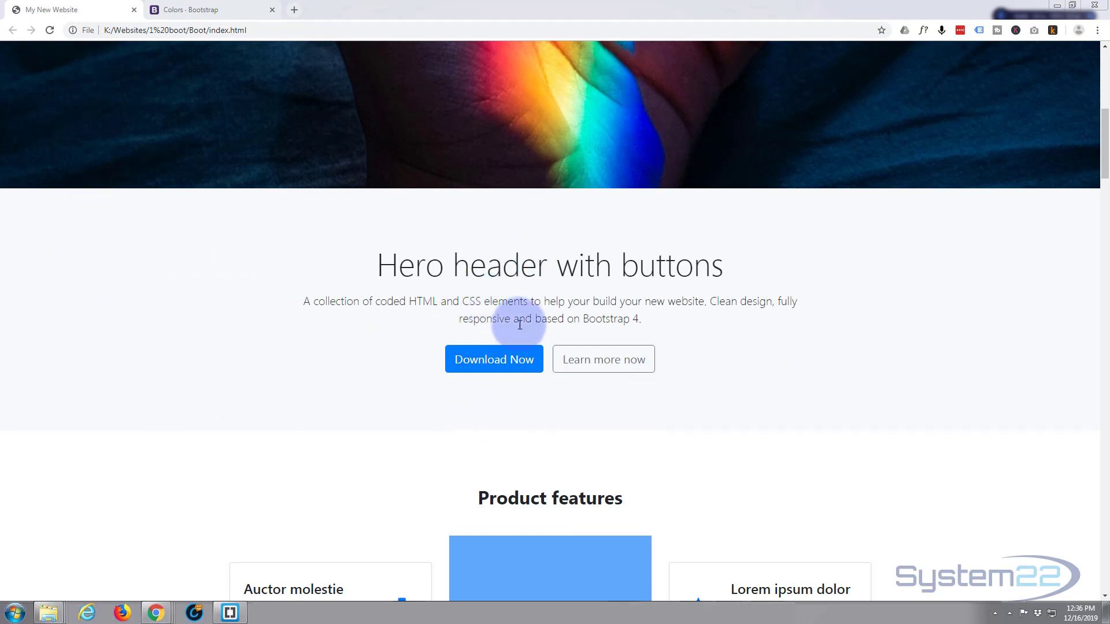
# Step: Look up the text colour classes on the Bootstrap Colors page, then return to Brackets
pyautogui.click(206, 10)
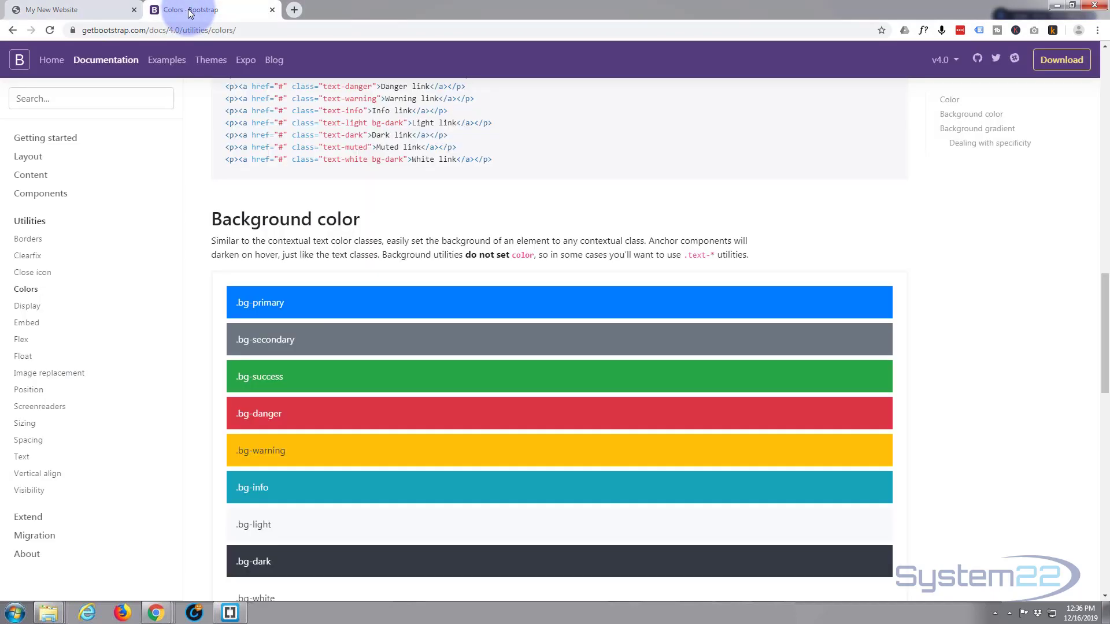
pyautogui.scroll(-3)
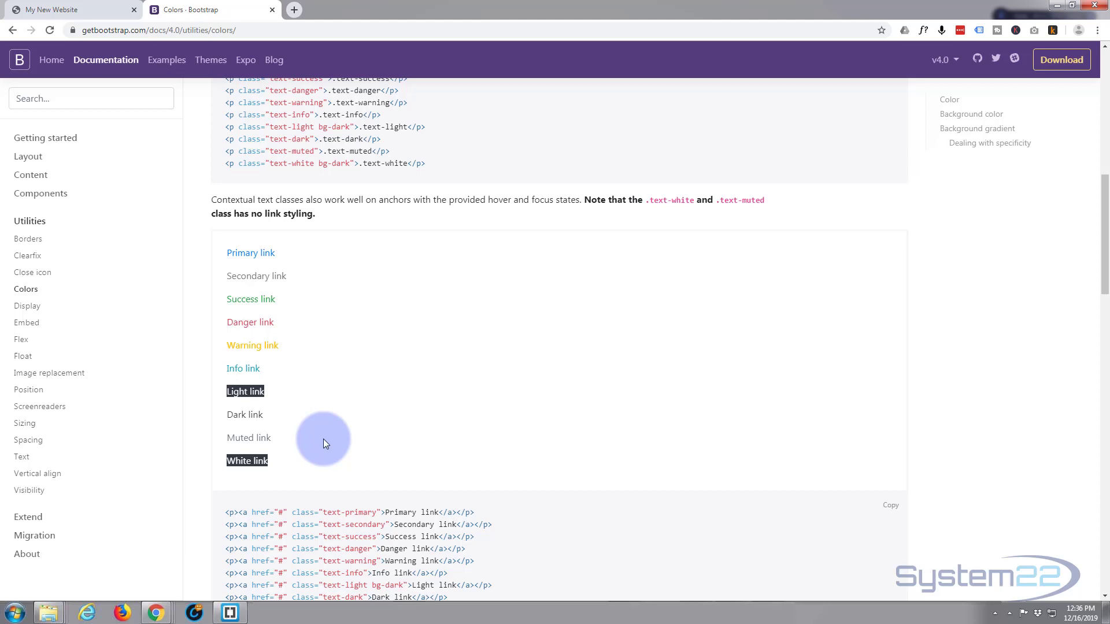
pyautogui.scroll(3)
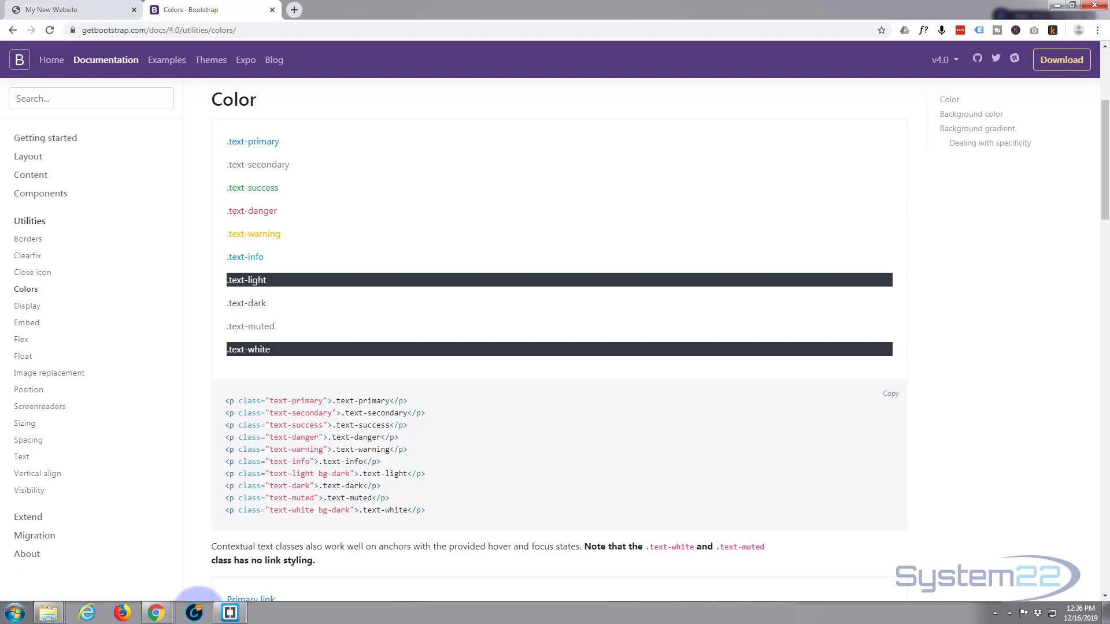
pyautogui.click(229, 612)
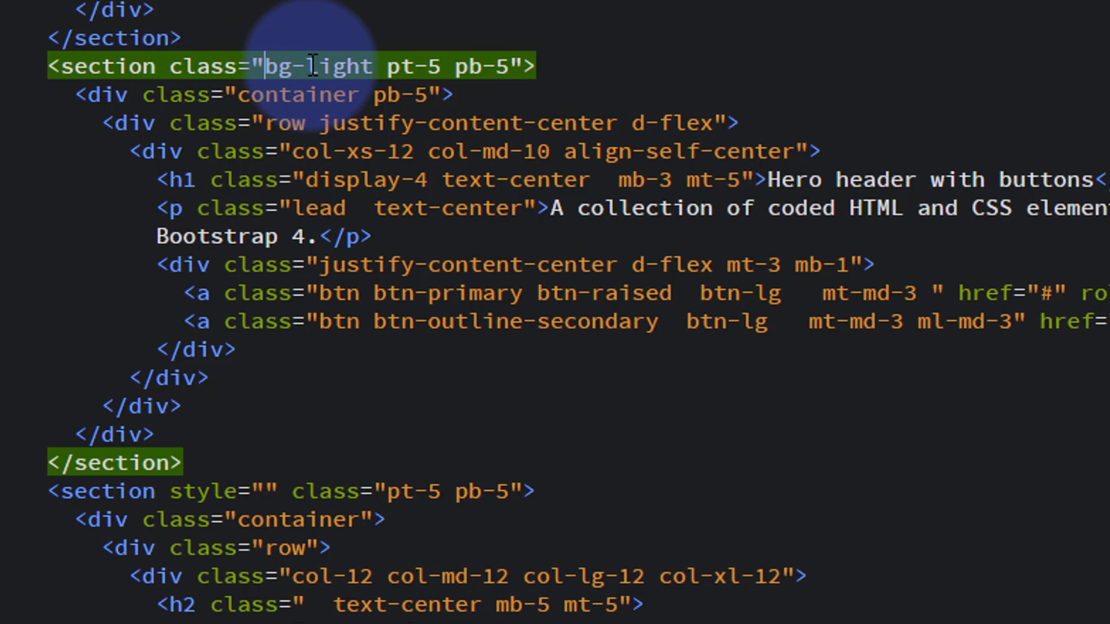
# Step: Change the Hero header section's bg-light class to bg-dark and switch to the site page
pyautogui.doubleClick(339, 66)
pyautogui.write('dar')
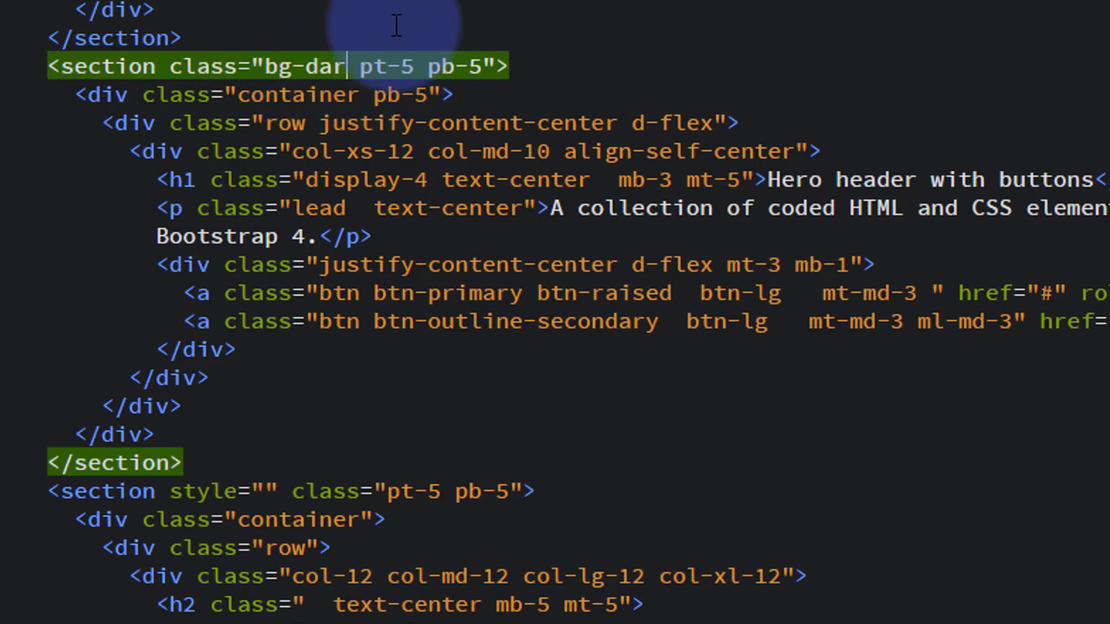
pyautogui.write('k')
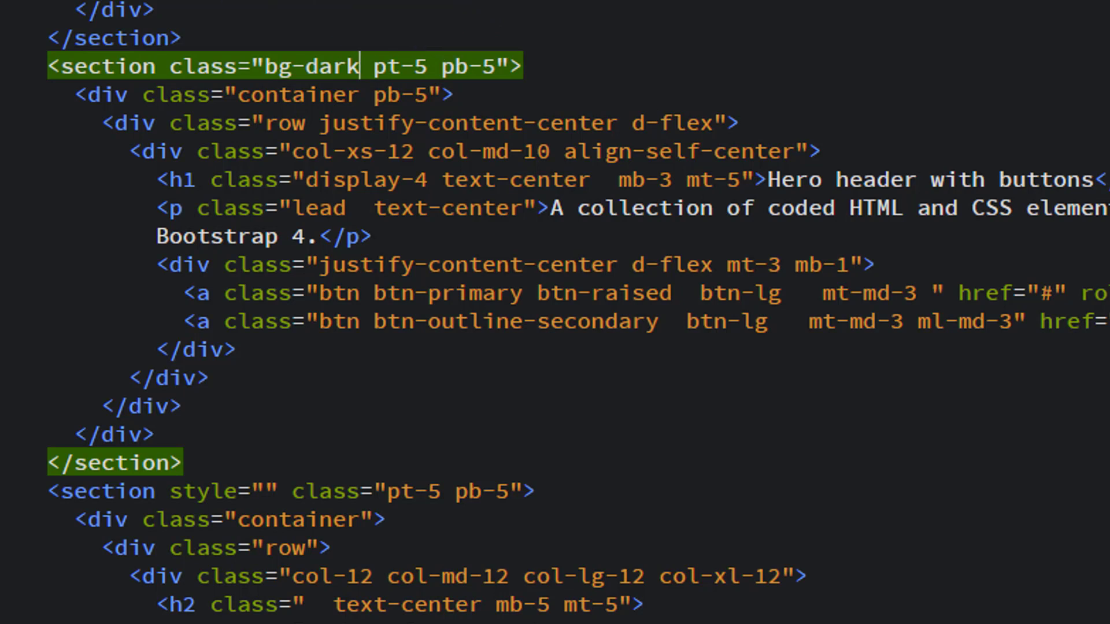
pyautogui.click(189, 9)
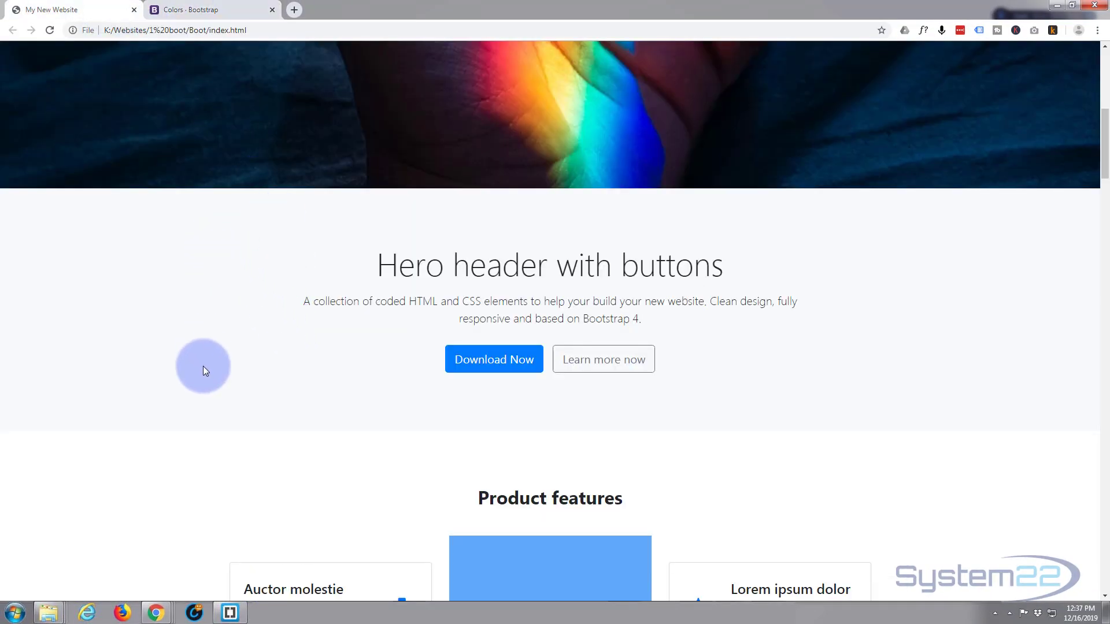
pyautogui.moveTo(487, 266)
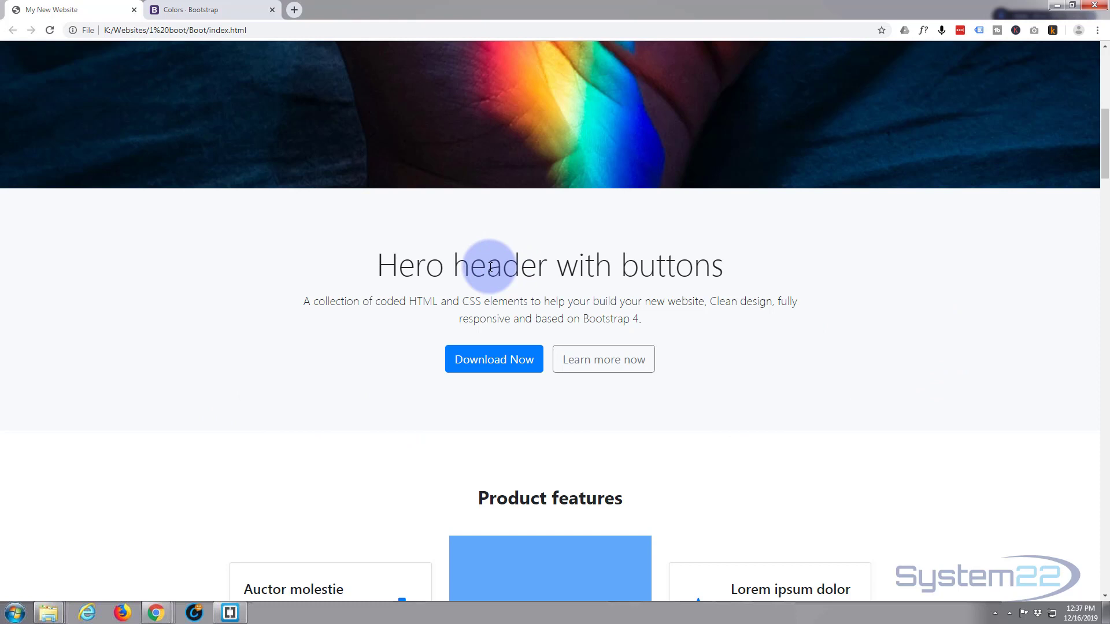
pyautogui.moveTo(165, 53)
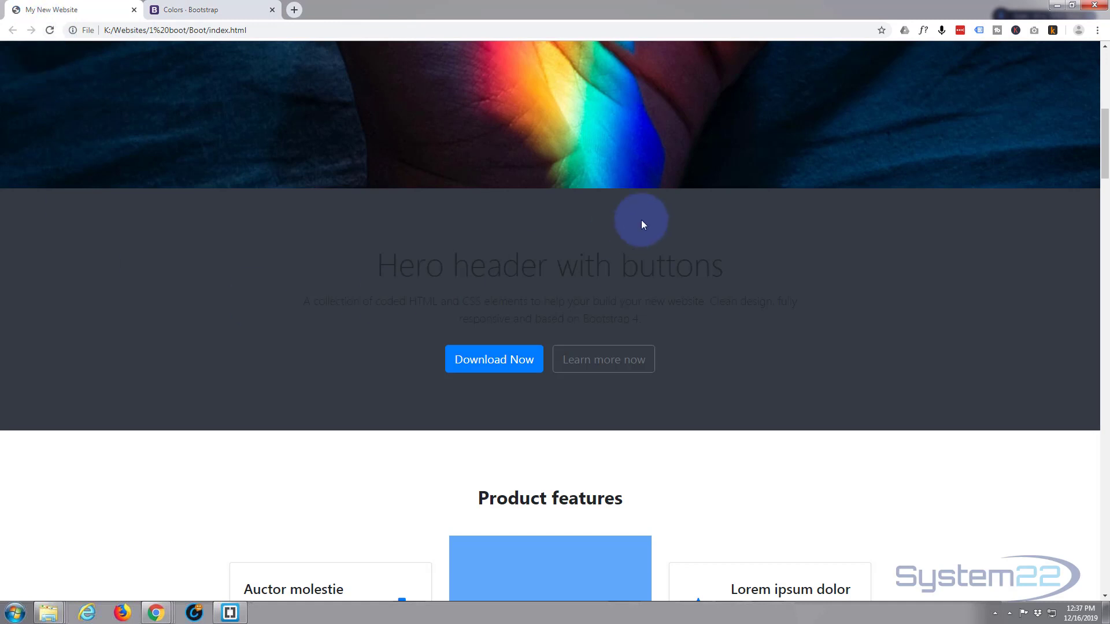
# Step: Check the dark hero section on the reloaded page, then go back to Brackets
pyautogui.scroll(-3)
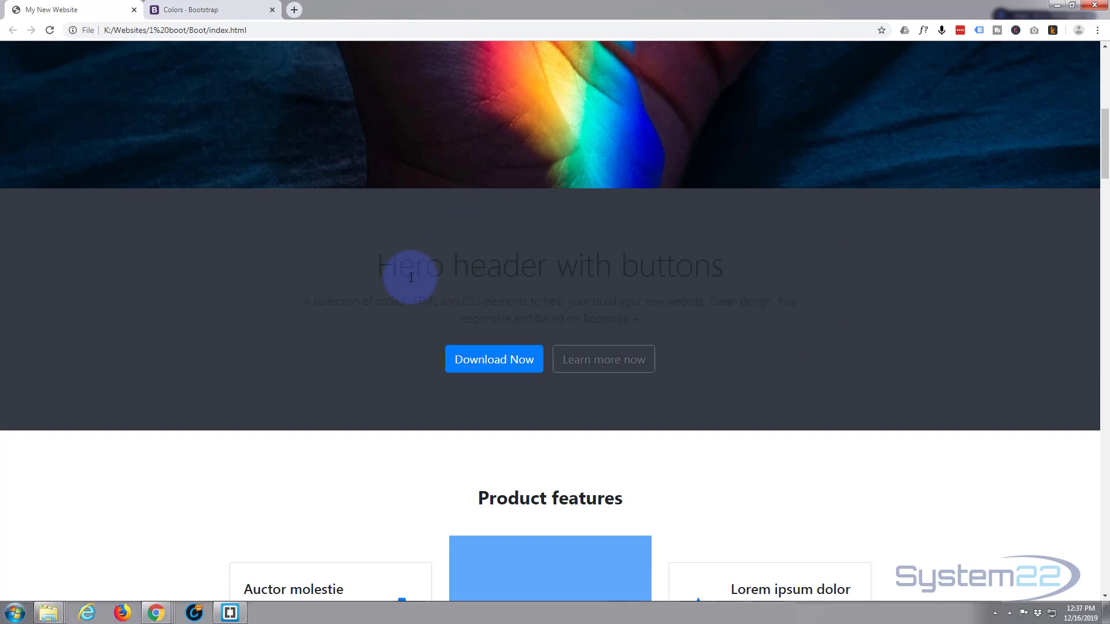
pyautogui.moveTo(718, 315)
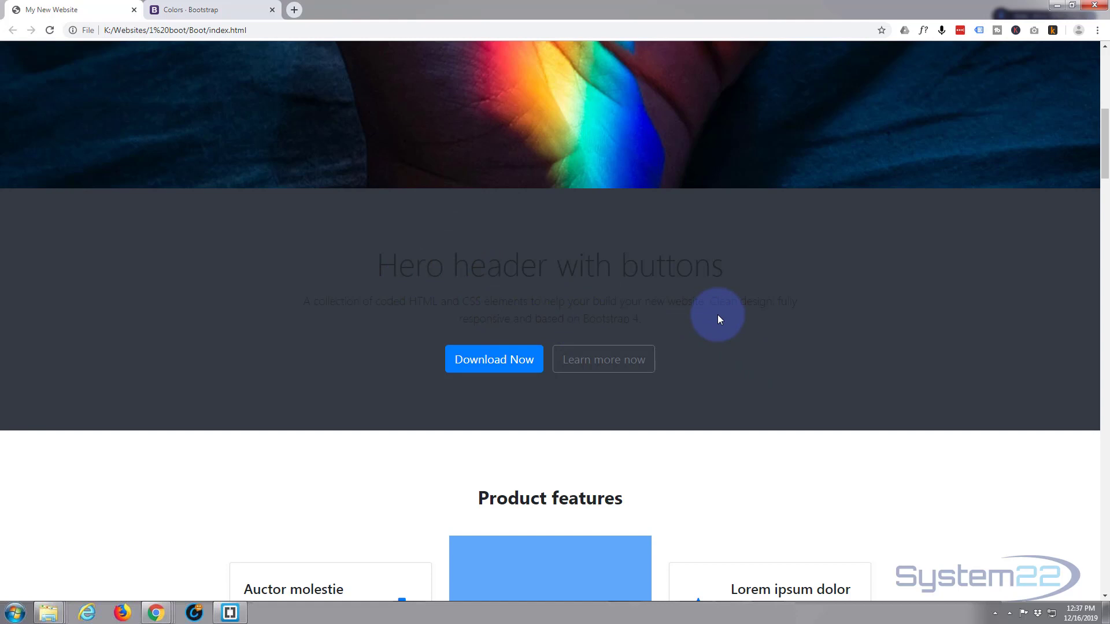
pyautogui.moveTo(269, 200)
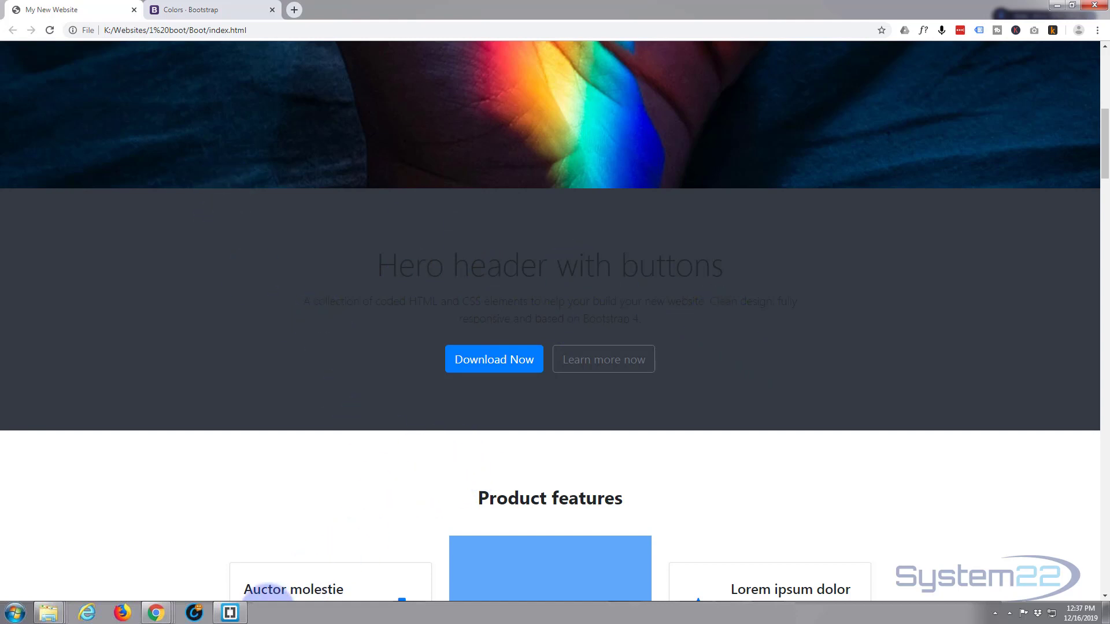
pyautogui.click(228, 612)
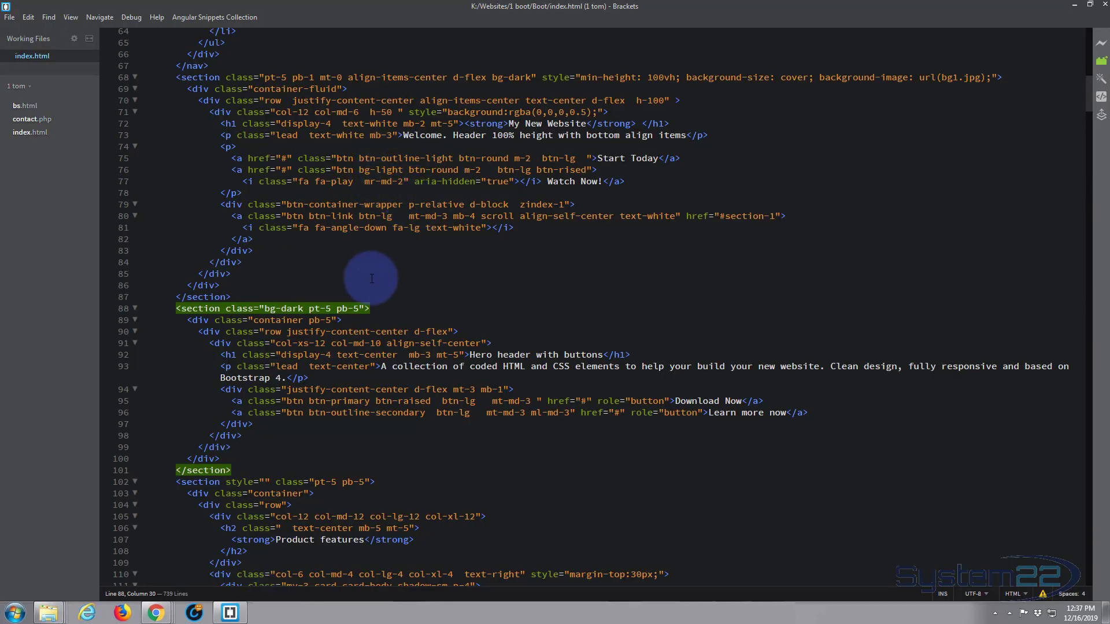
# Step: Add the text-light class to the bg-dark hero section on line 88
pyautogui.scroll(-3)
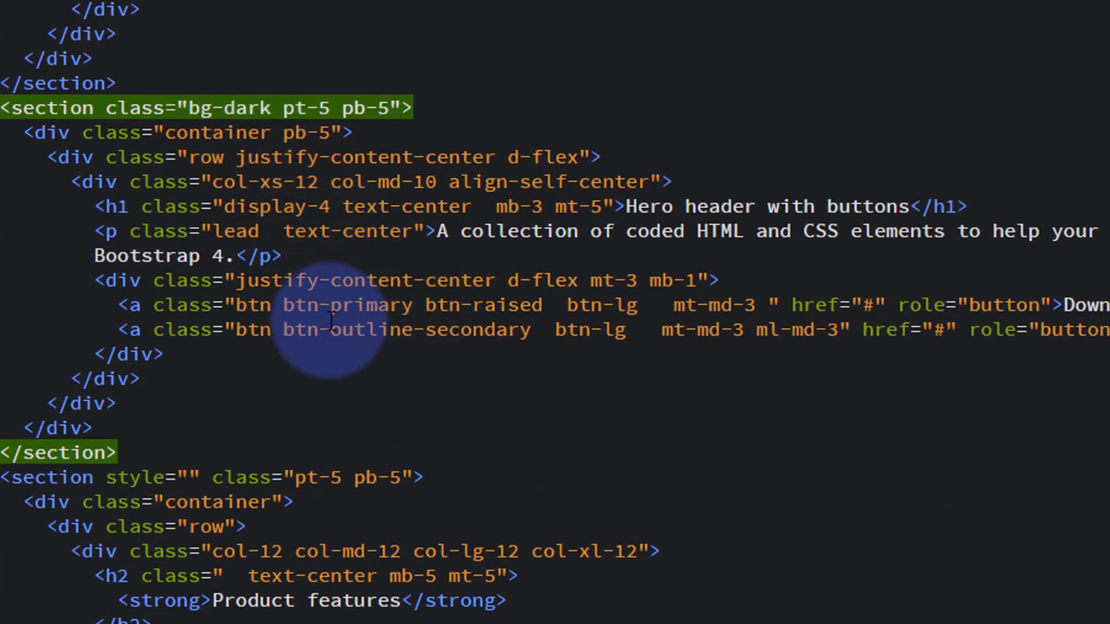
pyautogui.moveTo(580, 230)
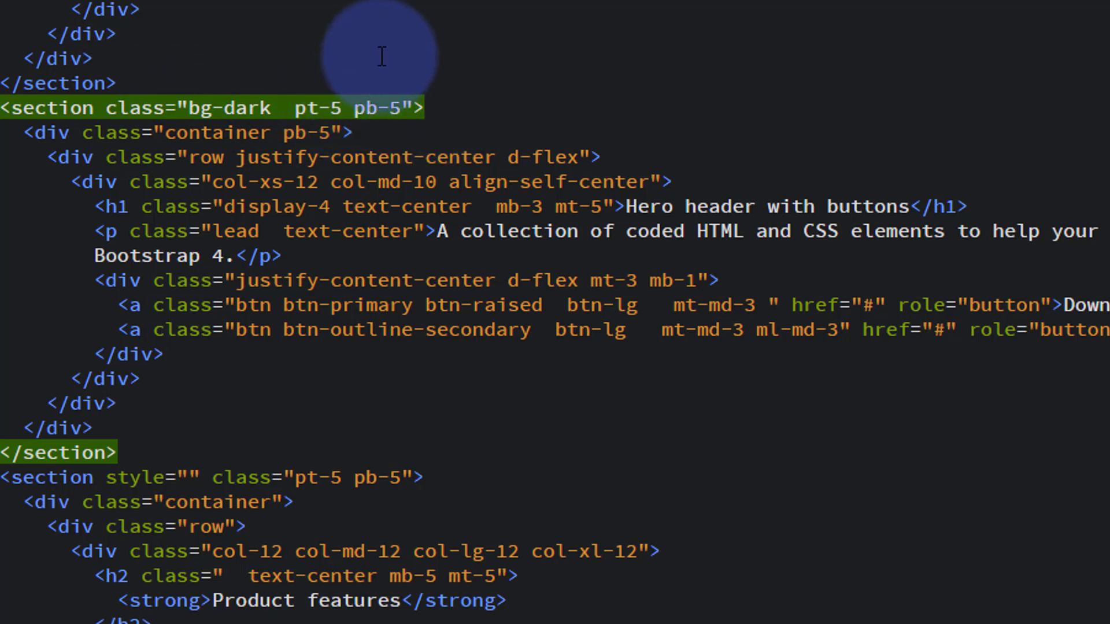
pyautogui.write('text')
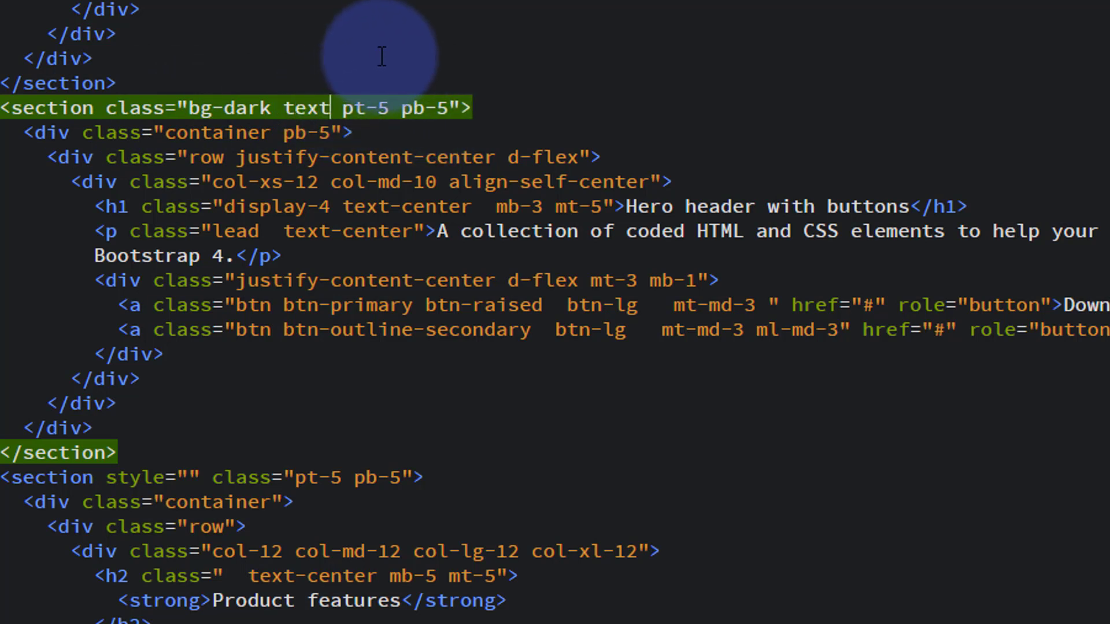
pyautogui.write('-ligh')
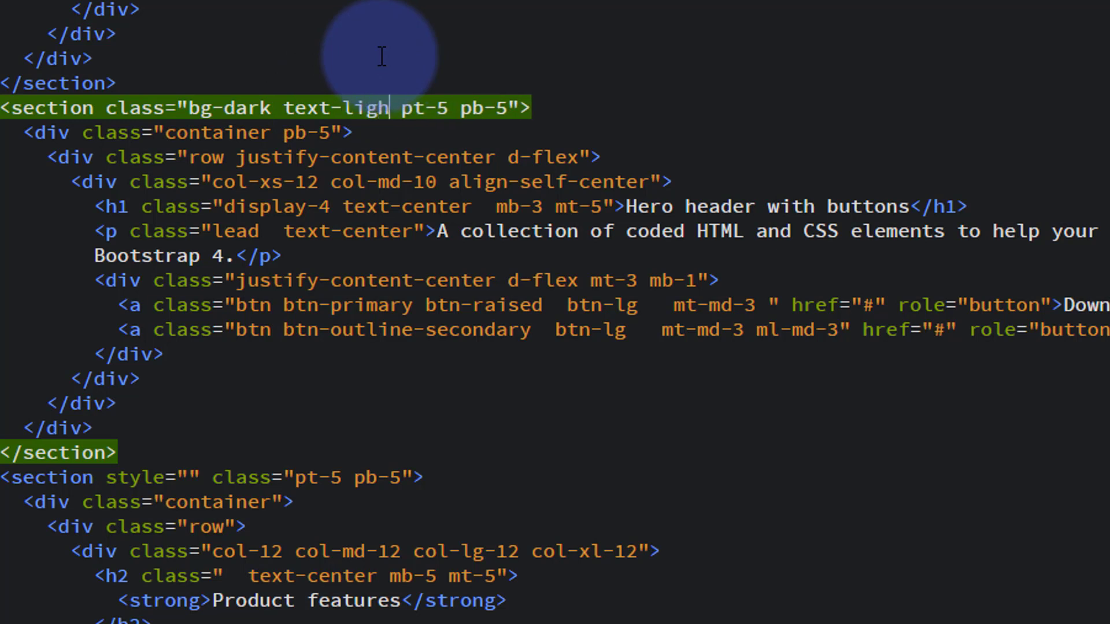
pyautogui.write('t')
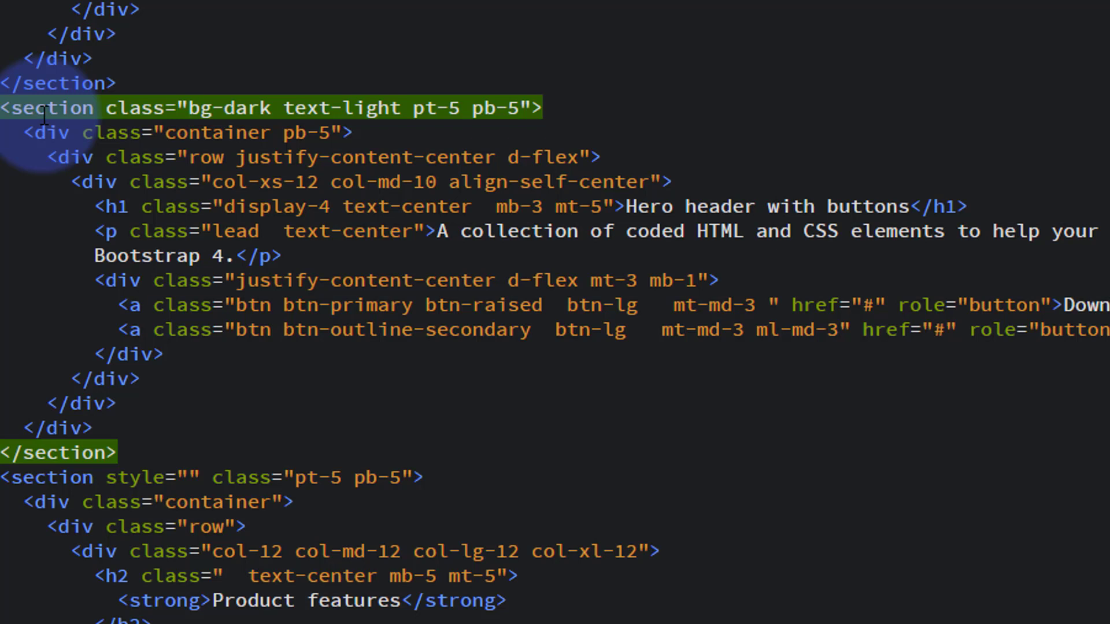
pyautogui.moveTo(392, 280)
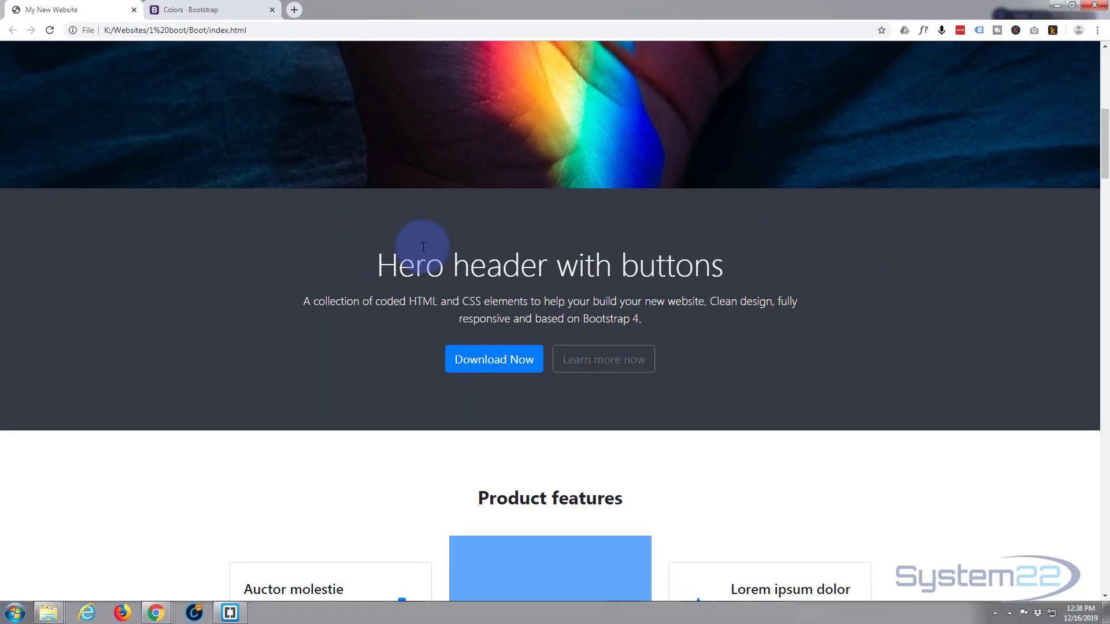
pyautogui.moveTo(572, 336)
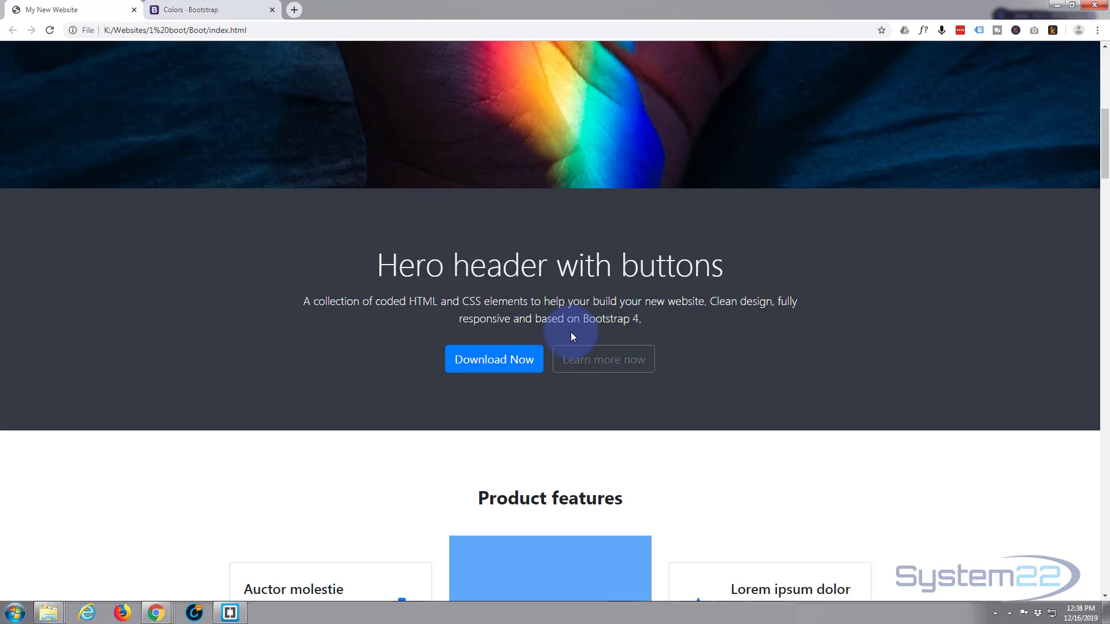
pyautogui.moveTo(524, 282)
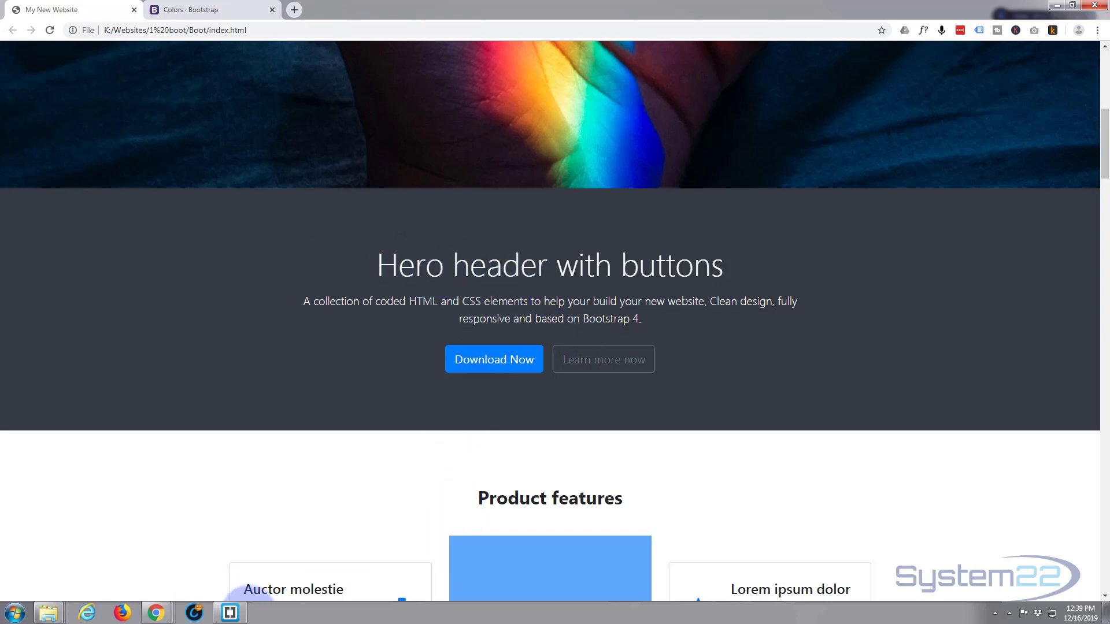
# Step: Edit the hero heading to 'My header with buttons' and start the paragraph with 'My Collection'
pyautogui.click(229, 612)
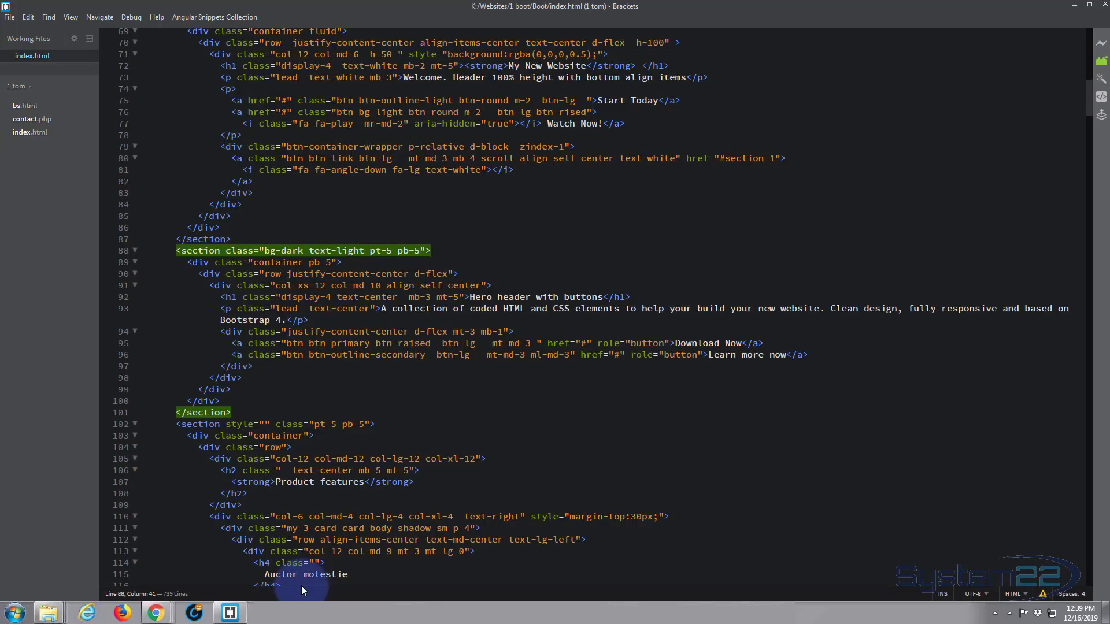
pyautogui.moveTo(427, 307)
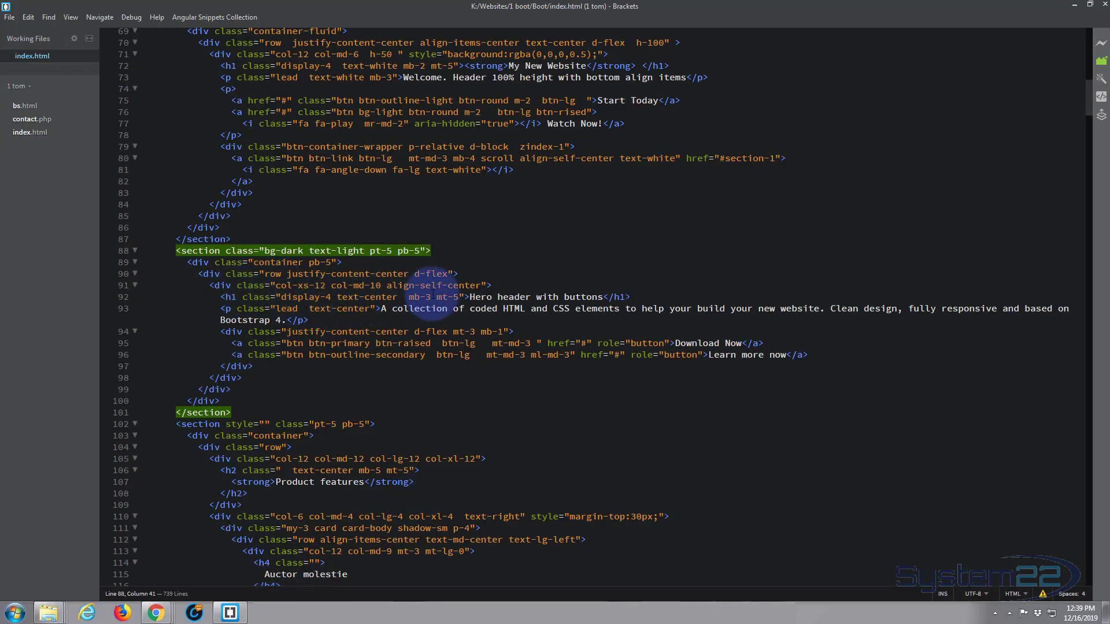
pyautogui.click(469, 297)
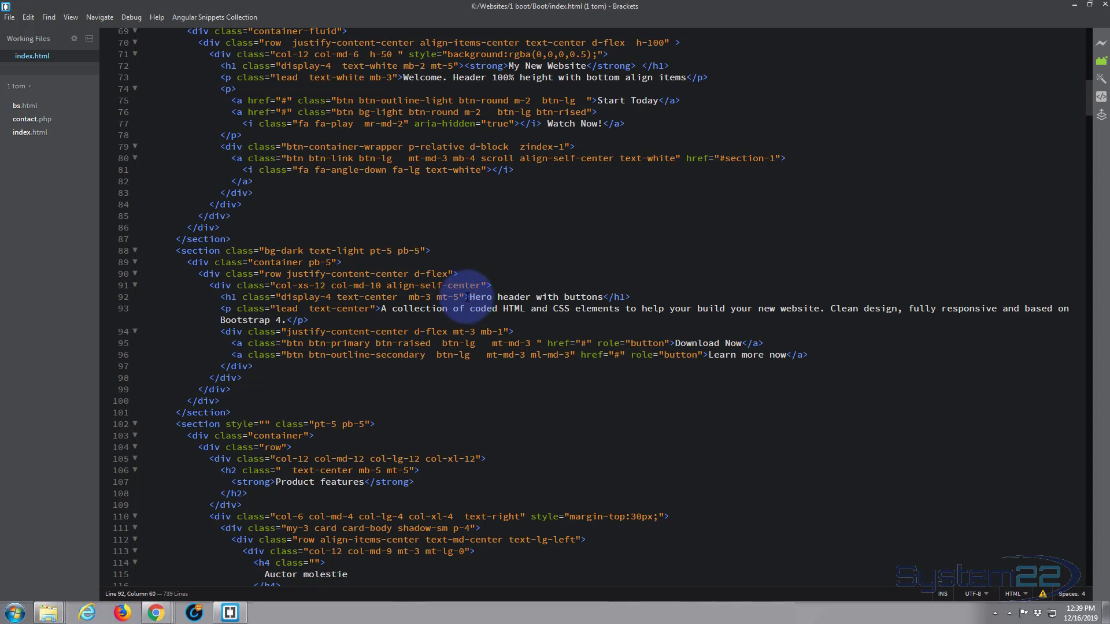
pyautogui.moveTo(583, 286)
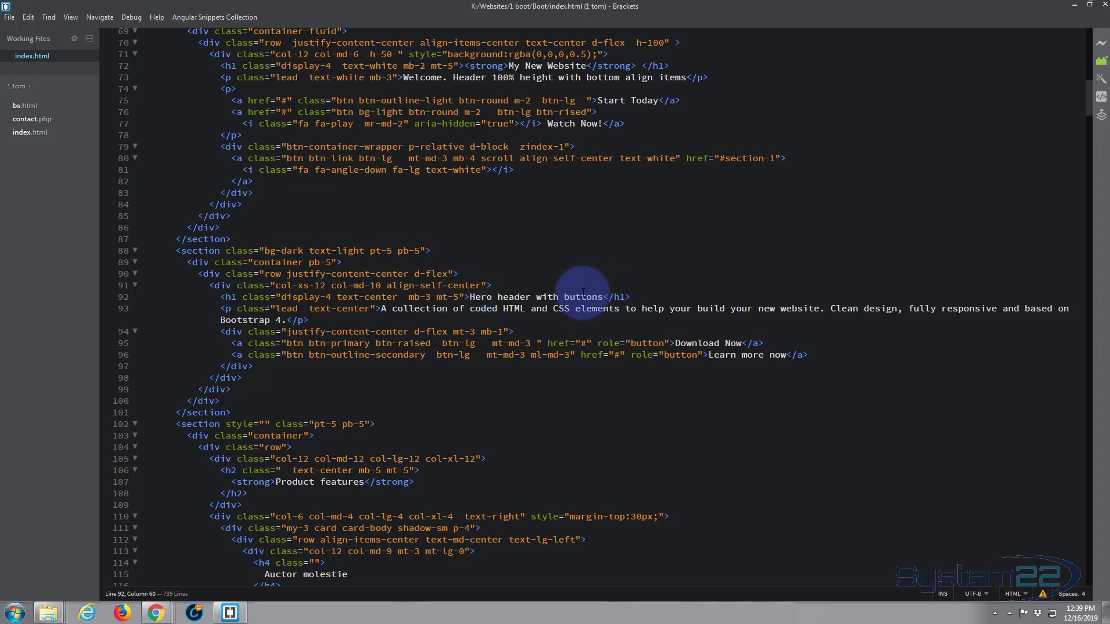
pyautogui.moveTo(467, 290)
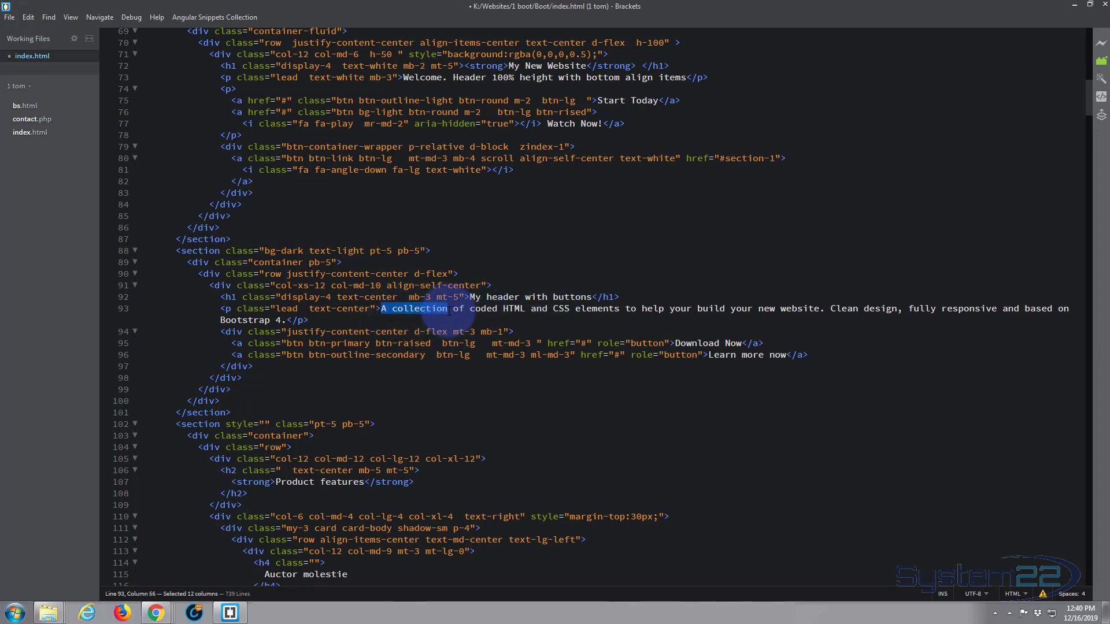
pyautogui.write('My Coll')
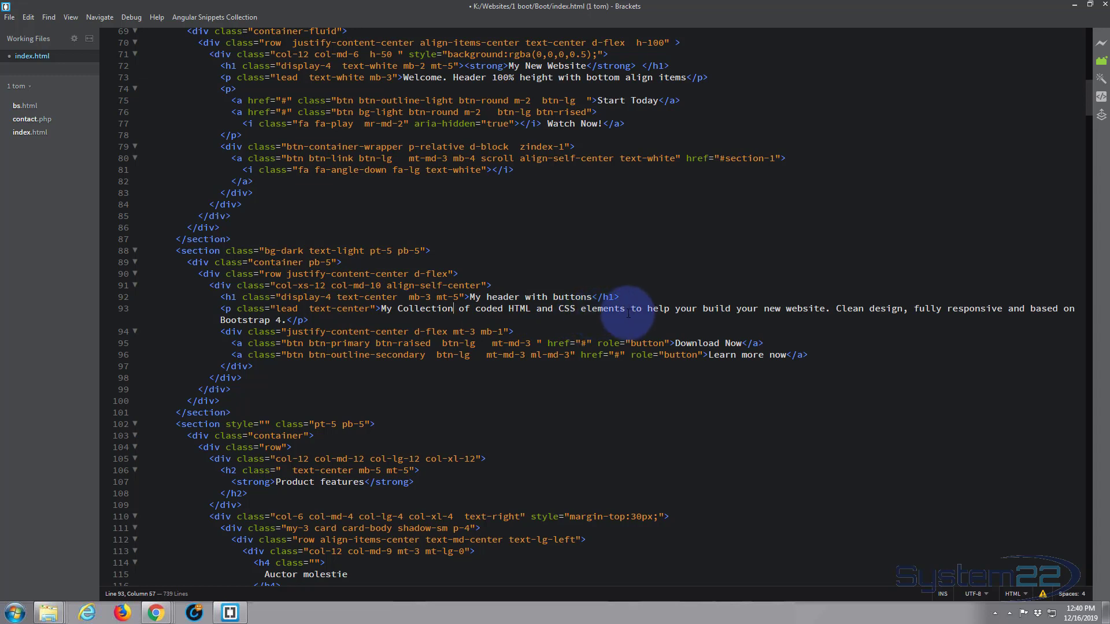
pyautogui.moveTo(738, 308)
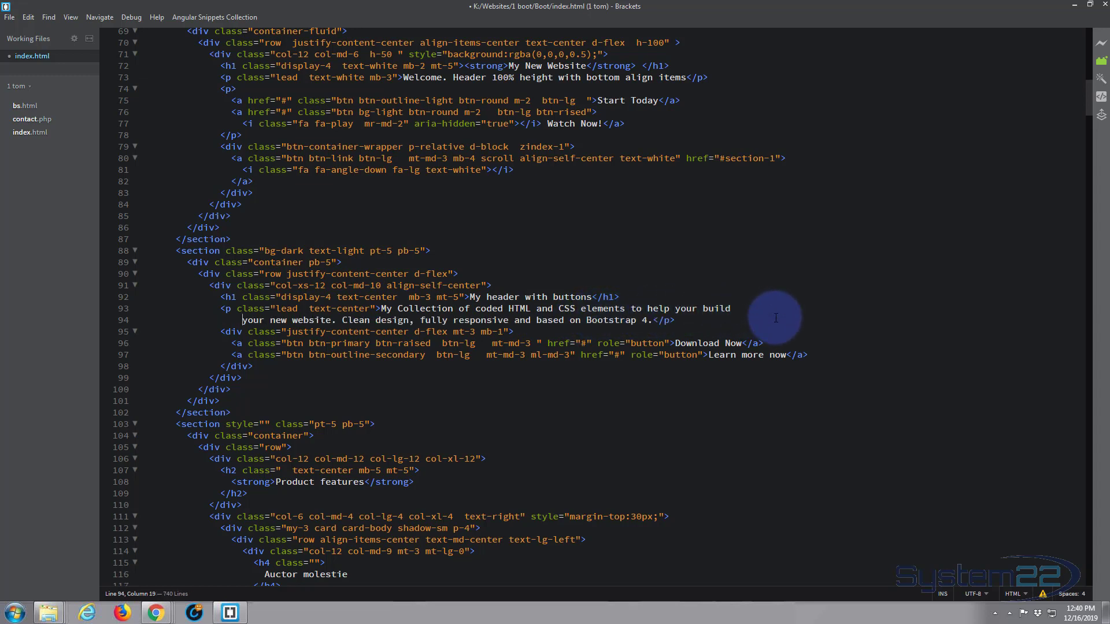
pyautogui.moveTo(604, 322)
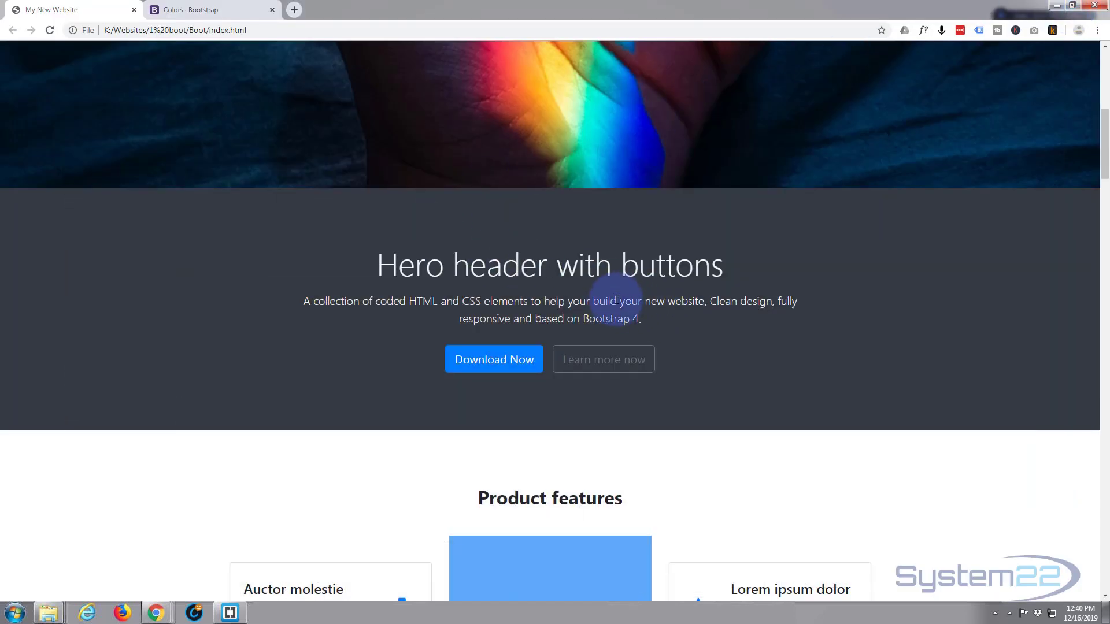
pyautogui.moveTo(196, 95)
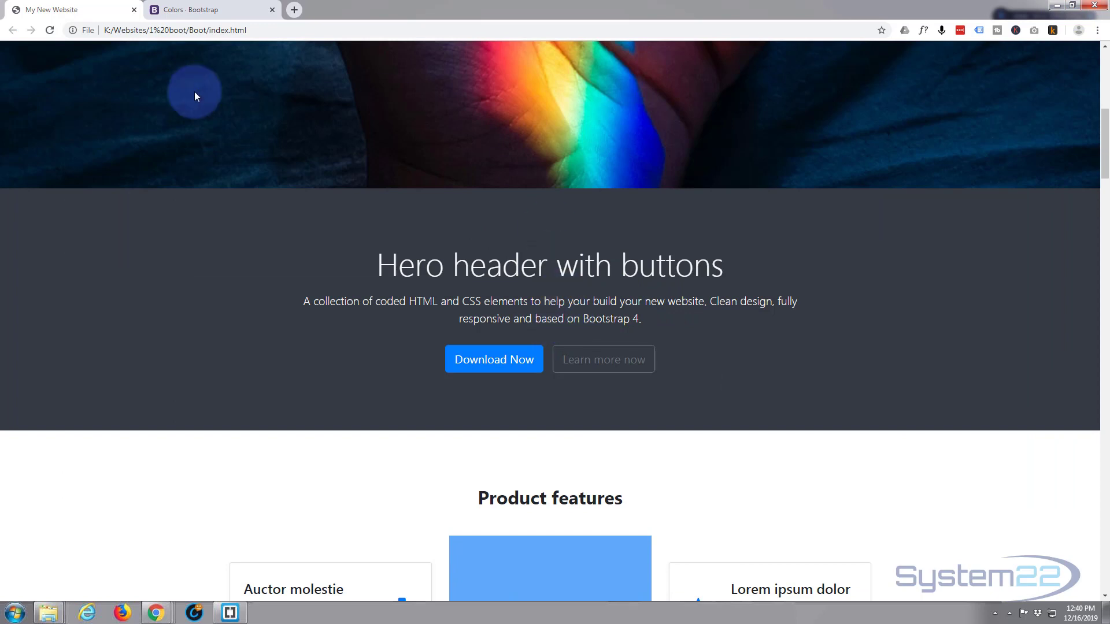
# Step: Reload the site so the hero shows 'My header with buttons' and the 'My Collection' paragraph
pyautogui.click(48, 30)
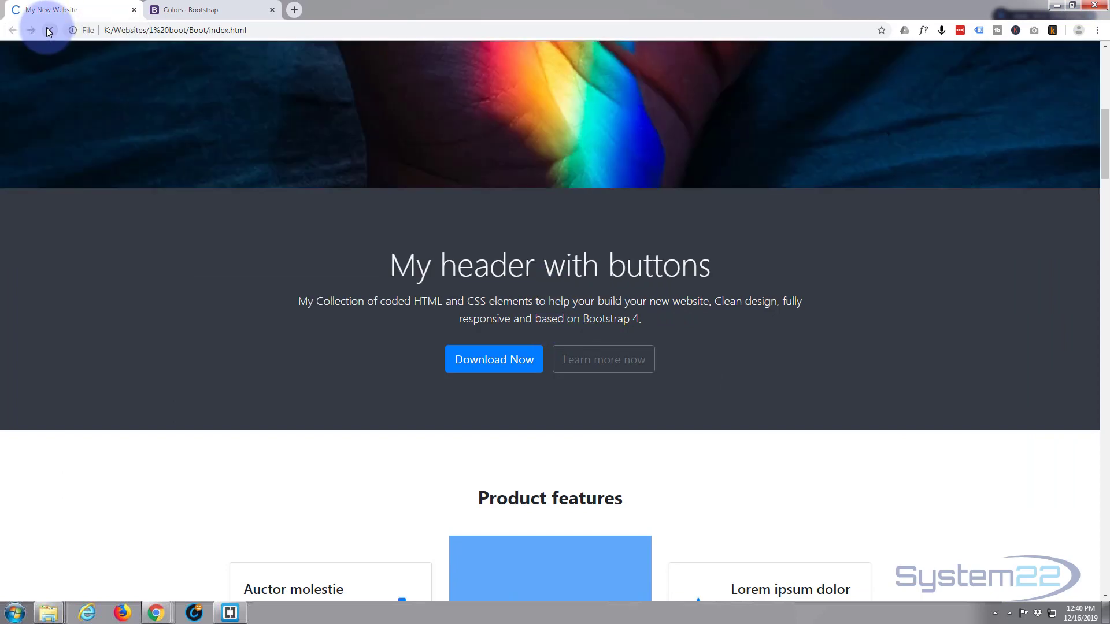
pyautogui.click(48, 30)
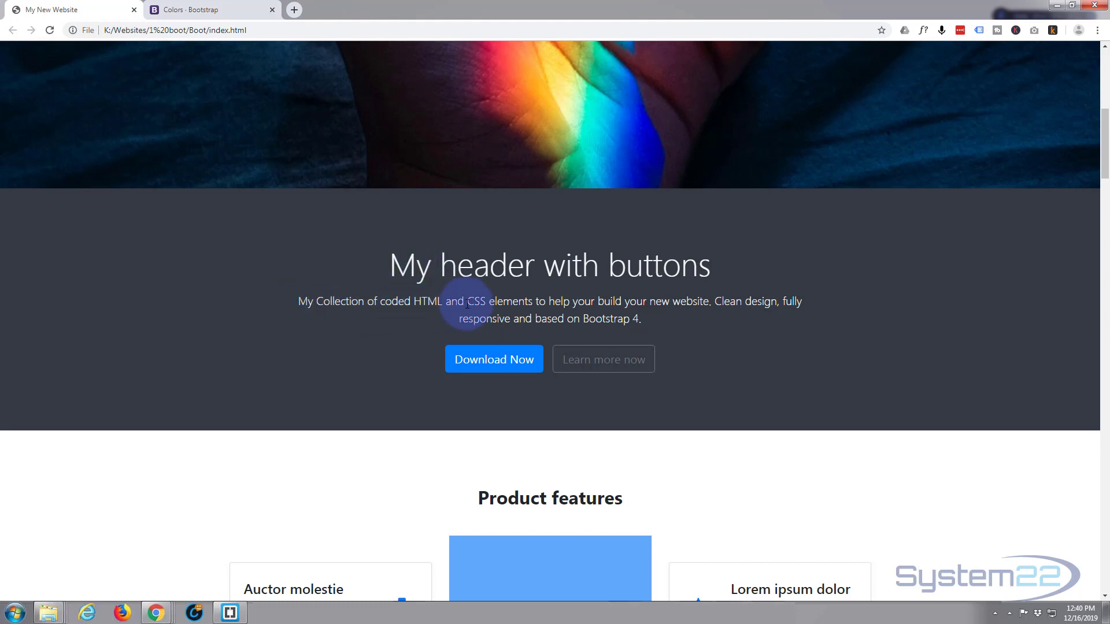
pyautogui.moveTo(621, 301)
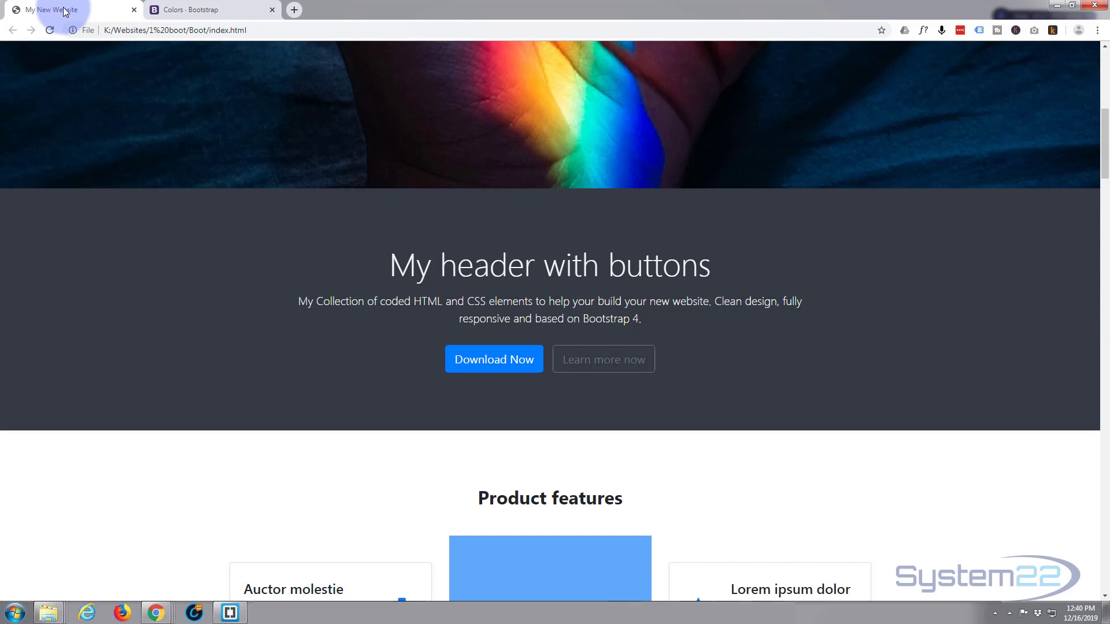
pyautogui.moveTo(229, 612)
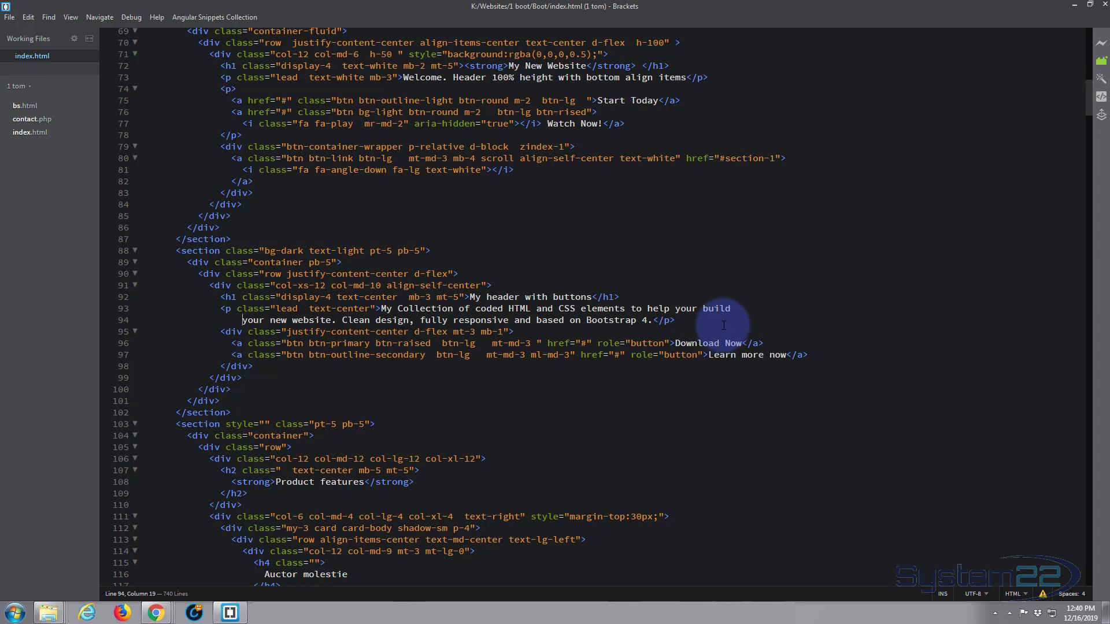
# Step: Insert a <br> tag after the word 'build' in the hero lead paragraph
pyautogui.click(734, 308)
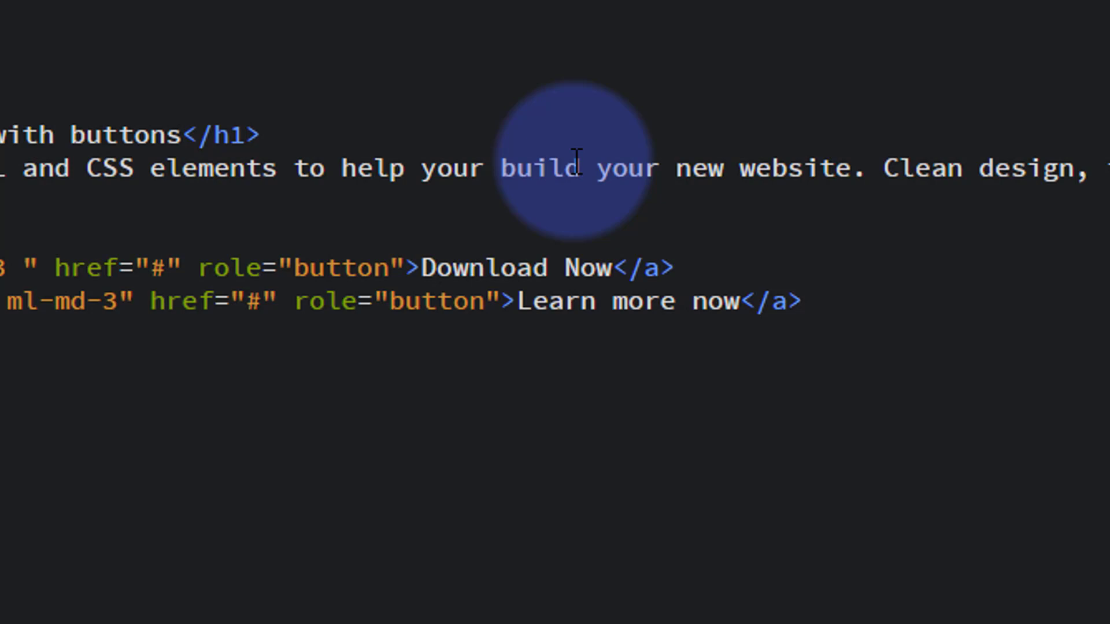
pyautogui.write('<>')
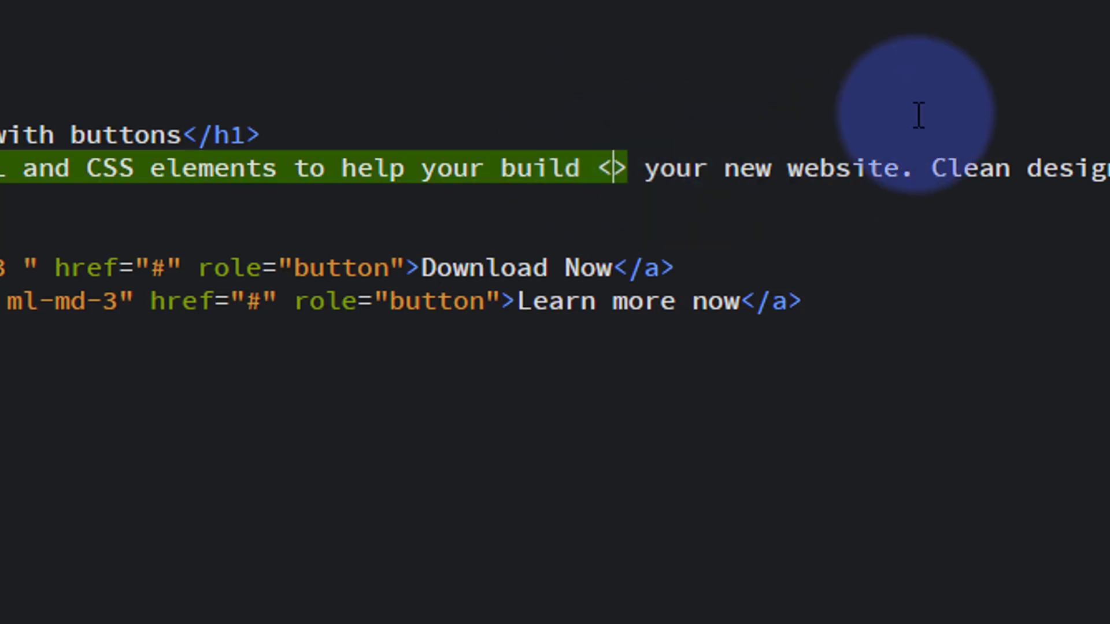
pyautogui.write('br')
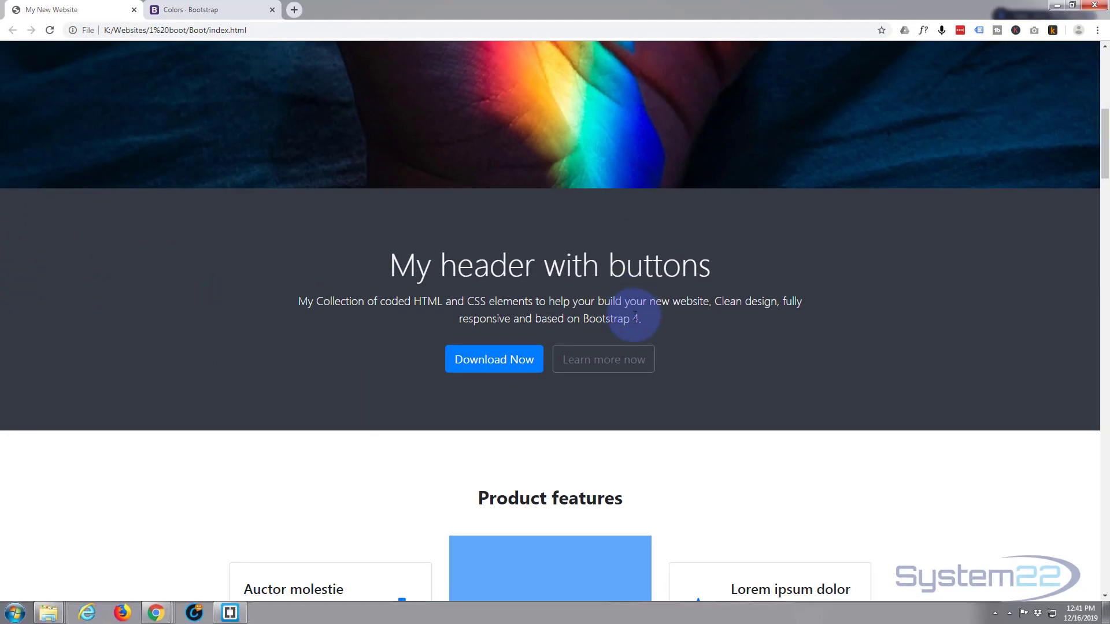
# Step: Reload the site to see the paragraph wrap after 'build', then return to Brackets
pyautogui.click(49, 31)
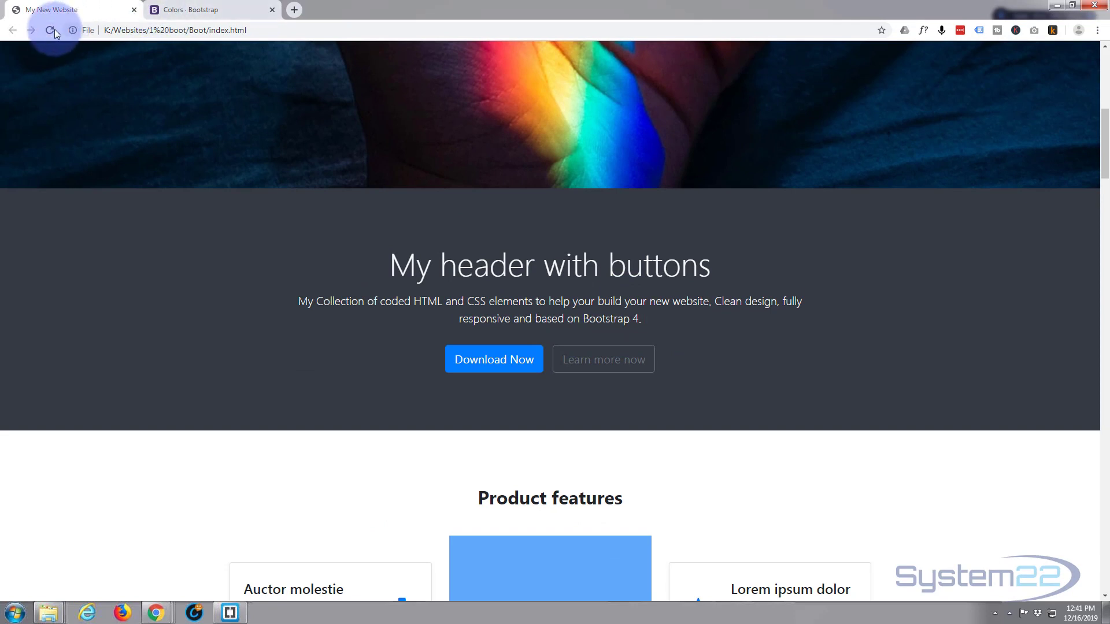
pyautogui.click(50, 31)
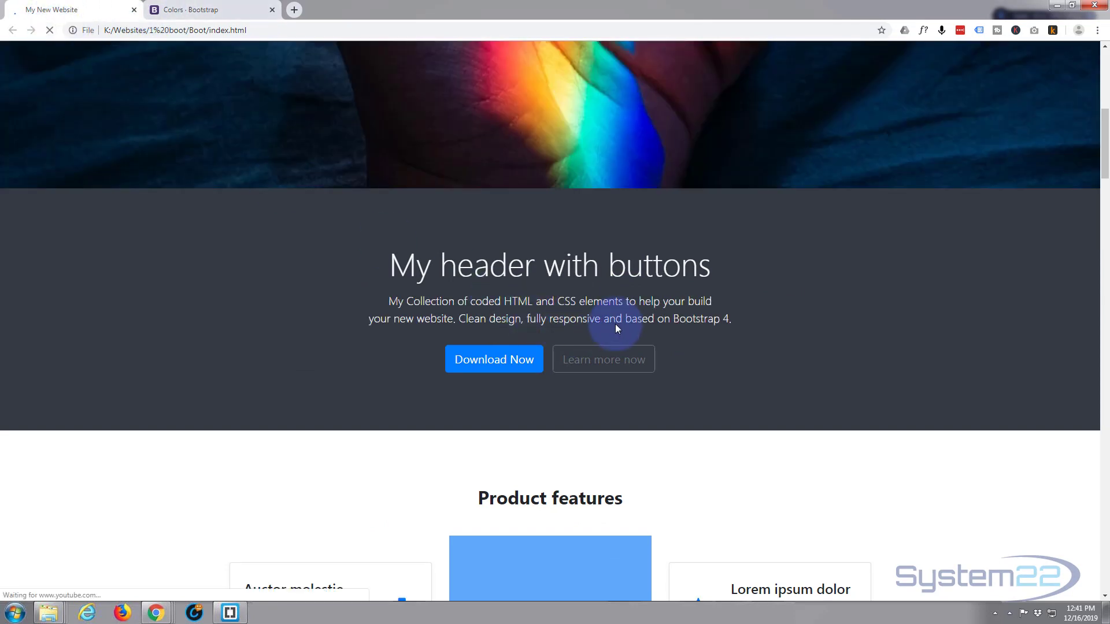
pyautogui.moveTo(679, 333)
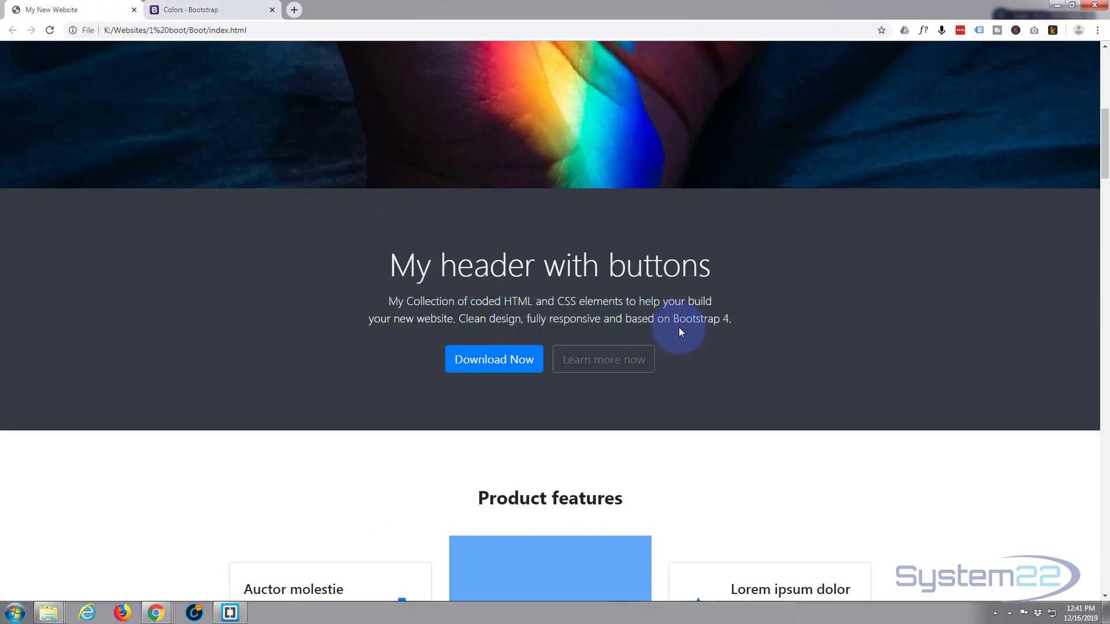
pyautogui.moveTo(103, 23)
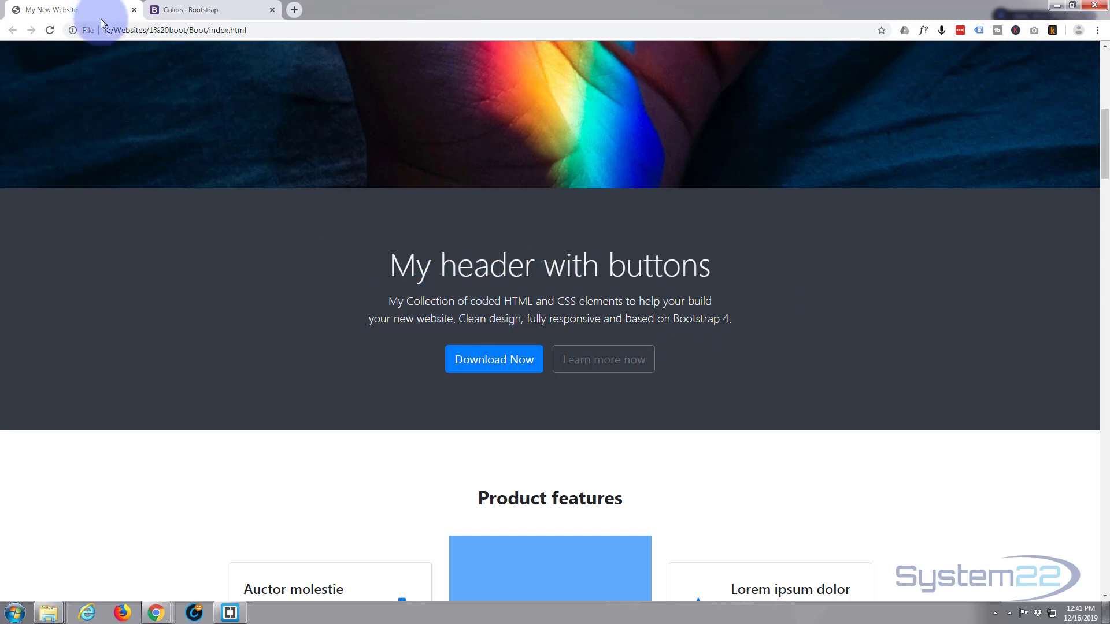
pyautogui.moveTo(400, 487)
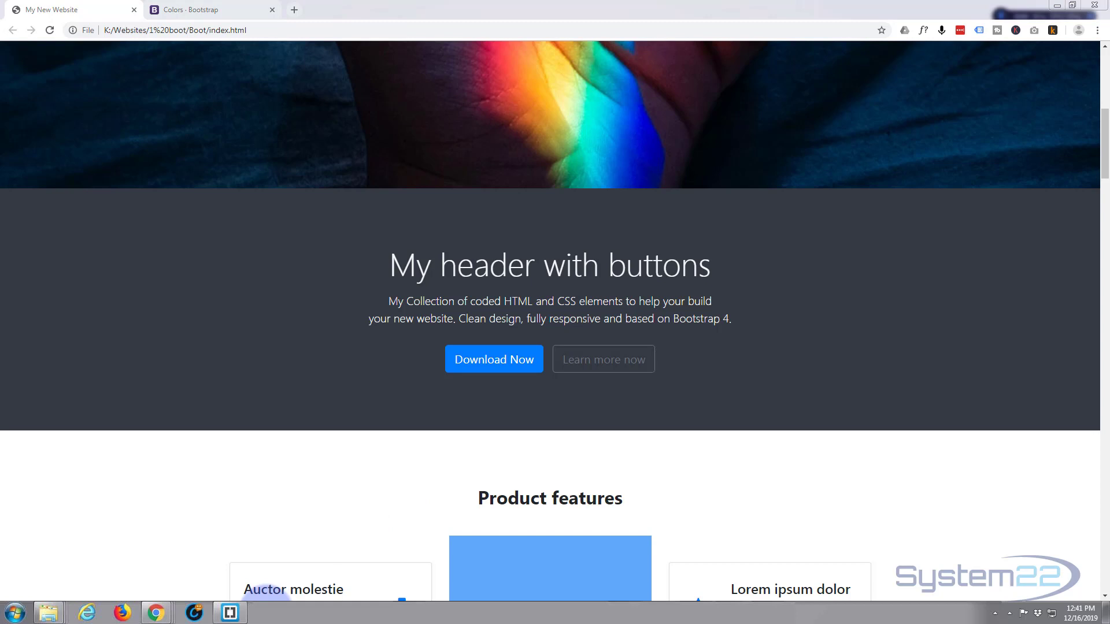
pyautogui.click(227, 613)
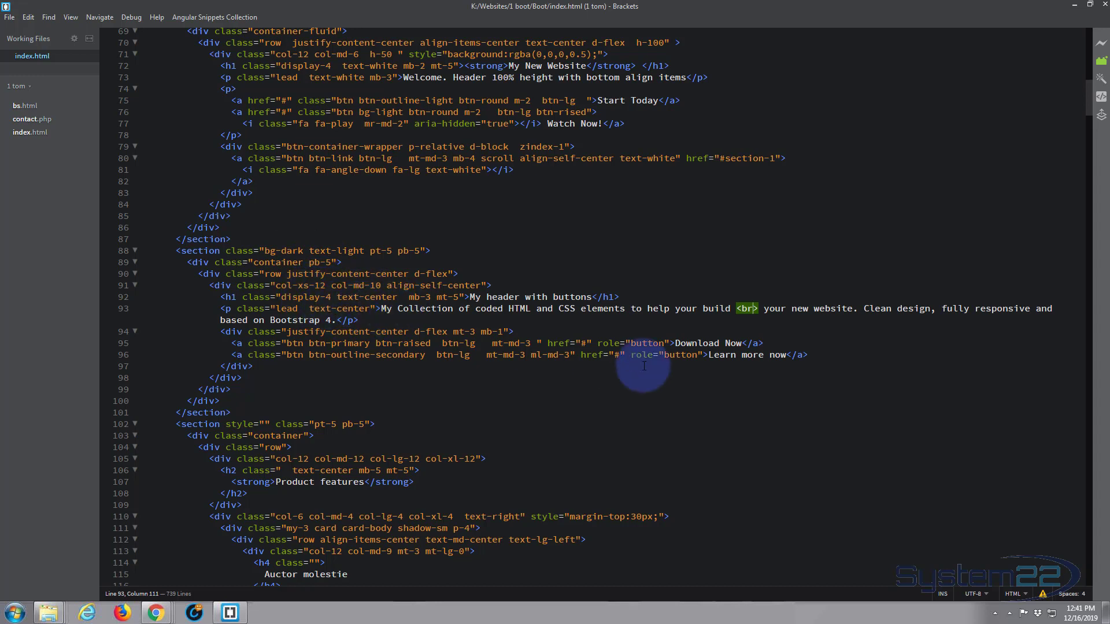
pyautogui.moveTo(453, 350)
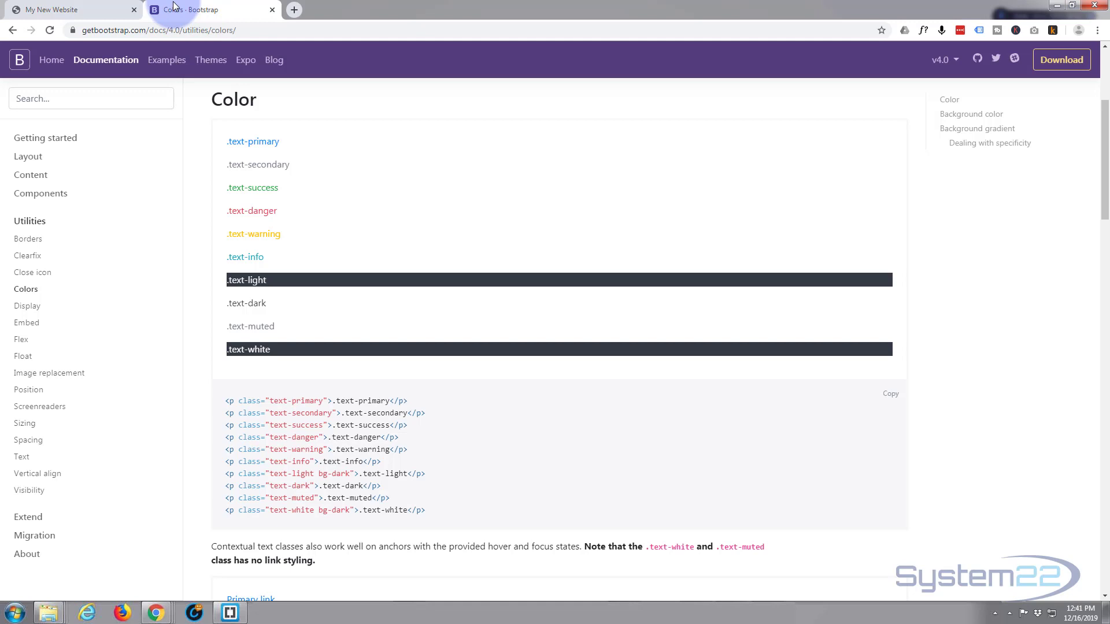
# Step: Scroll through the Color and Background color sections of the Bootstrap docs, checking the text colour class examples
pyautogui.scroll(-3)
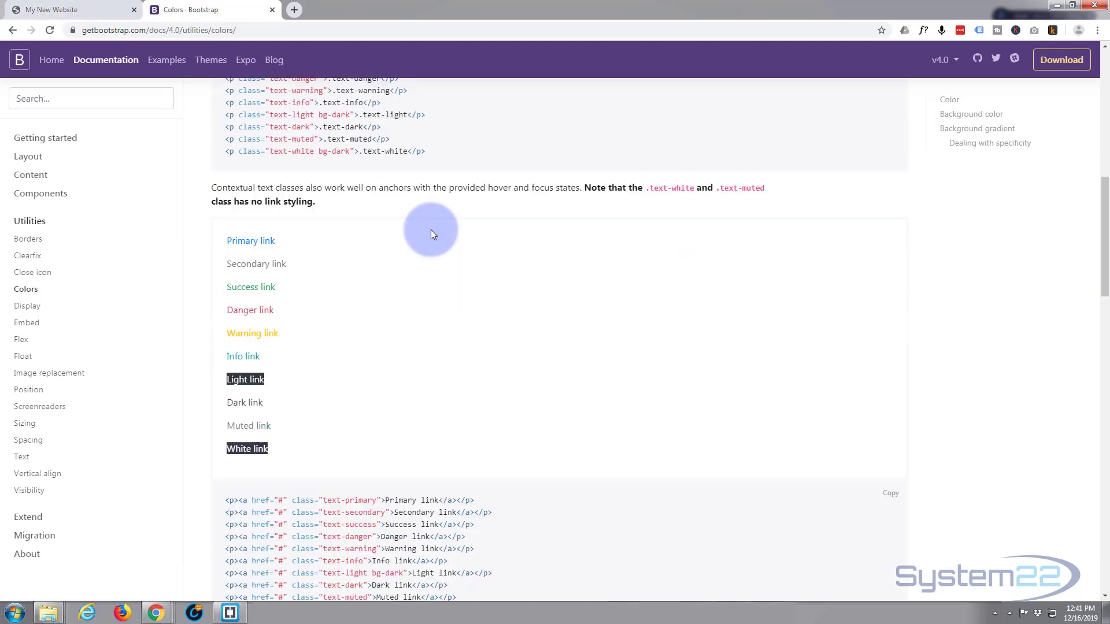
pyautogui.scroll(-3)
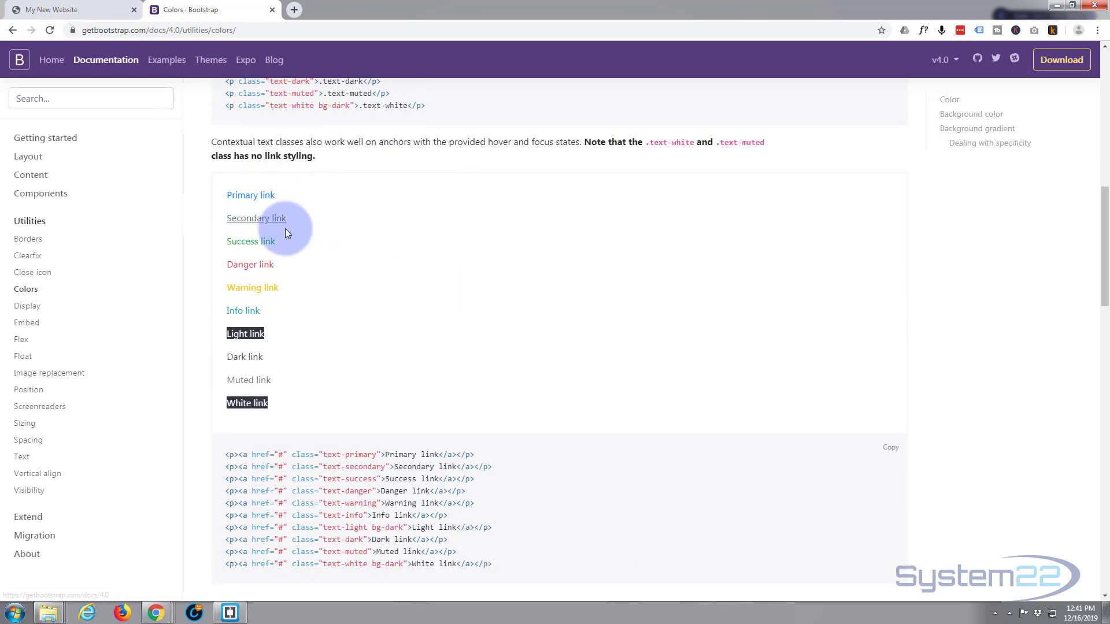
pyautogui.scroll(-3)
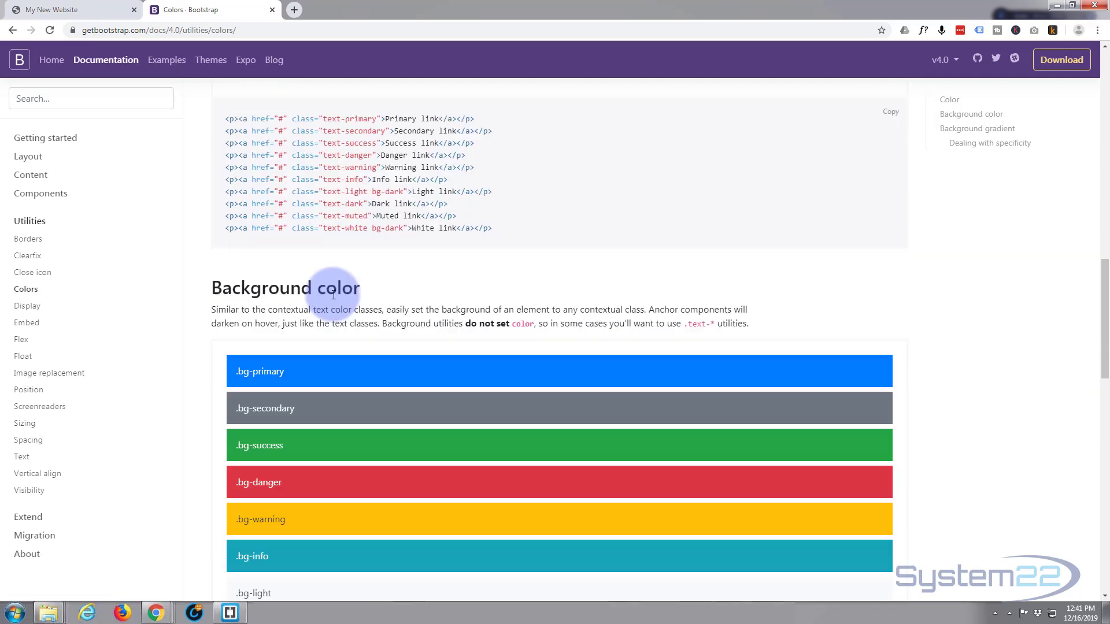
pyautogui.scroll(-3)
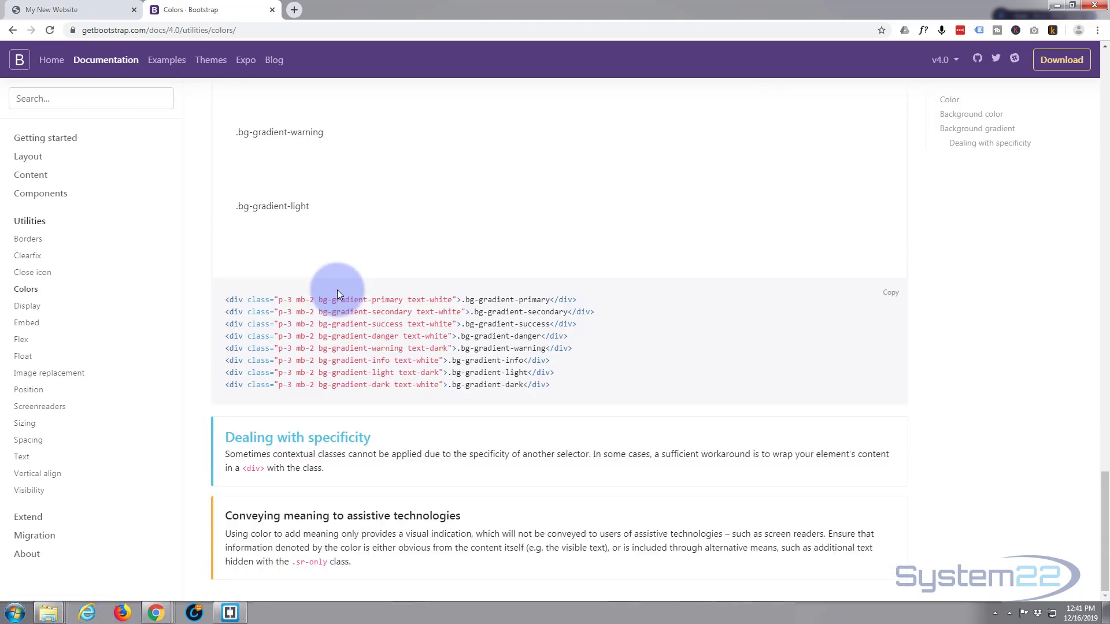
pyautogui.scroll(3)
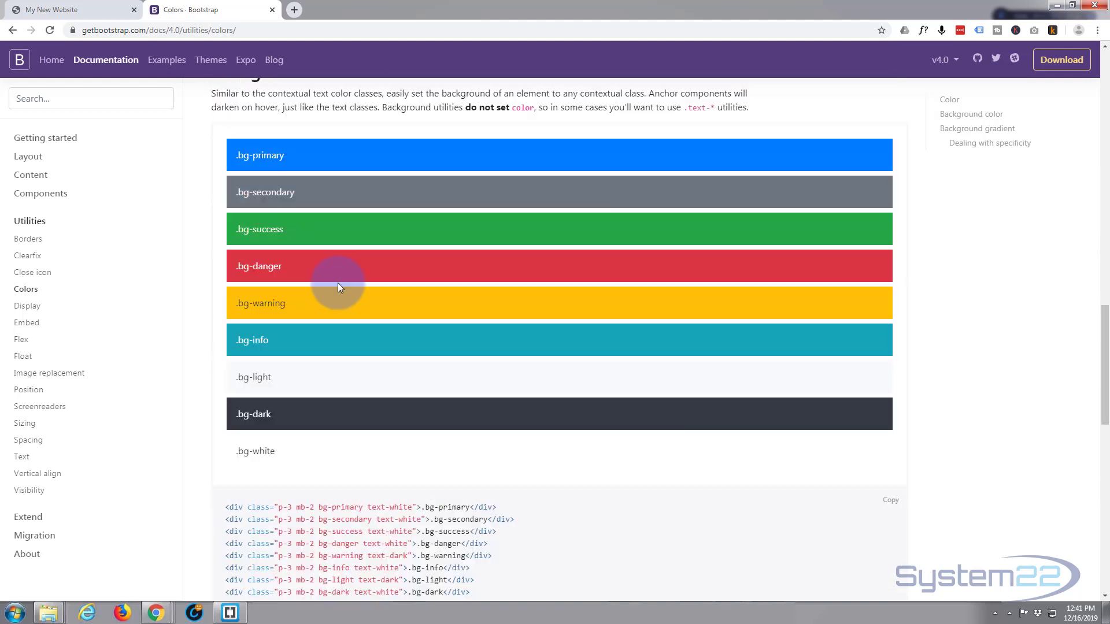
pyautogui.scroll(3)
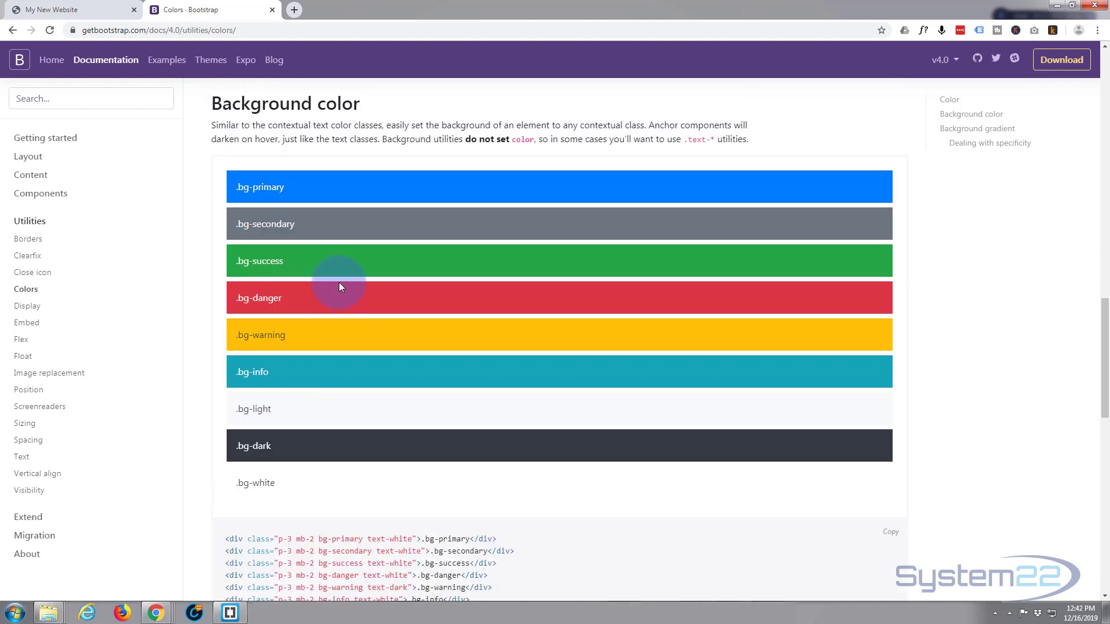
pyautogui.scroll(3)
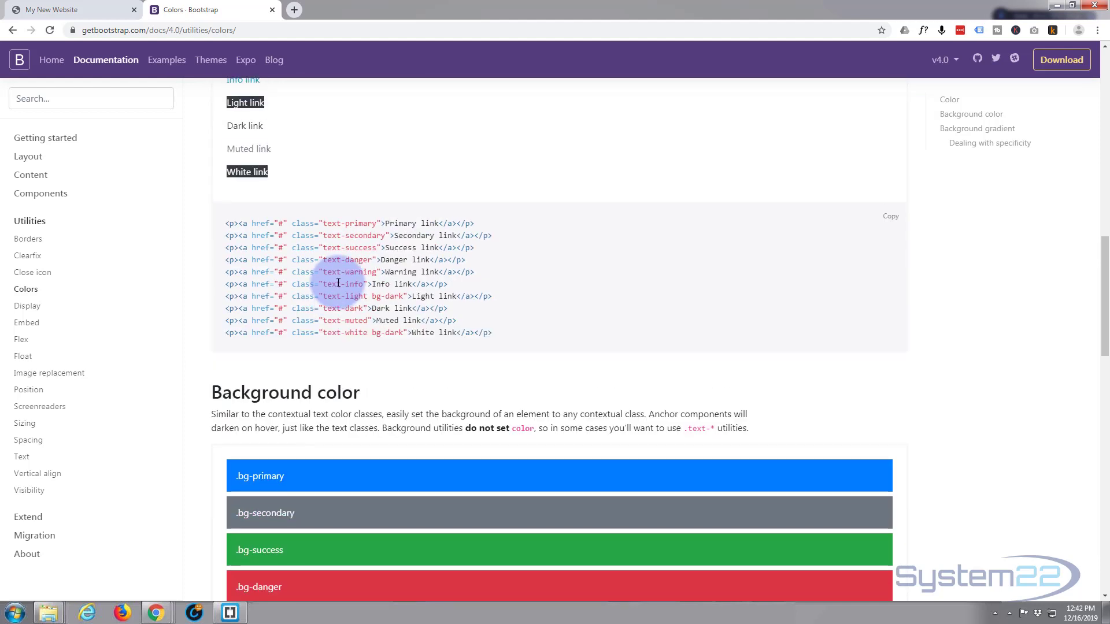
pyautogui.click(67, 9)
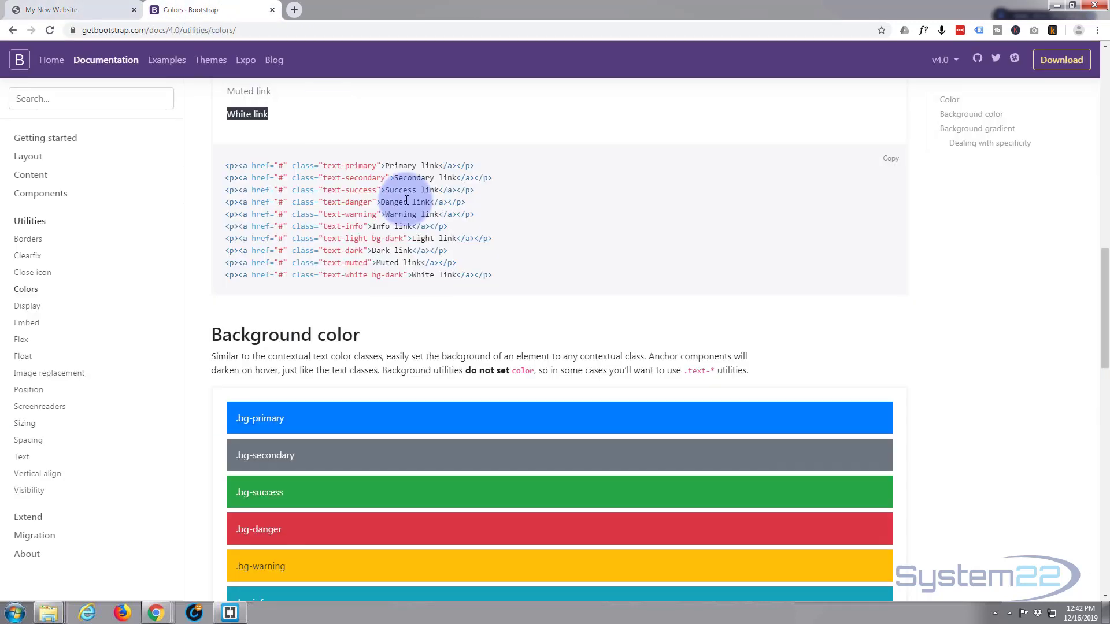
pyautogui.scroll(-3)
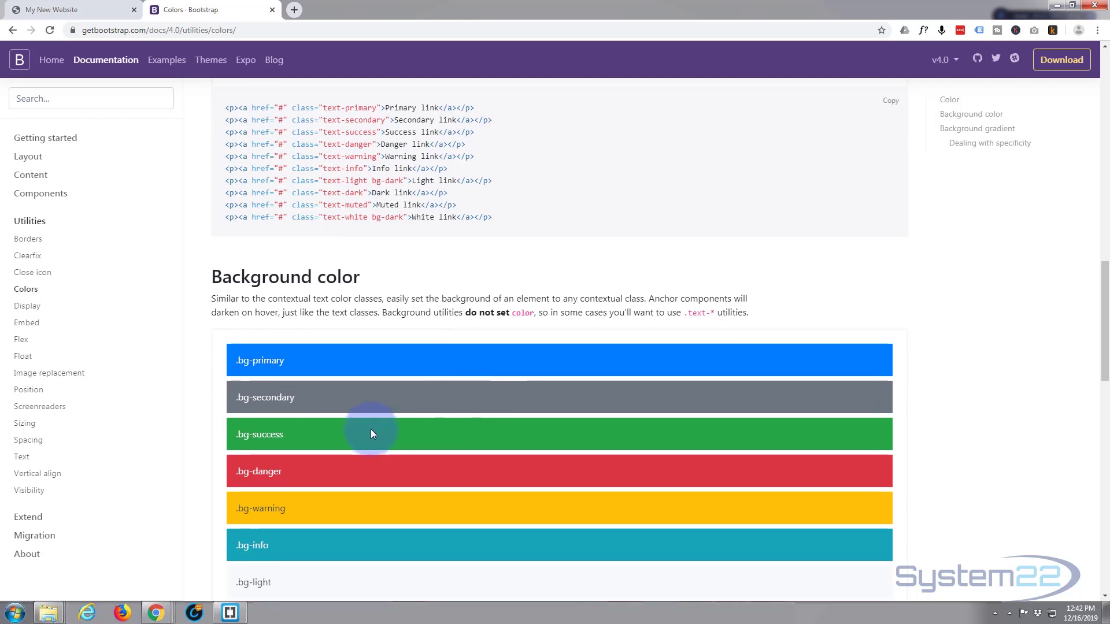
pyautogui.moveTo(267, 10)
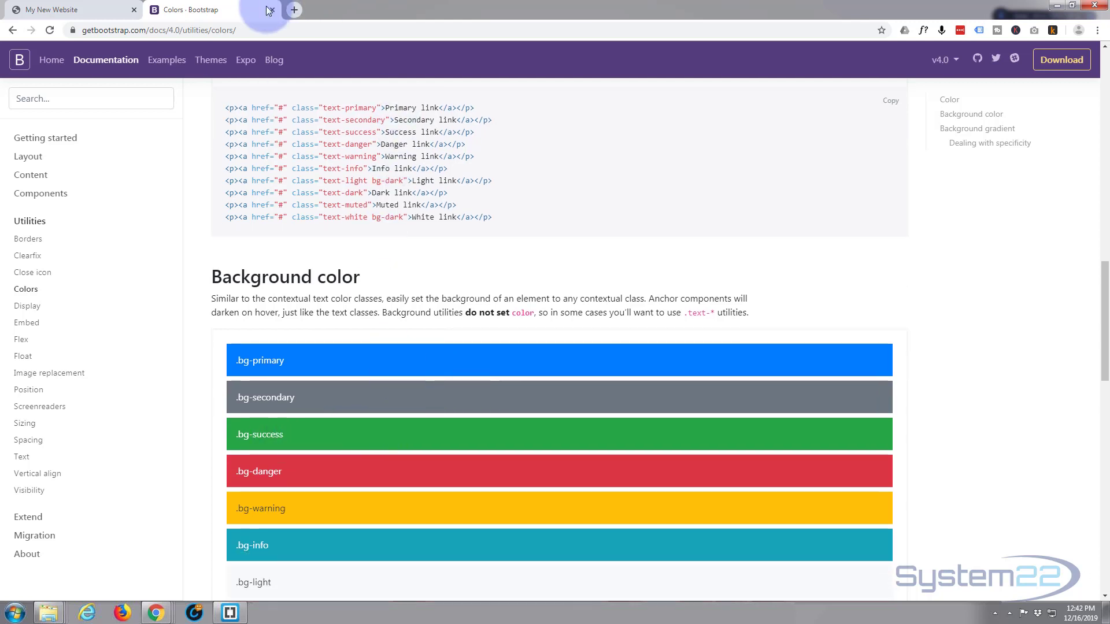
pyautogui.moveTo(229, 612)
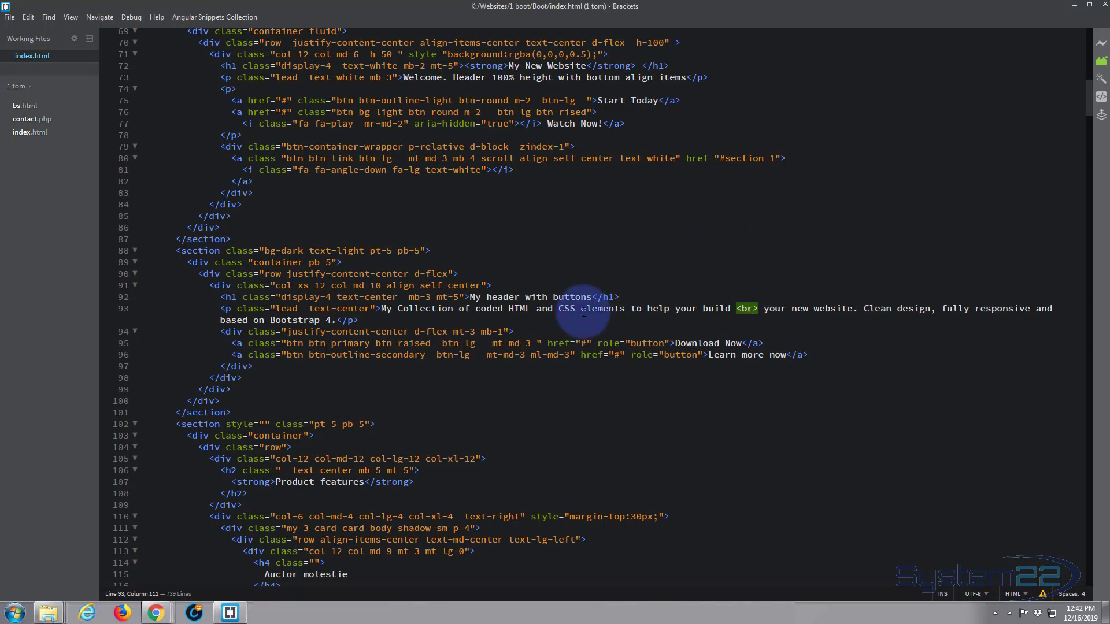
pyautogui.moveTo(643, 353)
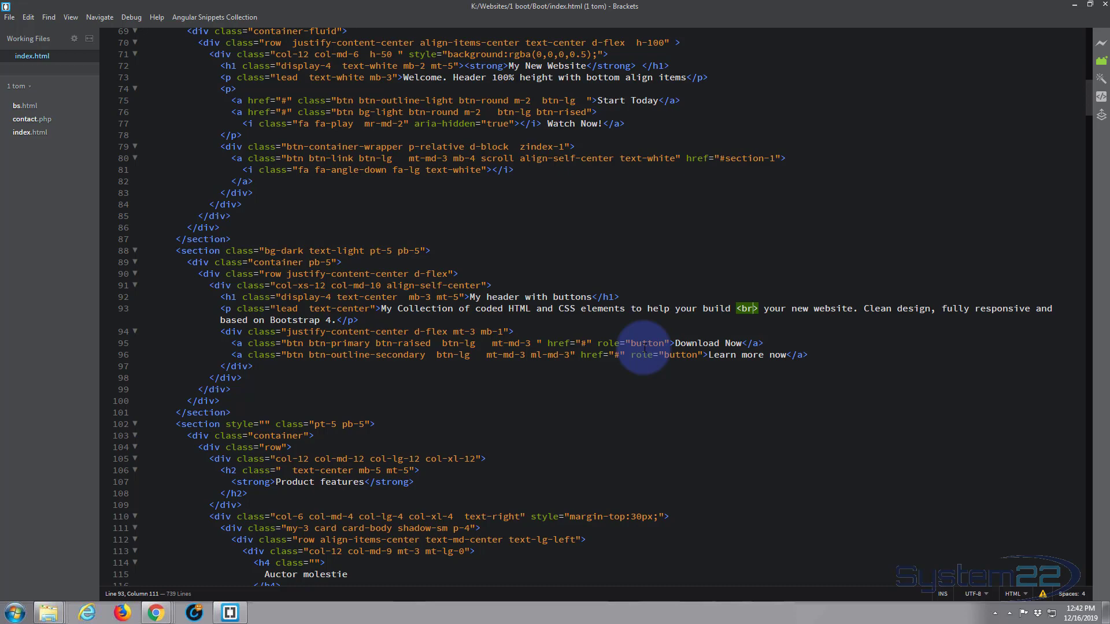
pyautogui.moveTo(353, 354)
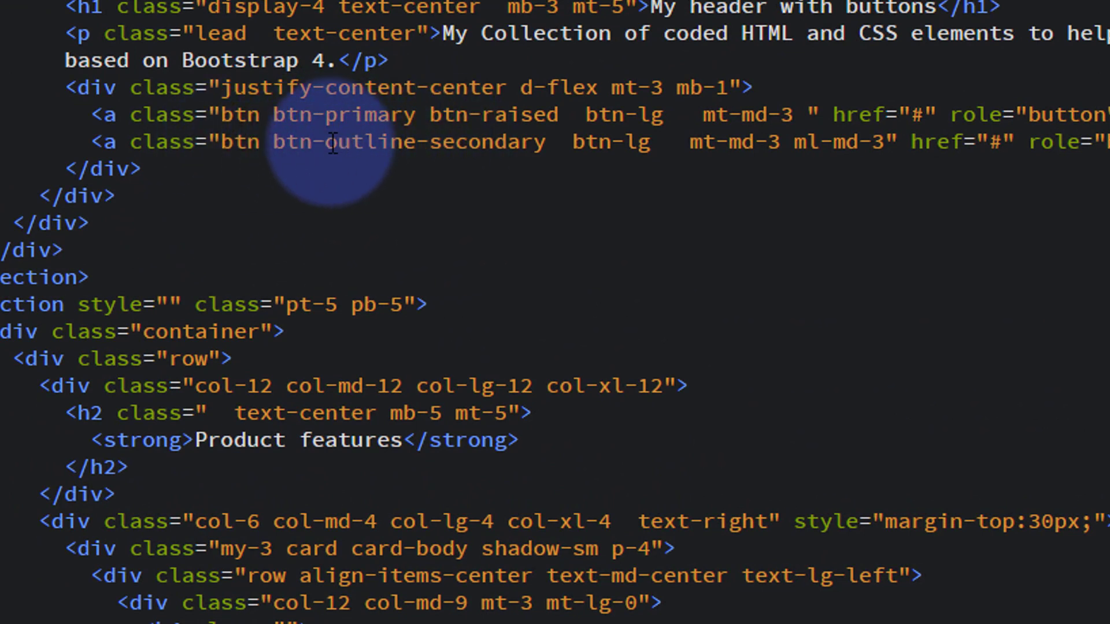
# Step: Replace btn-outline-secondary with btn-success on the second <a> button in index.html
pyautogui.doubleClick(366, 141)
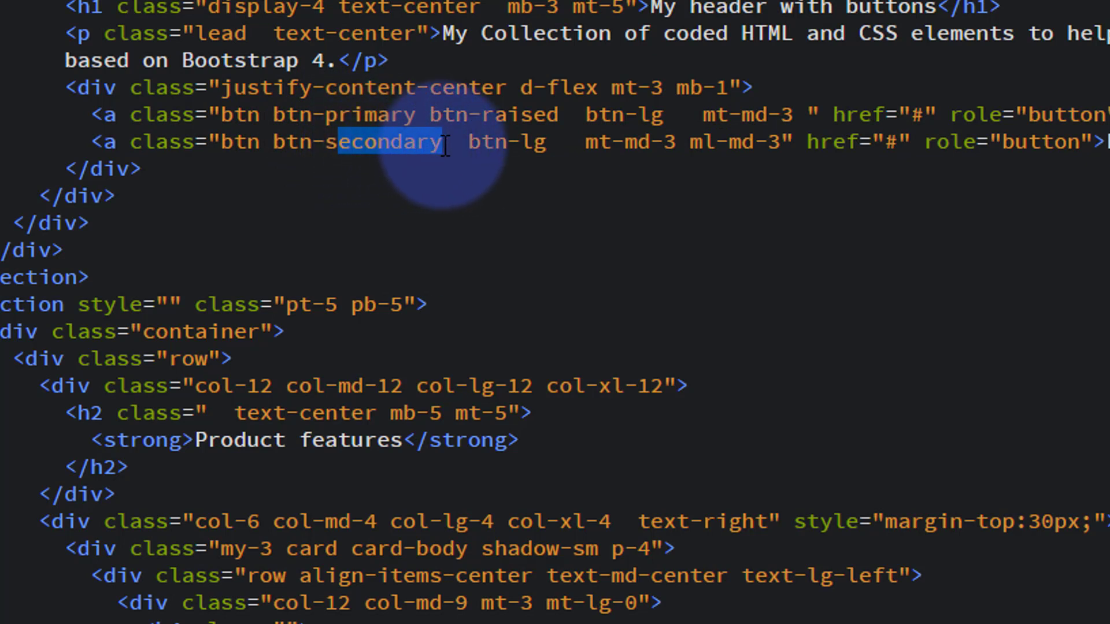
pyautogui.write('btn-succ')
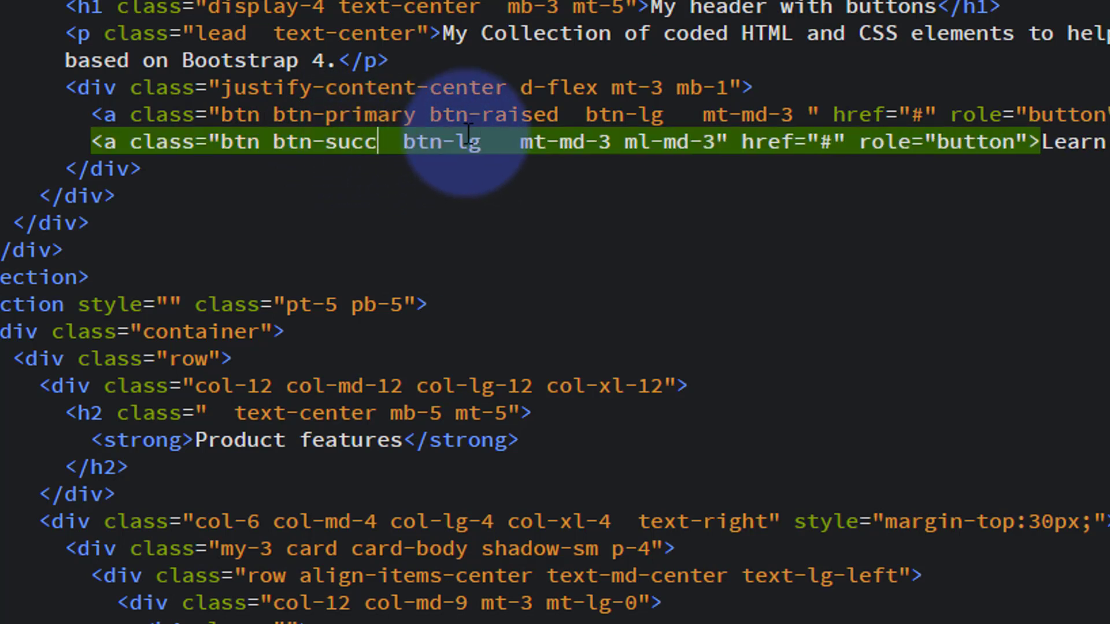
pyautogui.write('ess')
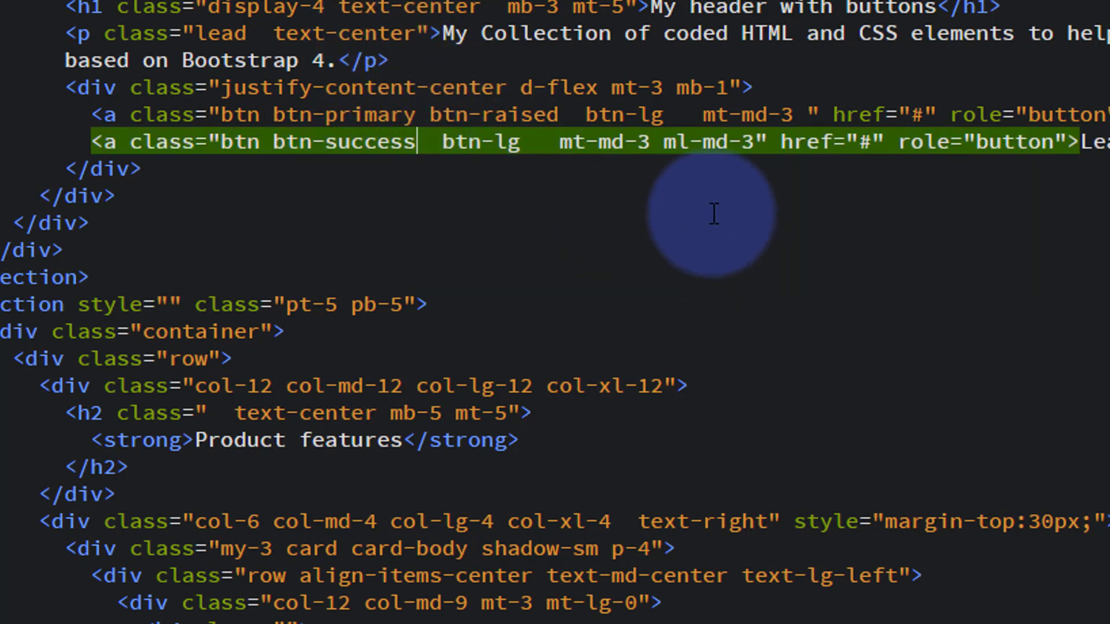
pyautogui.moveTo(286, 56)
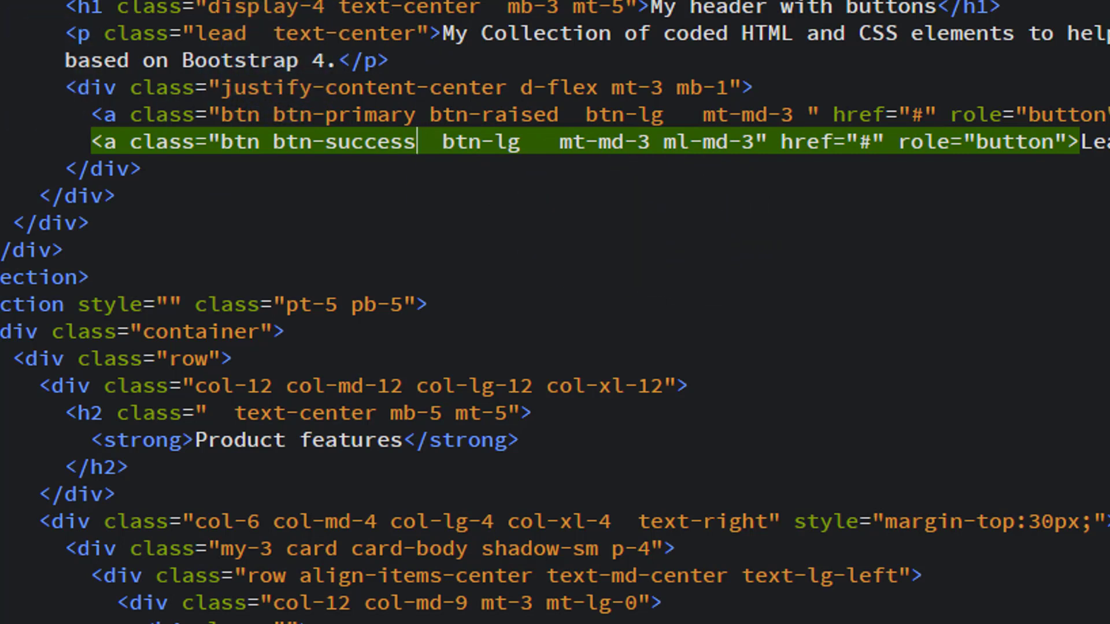
pyautogui.click(185, 9)
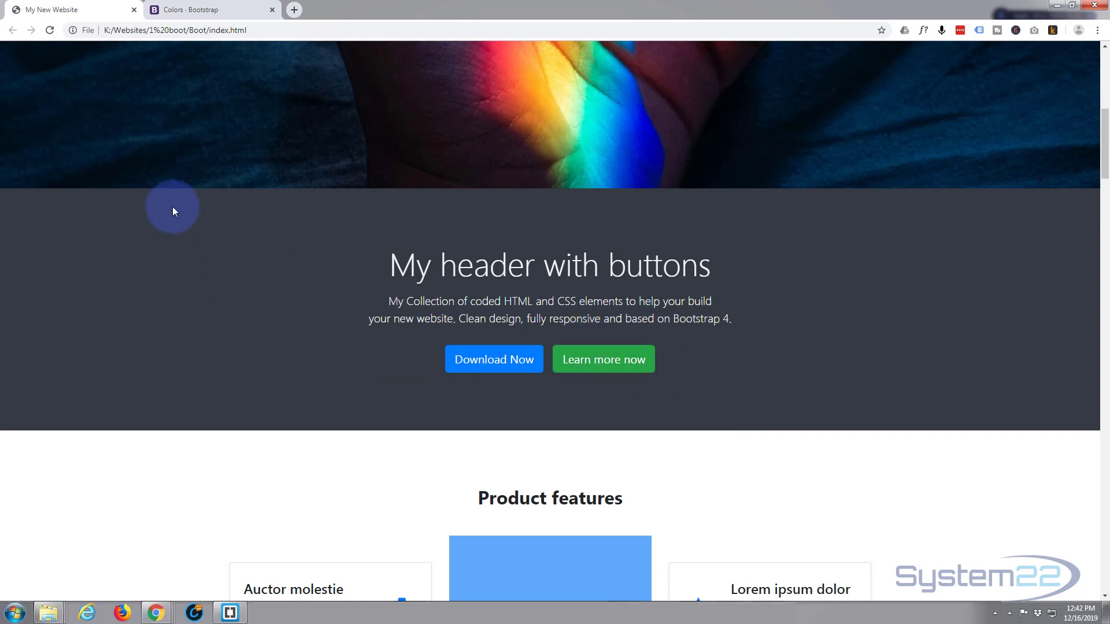
pyautogui.moveTo(176, 307)
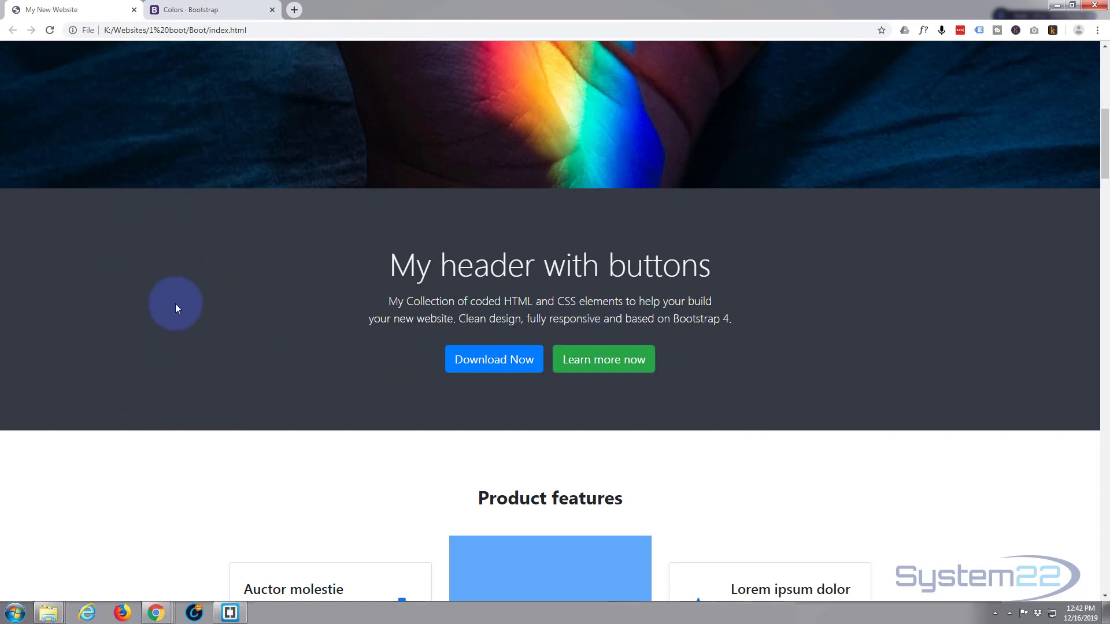
pyautogui.moveTo(612, 371)
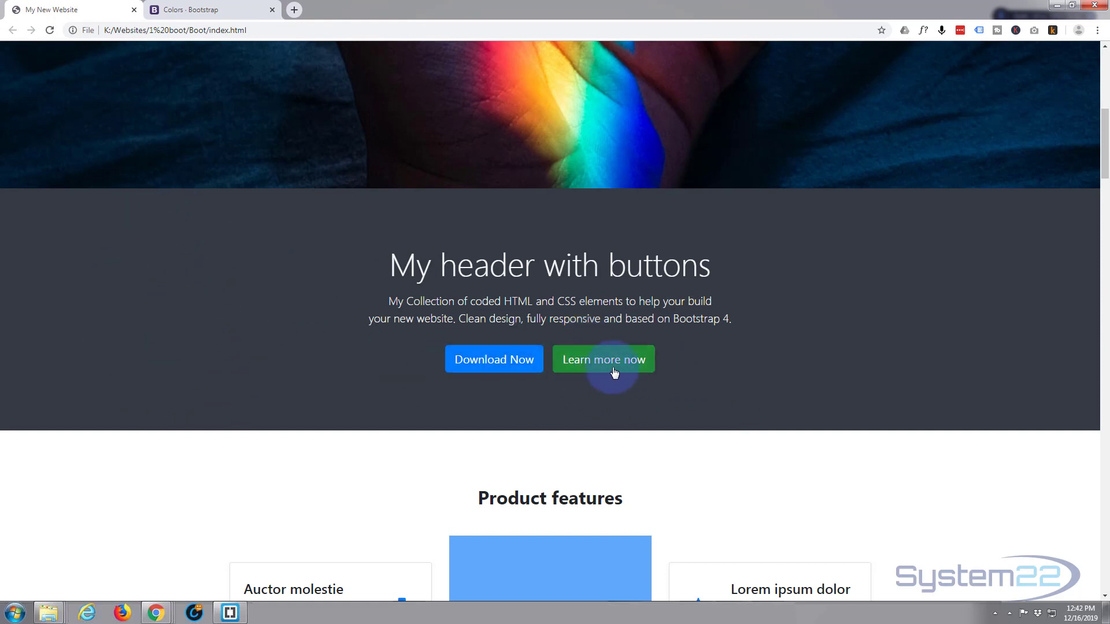
pyautogui.moveTo(362, 572)
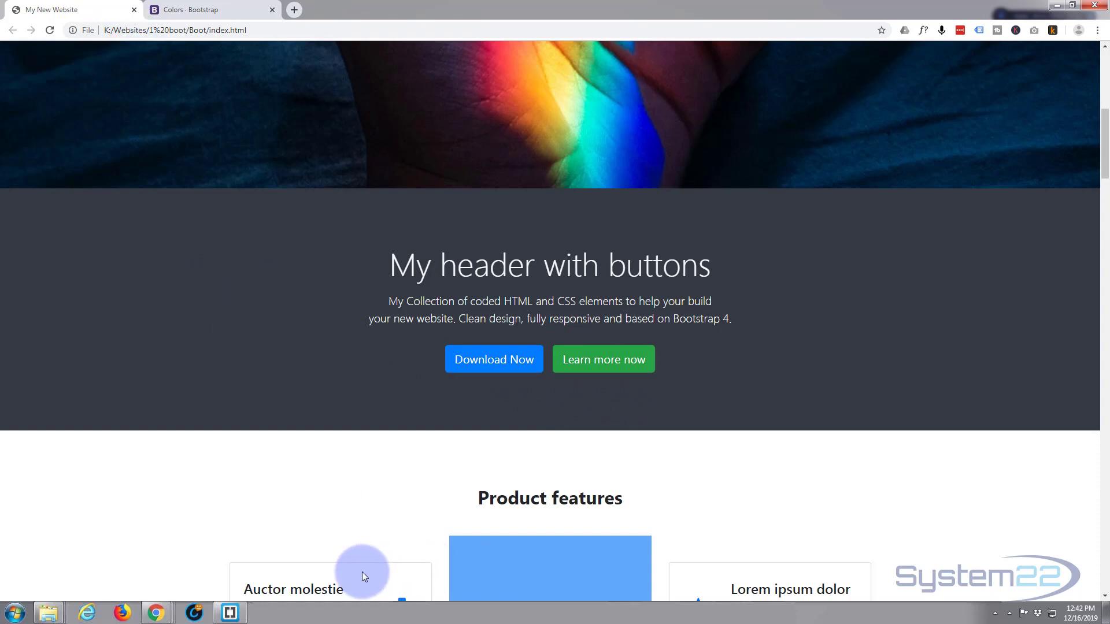
# Step: Return to the index.html code after checking the dark hero and green button in Chrome
pyautogui.click(229, 612)
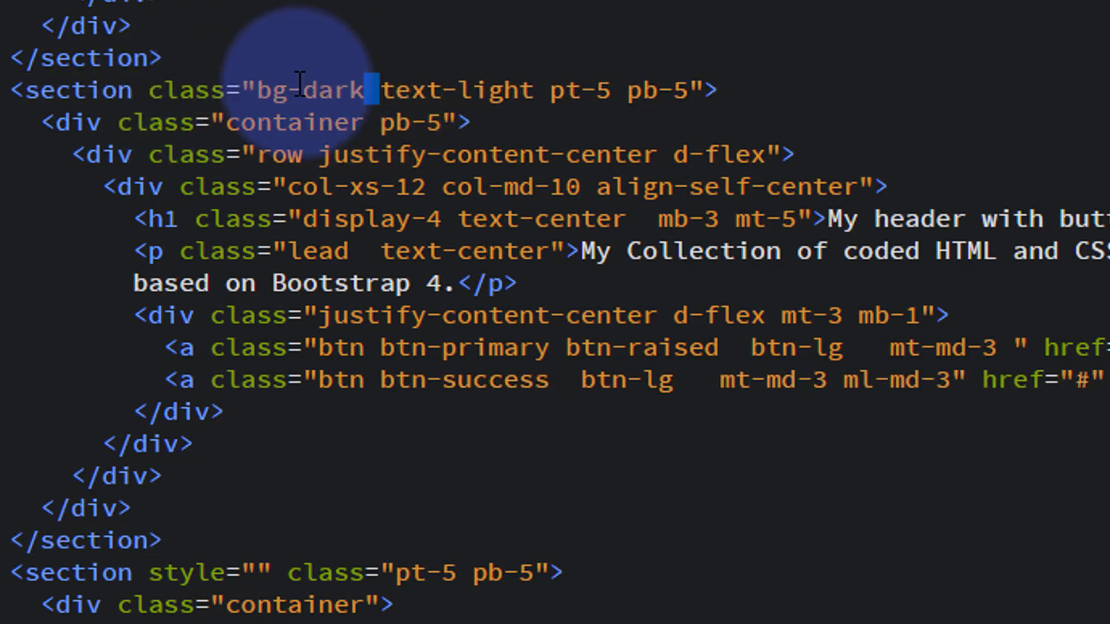
# Step: Remove bg-dark from the section tag and add style="background:red;" instead
pyautogui.doubleClick(310, 90)
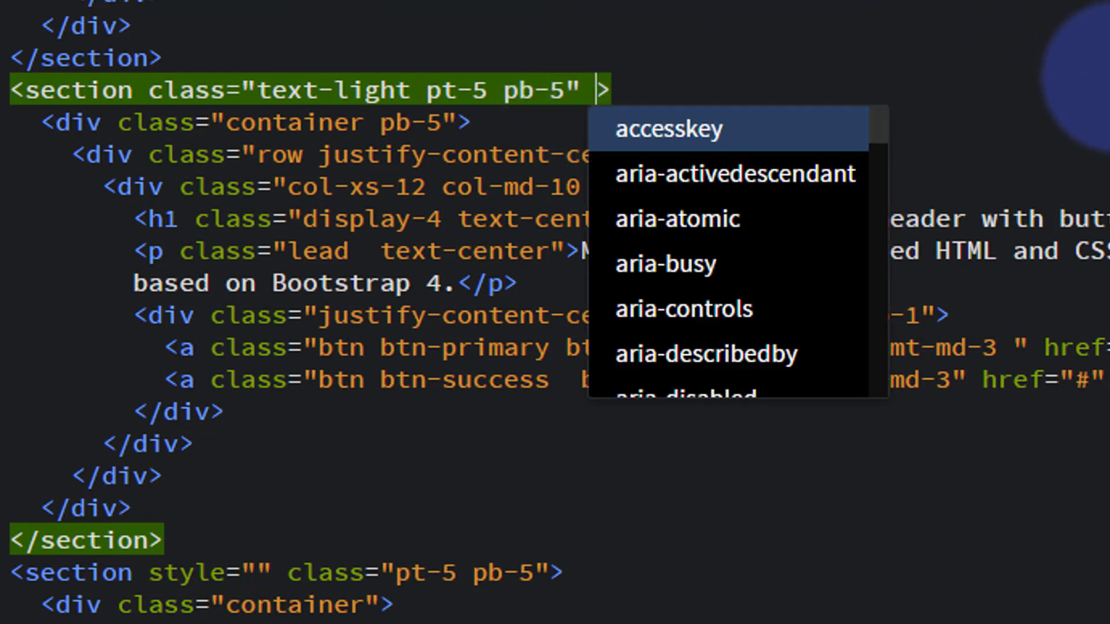
pyautogui.write('style=')
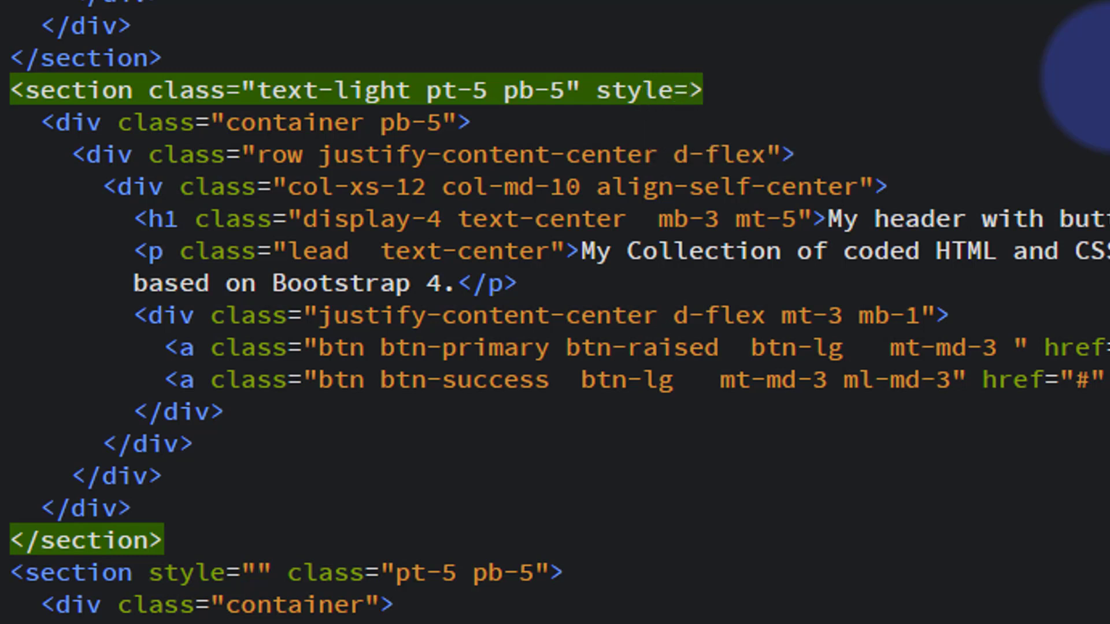
pyautogui.write('"')
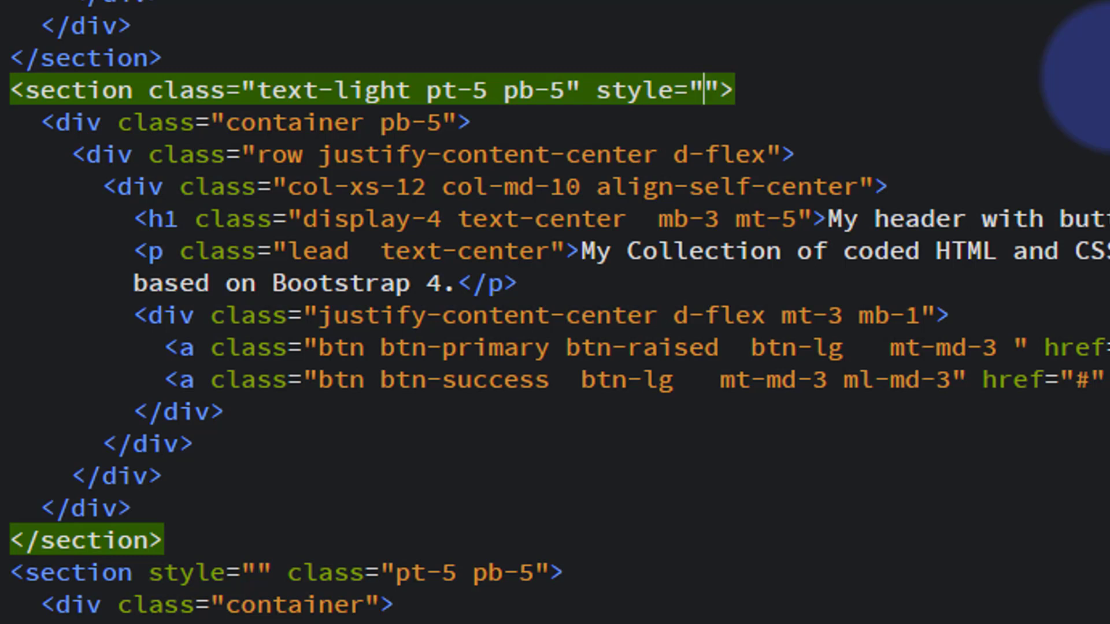
pyautogui.write('background')
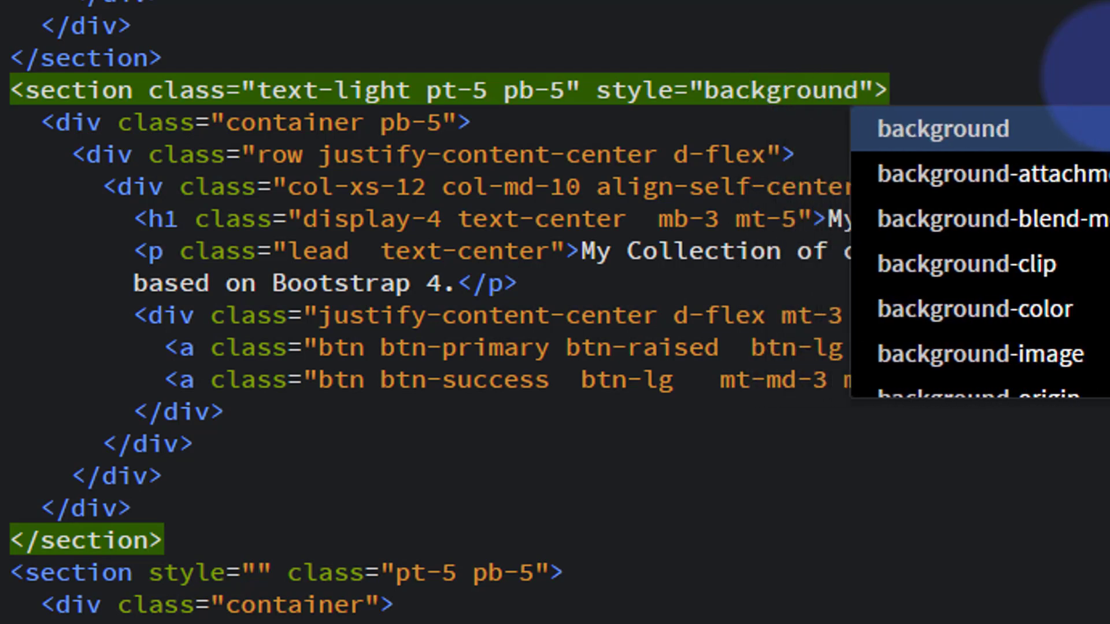
pyautogui.write(':red')
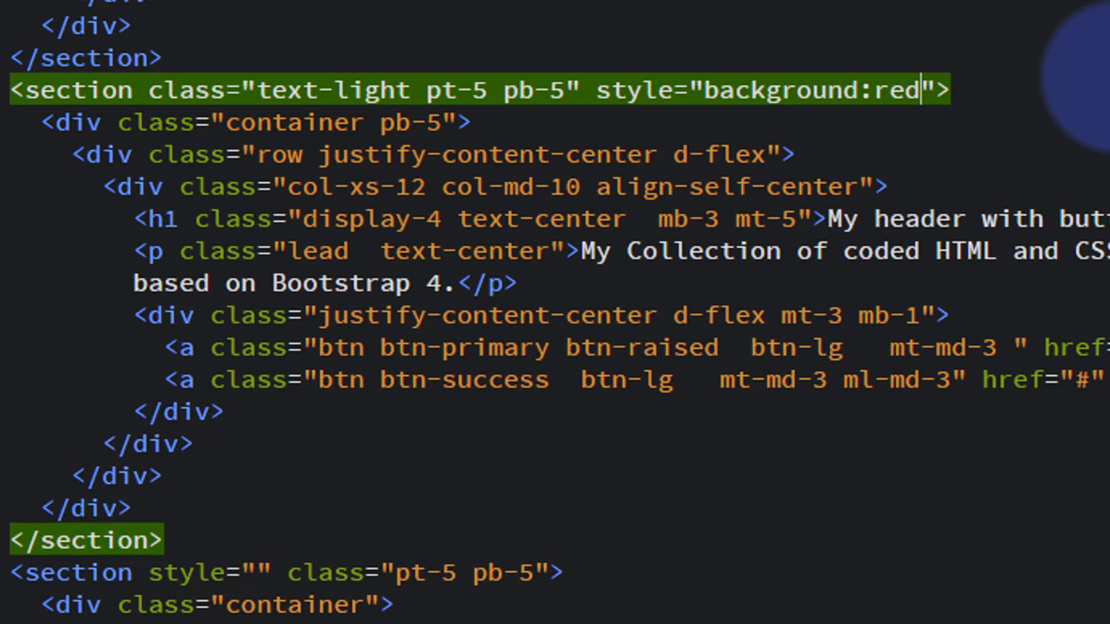
pyautogui.write(';')
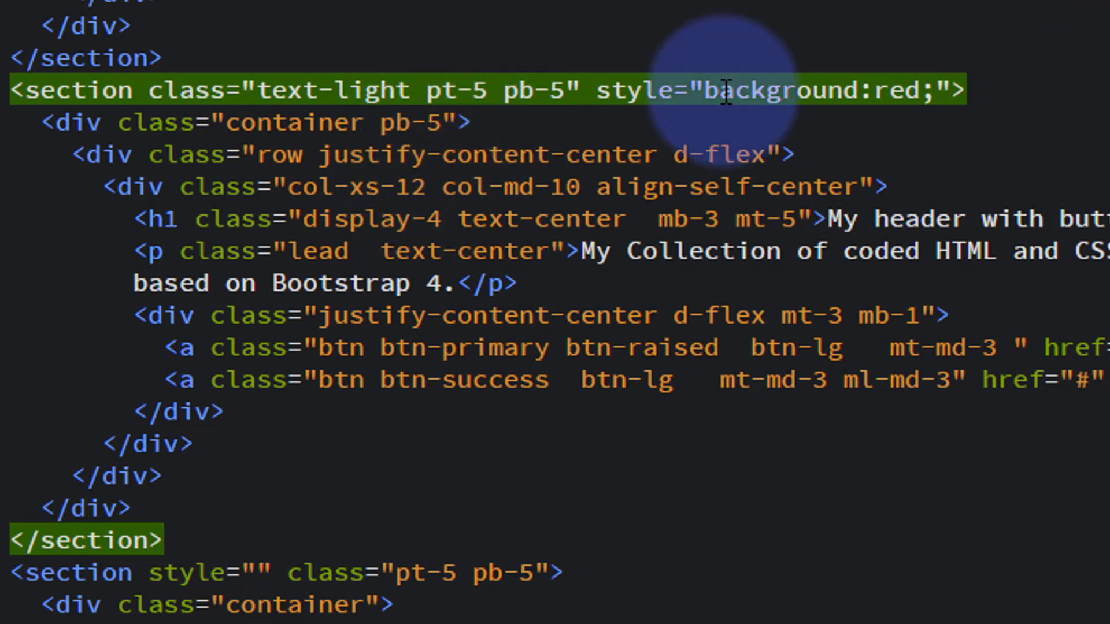
pyautogui.moveTo(1019, 42)
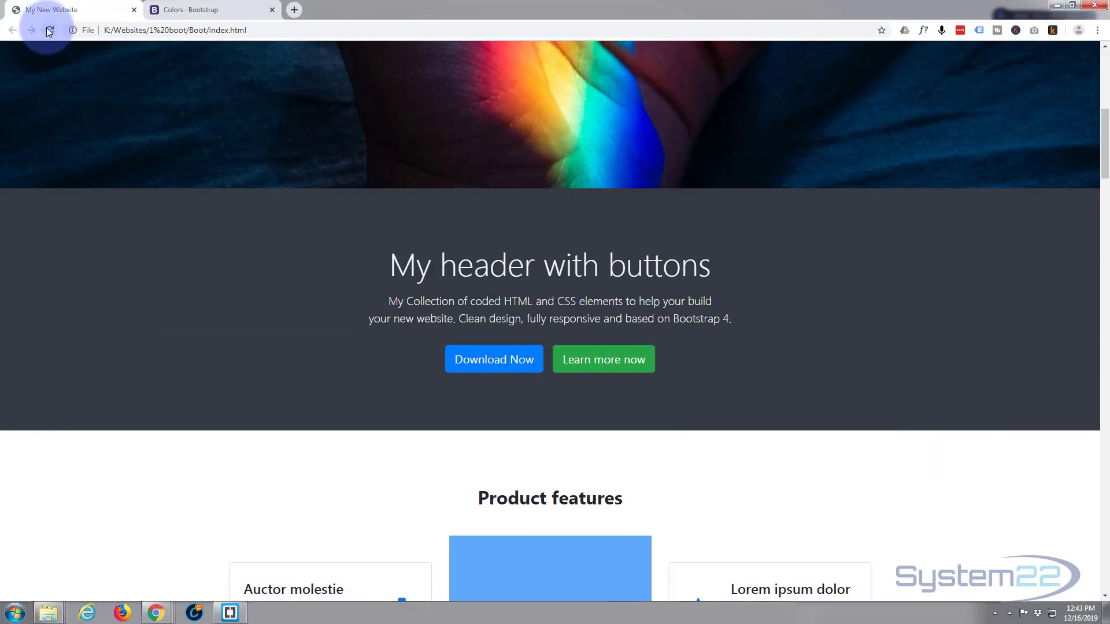
# Step: Reload index.html in Chrome to see the hero section on a solid red background
pyautogui.click(48, 30)
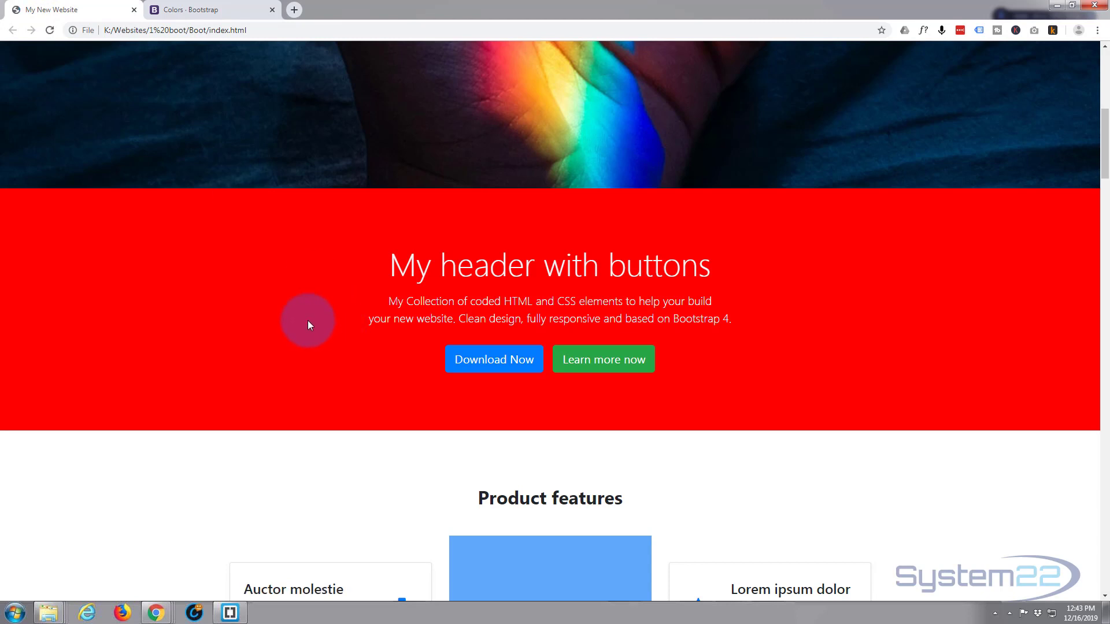
pyautogui.scroll(-3)
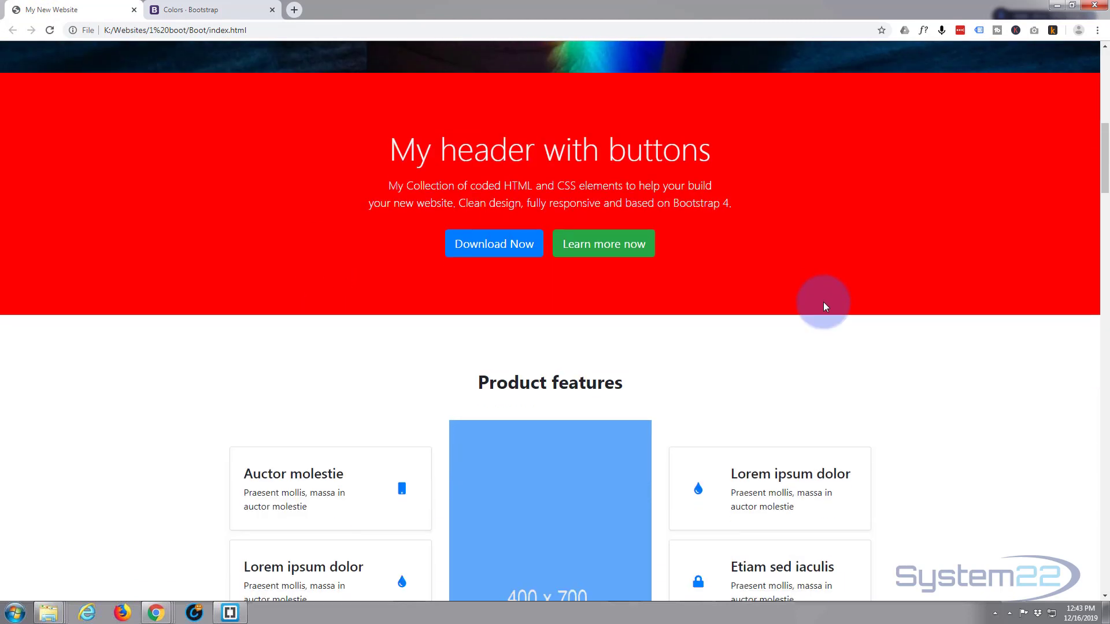
pyautogui.scroll(3)
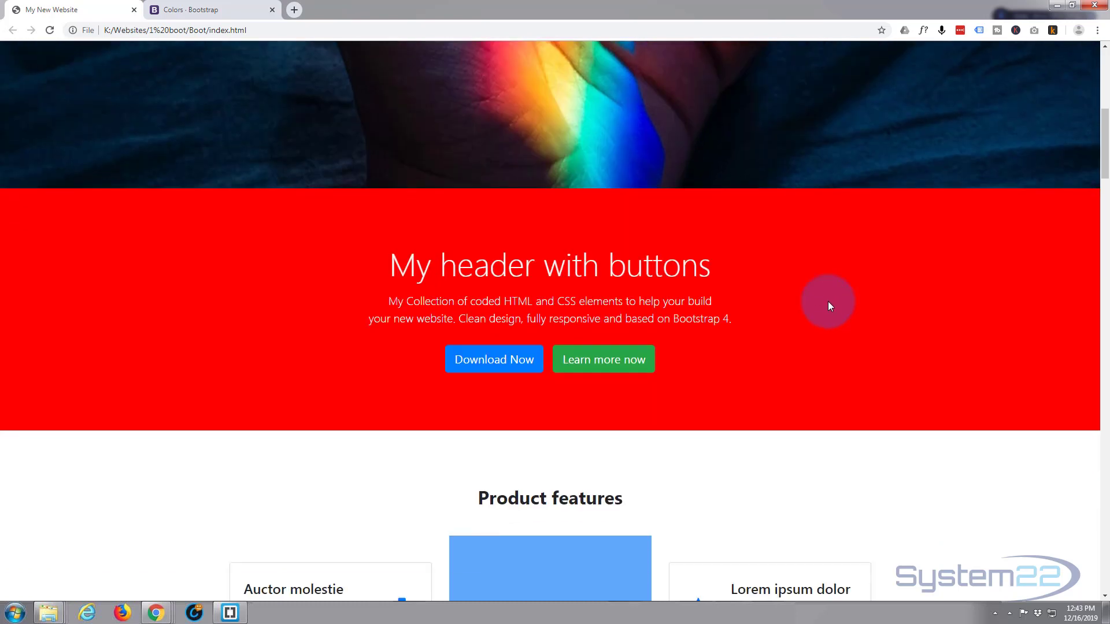
pyautogui.moveTo(361, 590)
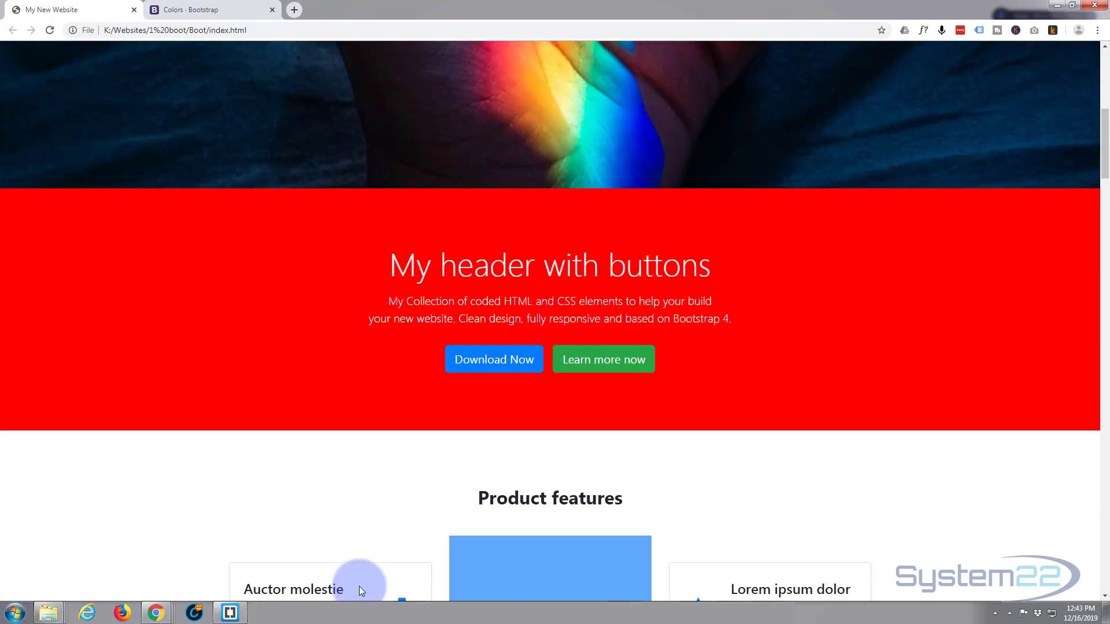
# Step: Go back into the index.html editor to revert the red inline background to bg-dark
pyautogui.click(229, 612)
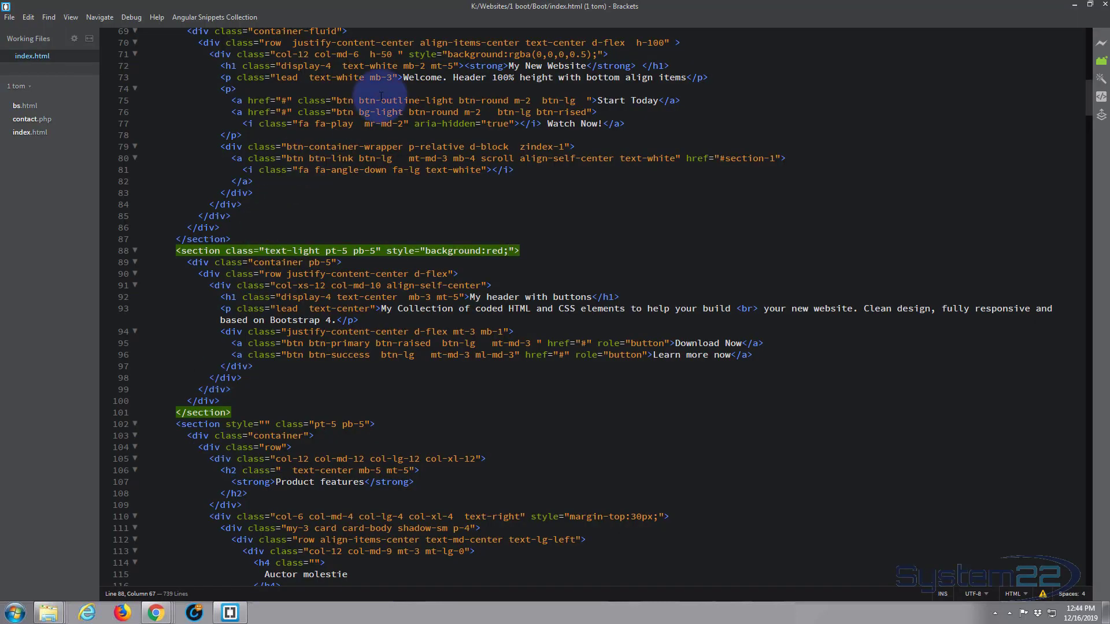
pyautogui.moveTo(866, 259)
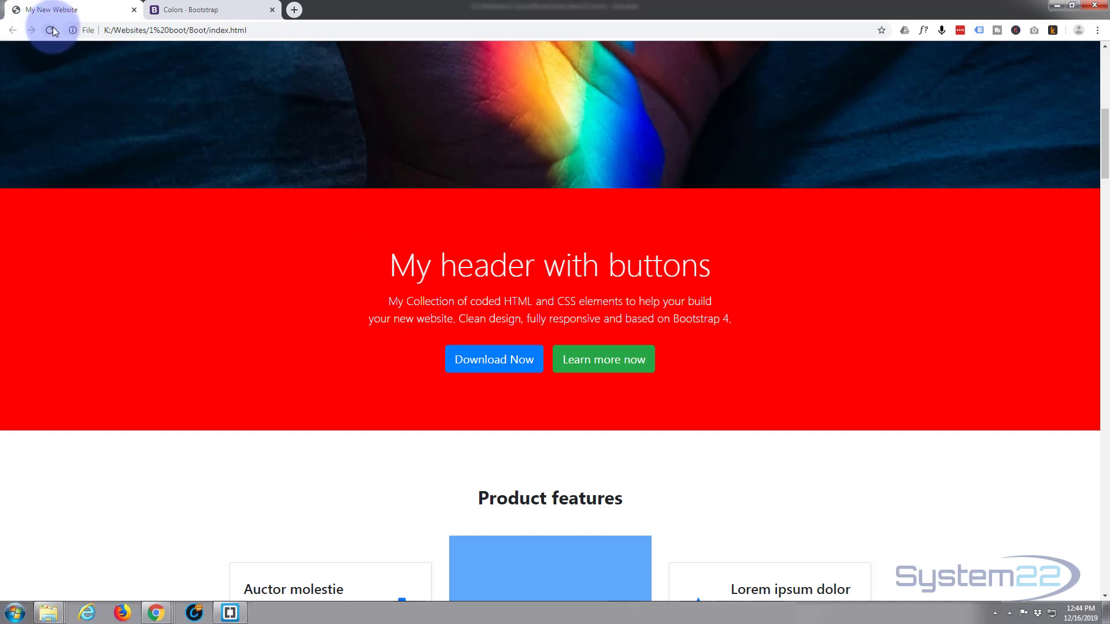
# Step: Reload the page in Chrome and review the hero, now dark with light text and the green button
pyautogui.click(50, 30)
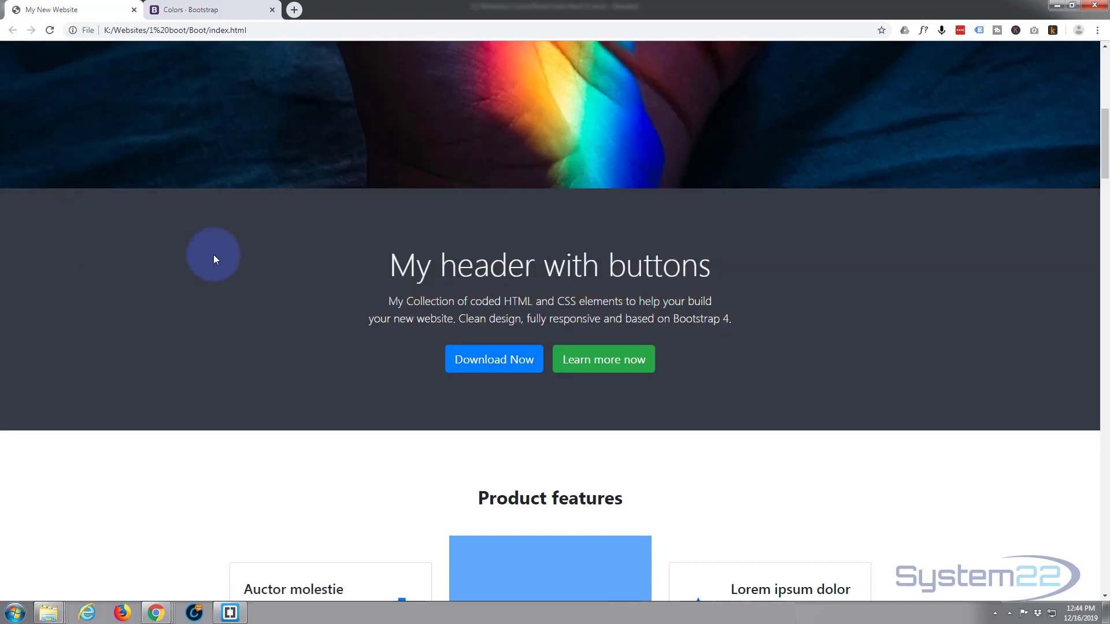
pyautogui.moveTo(847, 244)
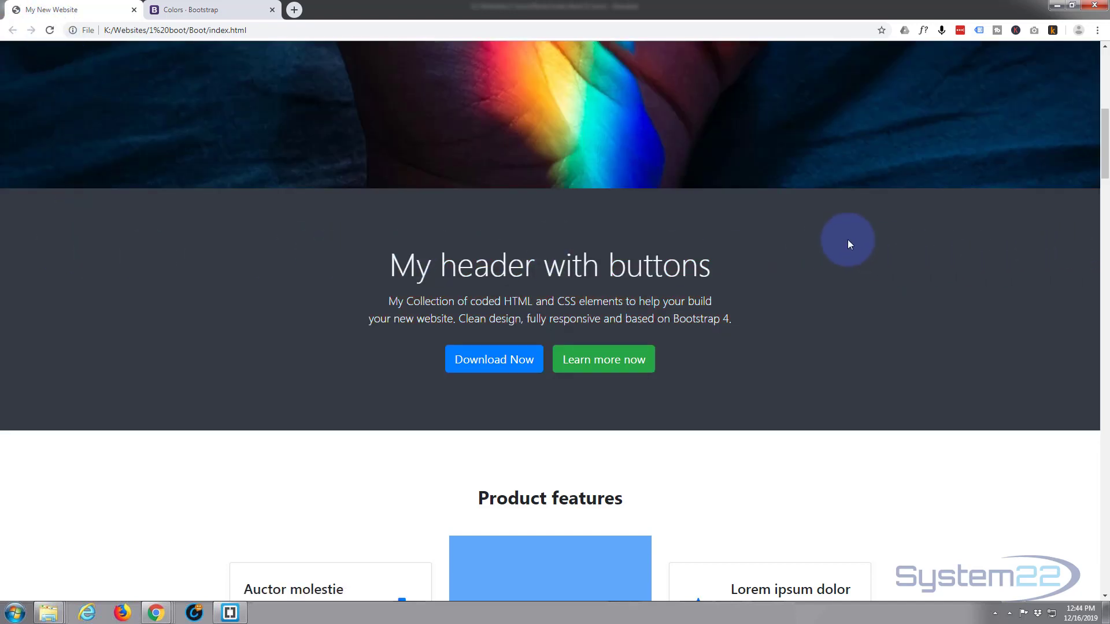
pyautogui.moveTo(833, 244)
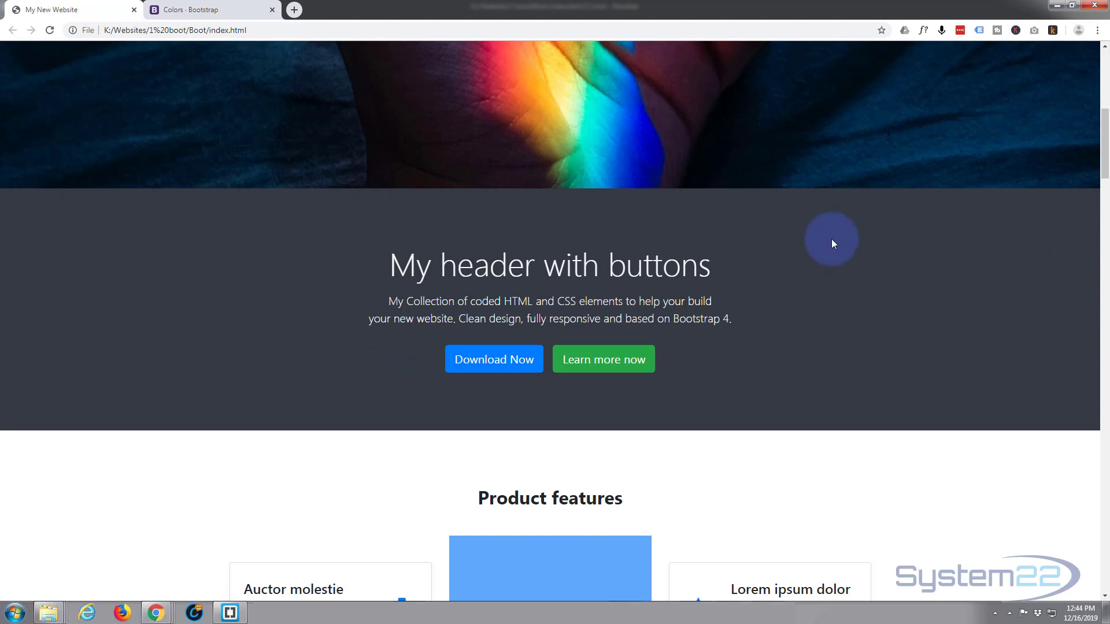
pyautogui.moveTo(617, 301)
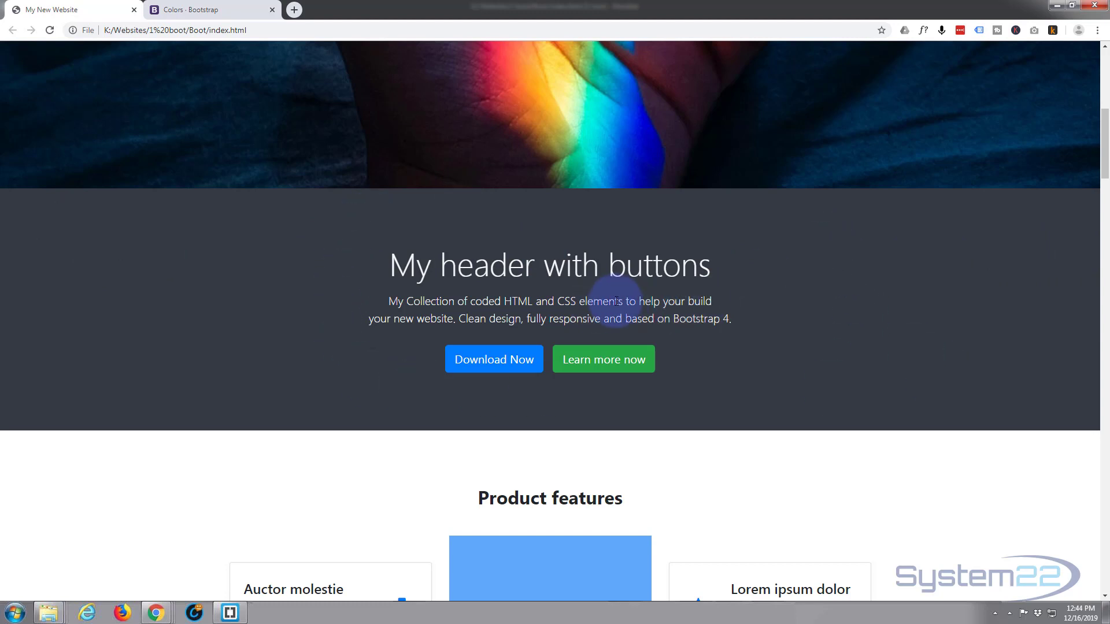
pyautogui.moveTo(544, 245)
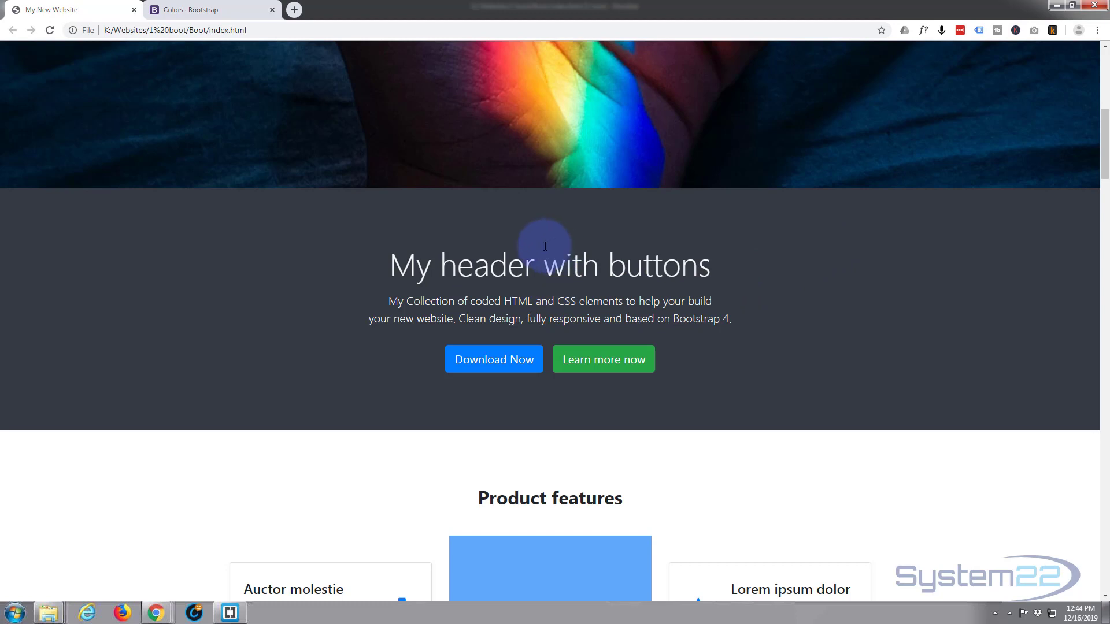
pyautogui.moveTo(527, 265)
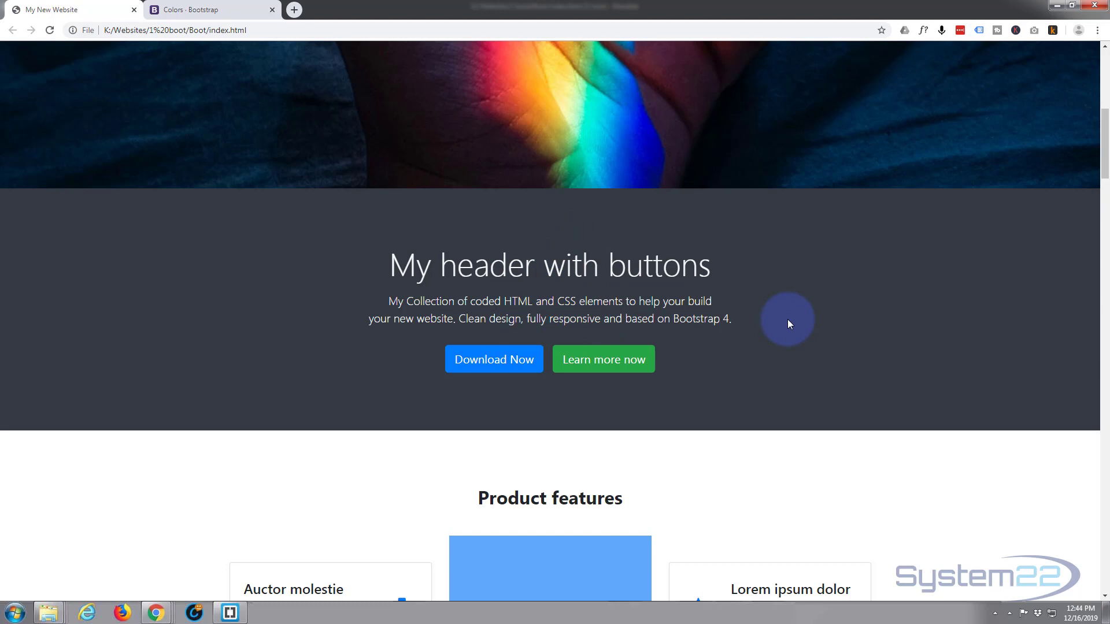
pyautogui.scroll(-3)
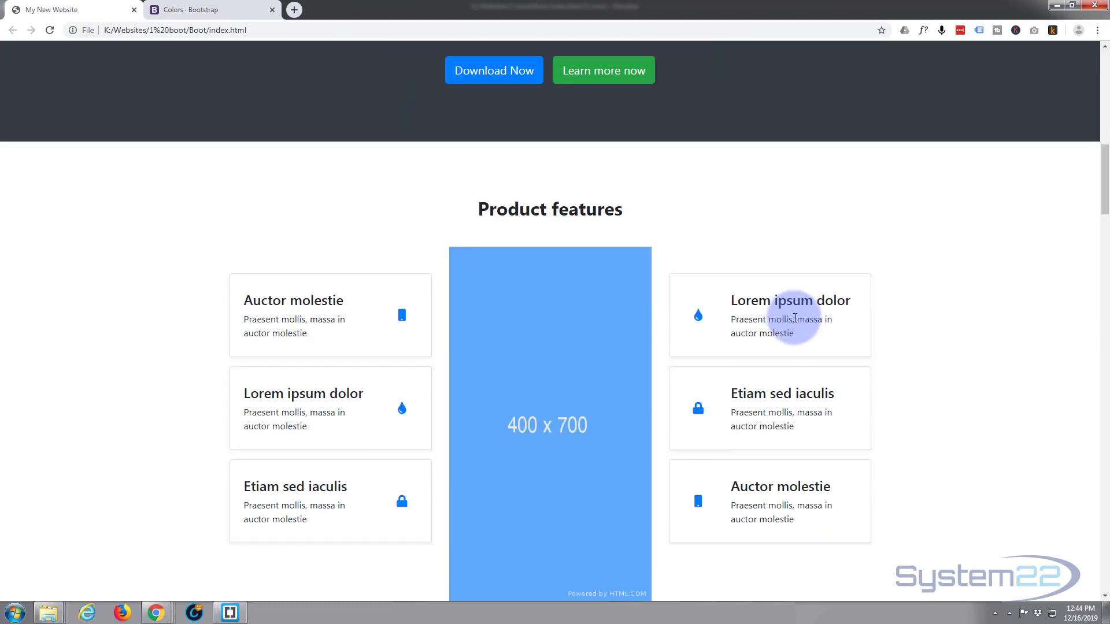
pyautogui.scroll(3)
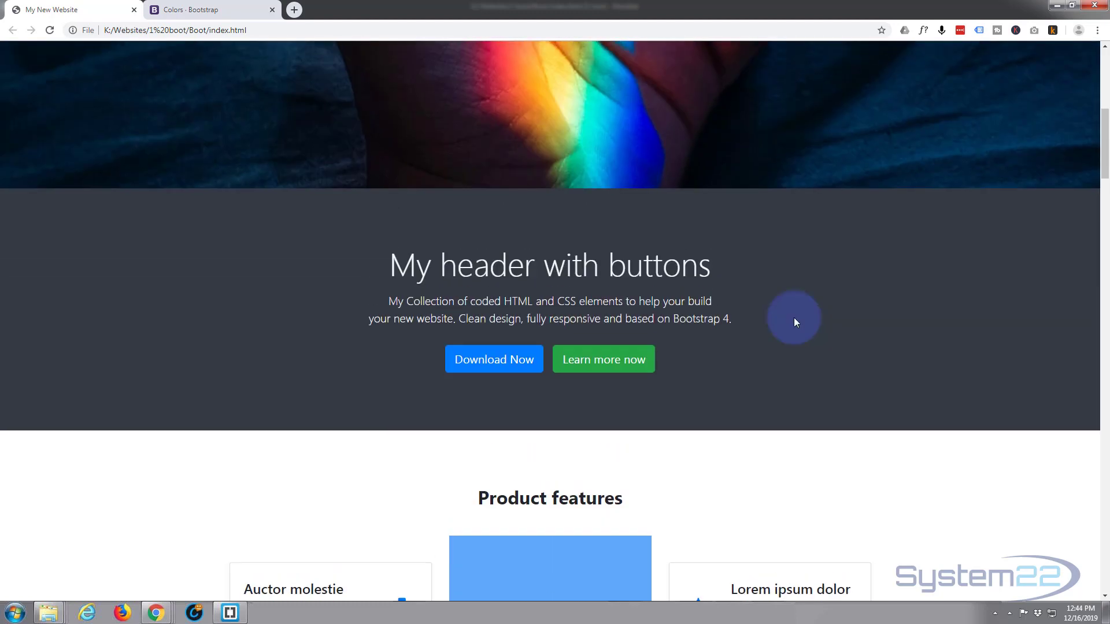